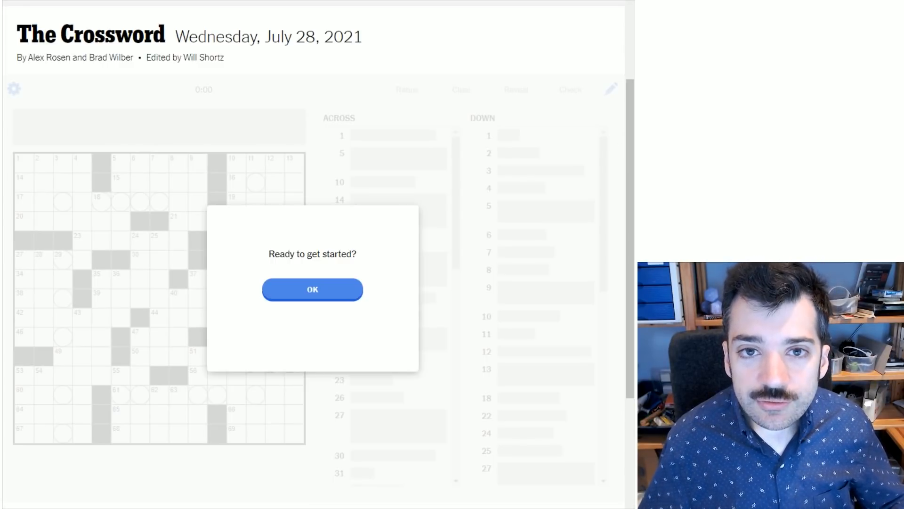
{"action": "mouse_move", "coordinate": [421, 369]}
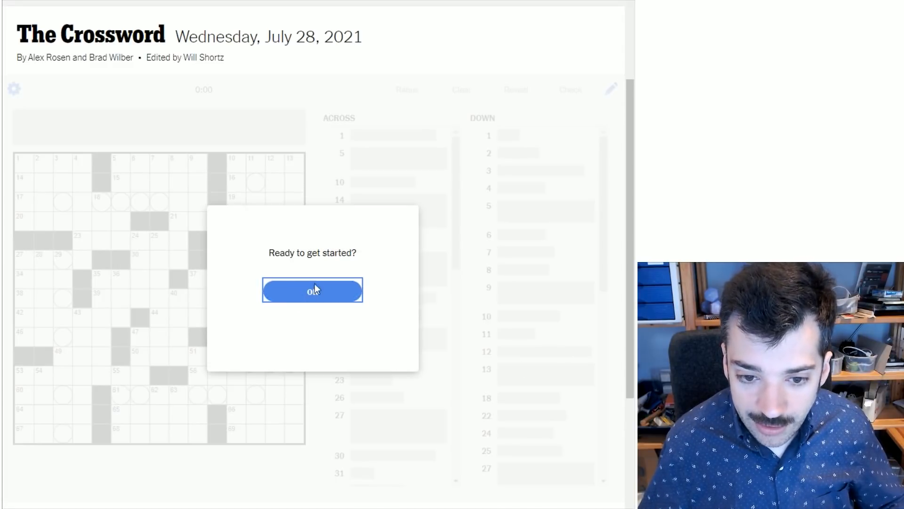
Dismiss the 'Ready to get started?' dialog to begin the July 28, 2021 puzzle
{"action": "left_click", "coordinate": [313, 291]}
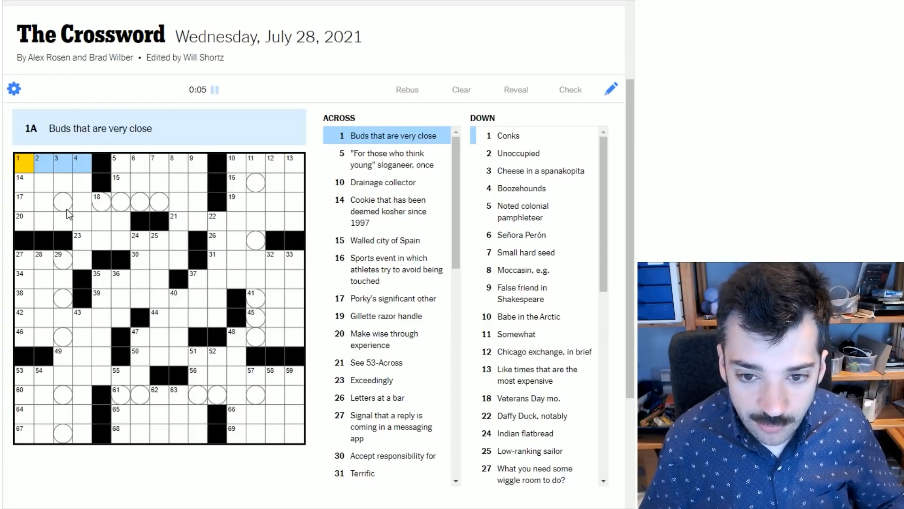
{"action": "left_click", "coordinate": [120, 202]}
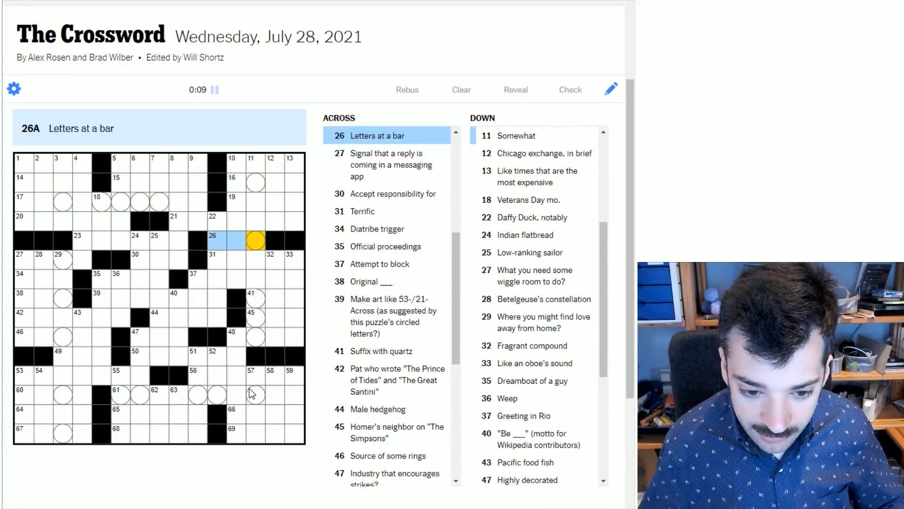
{"action": "left_click", "coordinate": [60, 199]}
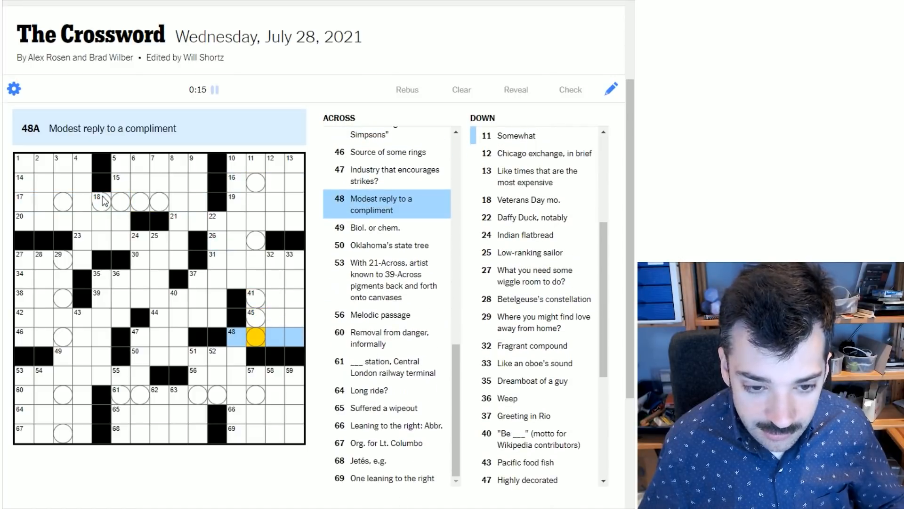
{"action": "left_click", "coordinate": [60, 203]}
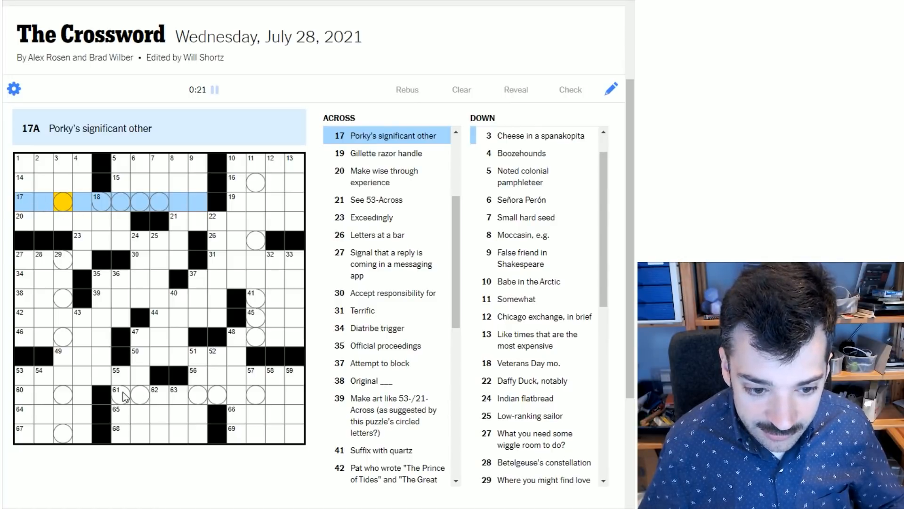
{"action": "left_click", "coordinate": [121, 395]}
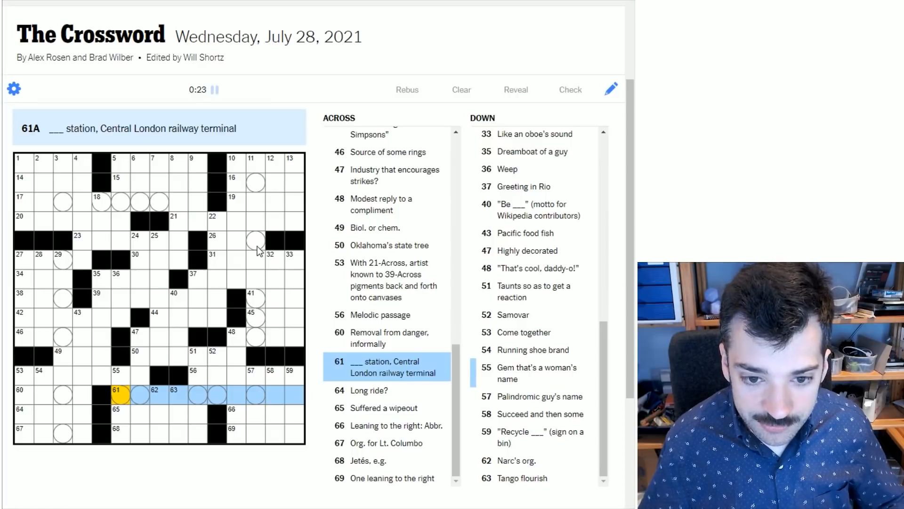
{"action": "left_click", "coordinate": [61, 257]}
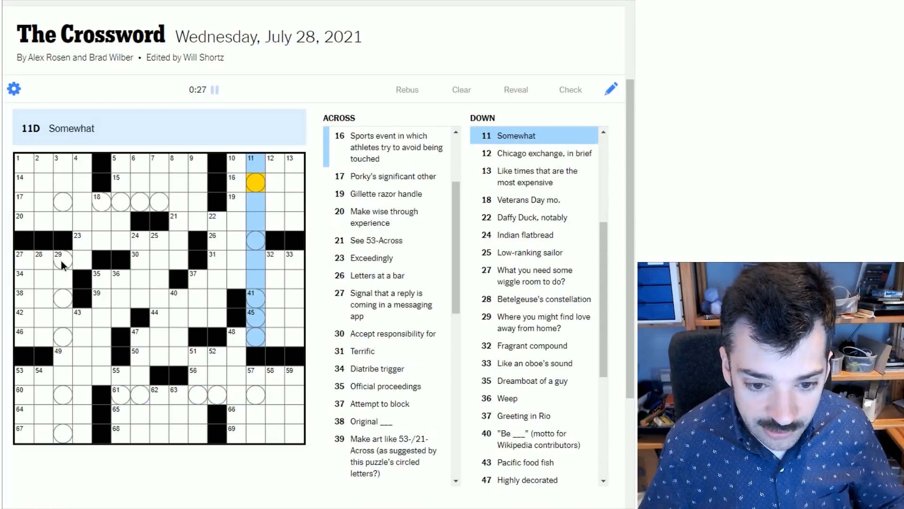
{"action": "left_click", "coordinate": [62, 261]}
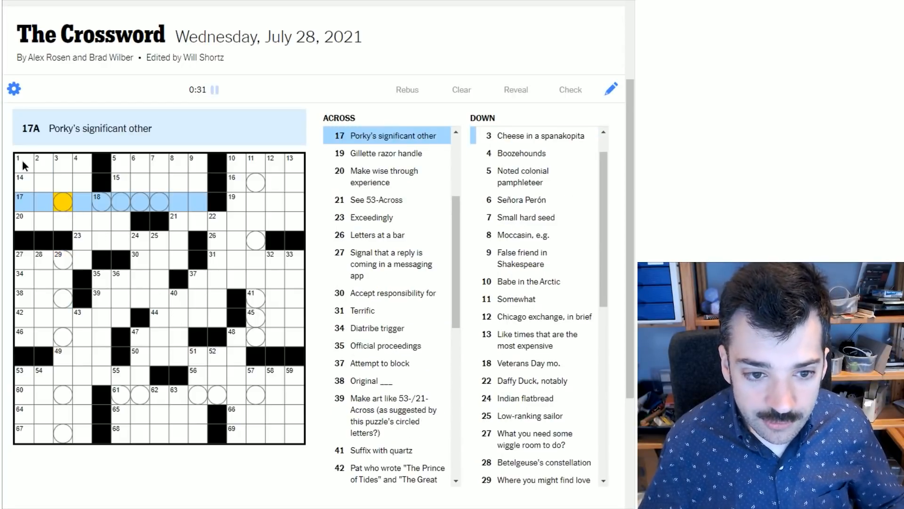
{"action": "left_click", "coordinate": [23, 163]}
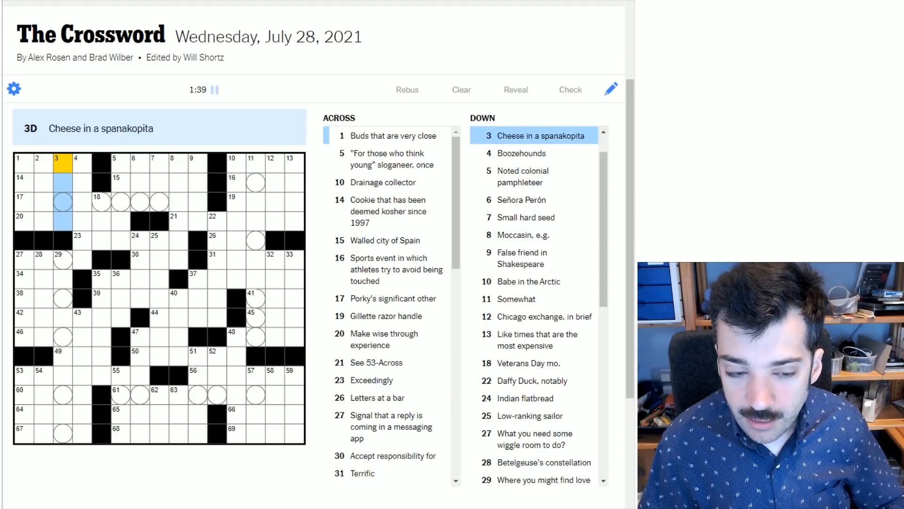
Enter FETA at 3-Down and O in the second square of 4-Down
{"action": "type", "text": "FETA"}
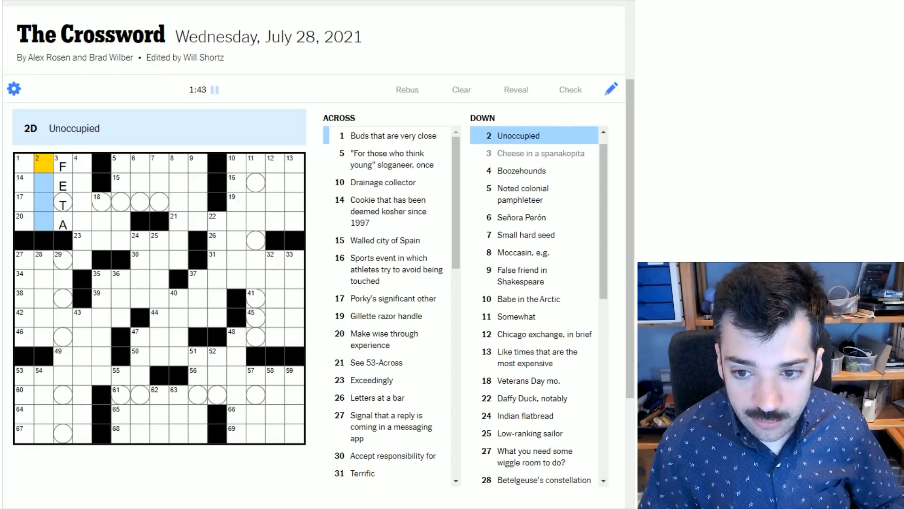
{"action": "left_click", "coordinate": [83, 167]}
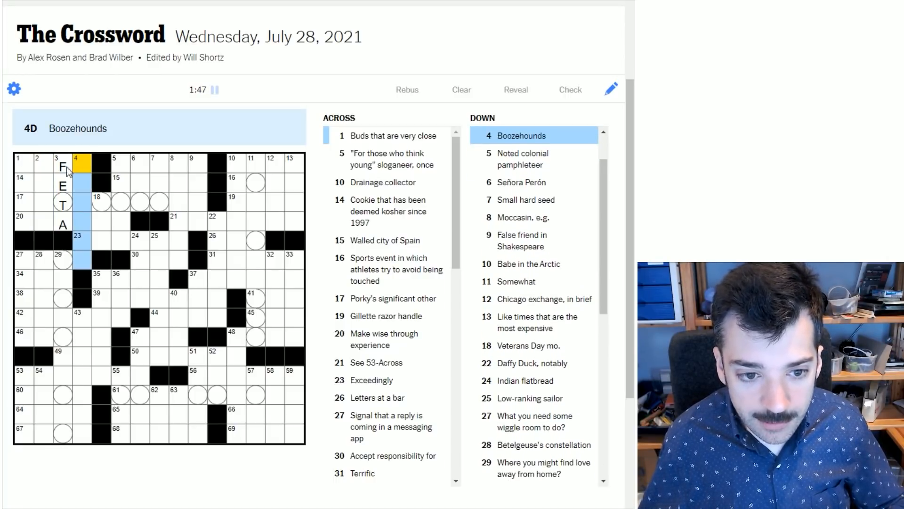
{"action": "left_click", "coordinate": [63, 167]}
{"action": "type", "text": "BFFS"}
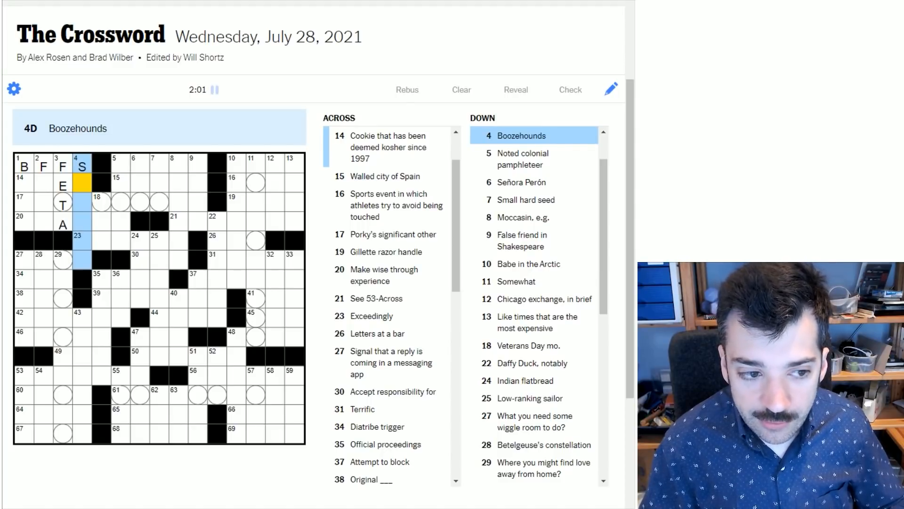
{"action": "type", "text": "O"}
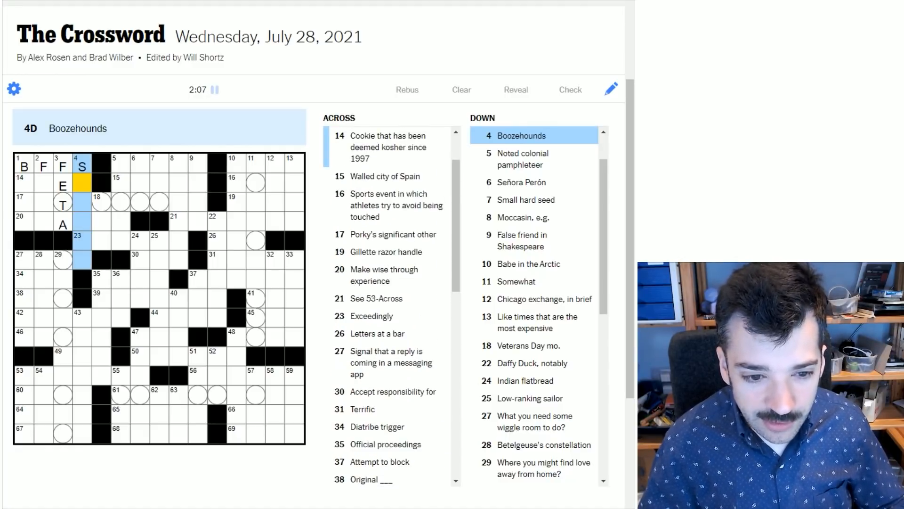
Compare the 14-Across kosher cookie clue with the crossing 4-Down Boozehounds clue
{"action": "left_click", "coordinate": [21, 180]}
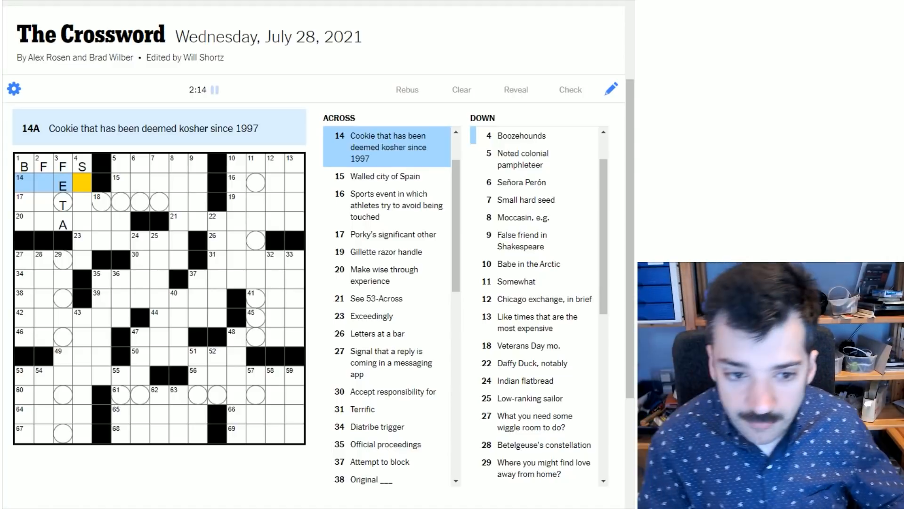
{"action": "left_click", "coordinate": [81, 166]}
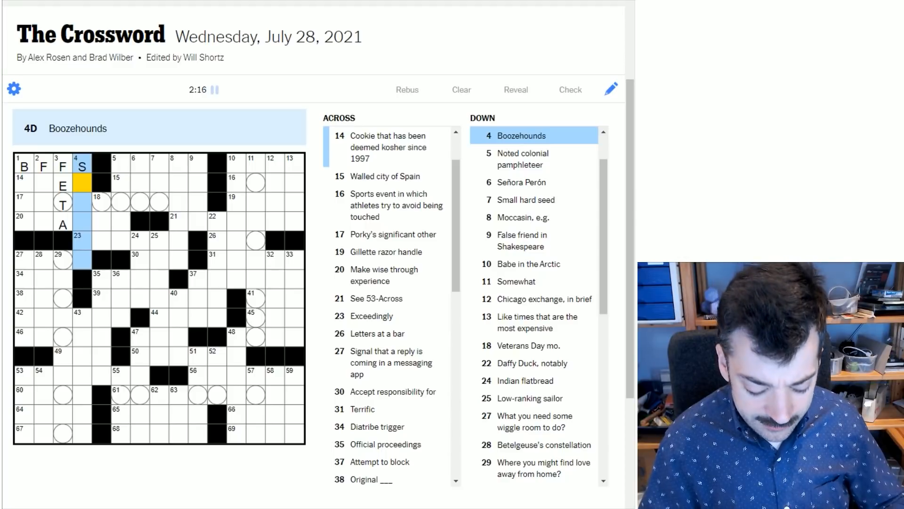
{"action": "left_click", "coordinate": [23, 182]}
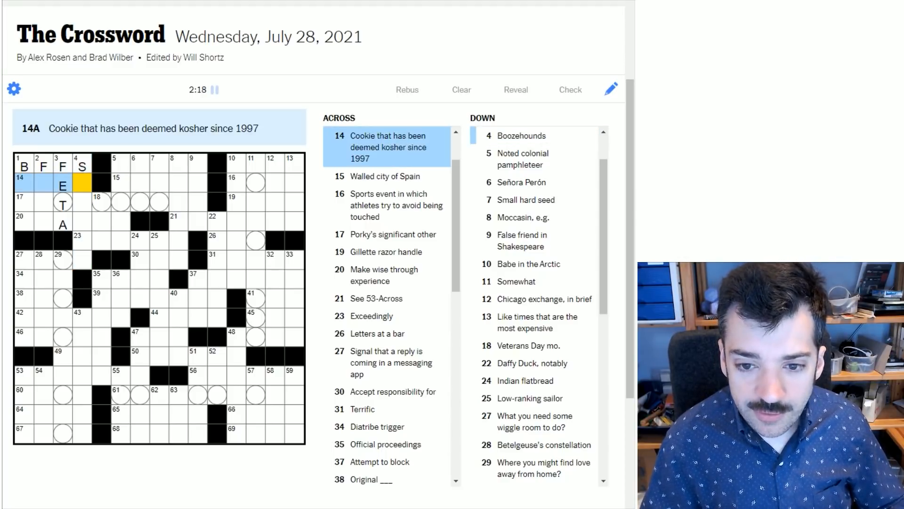
Enter E at 2-Down, completing OREO and starting PET and SEA
{"action": "left_click", "coordinate": [41, 166]}
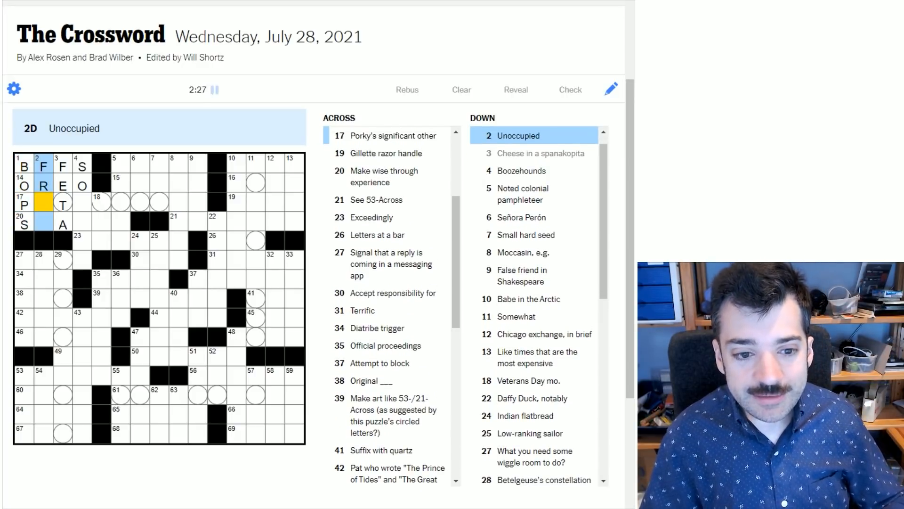
{"action": "type", "text": "EE"}
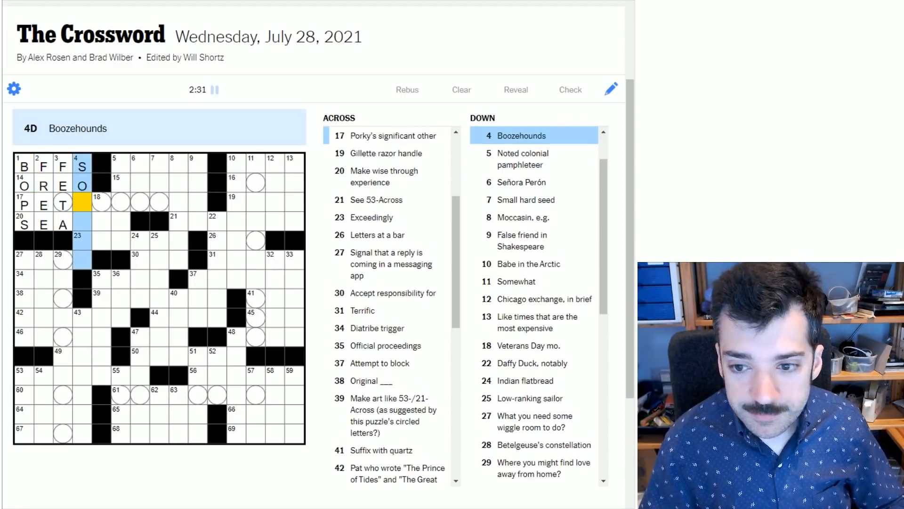
{"action": "left_click", "coordinate": [103, 204]}
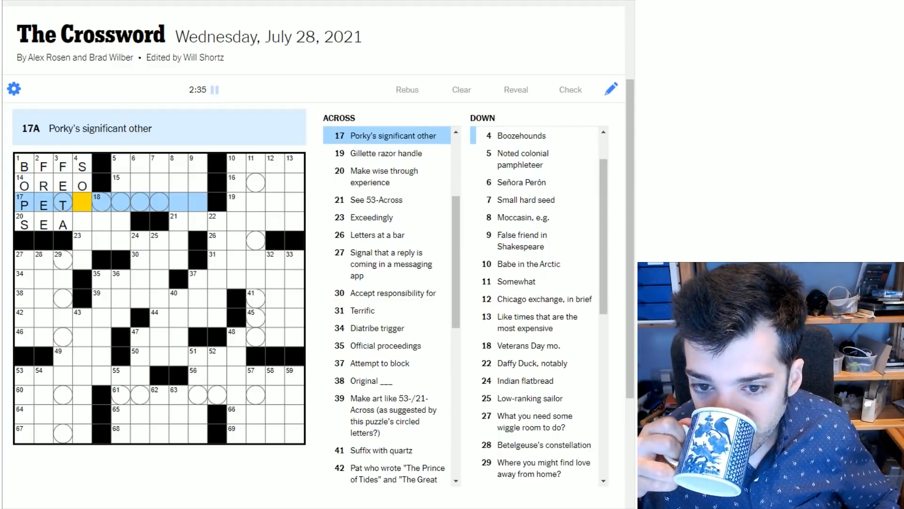
{"action": "left_click", "coordinate": [82, 166]}
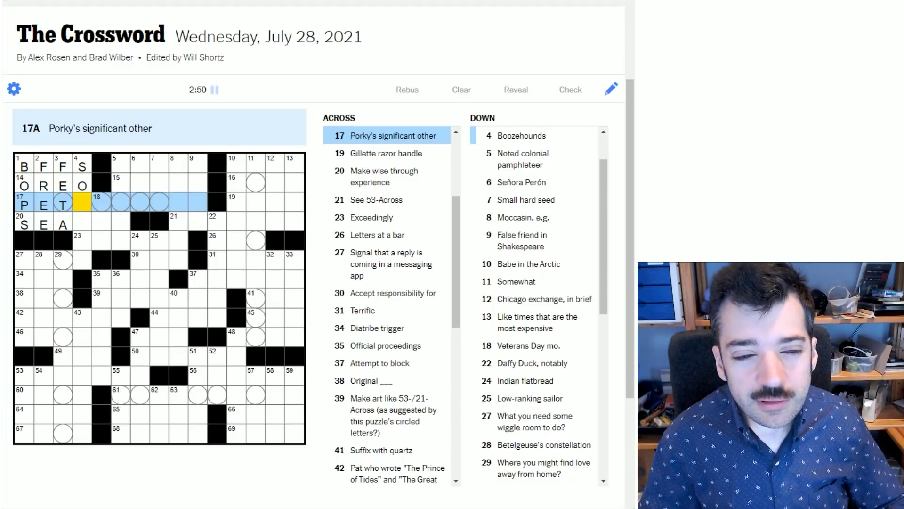
Enter U to complete PETUNIAPIG at 17-Across, checking 4-Down and 20-Across
{"action": "type", "text": "UNIAPIG"}
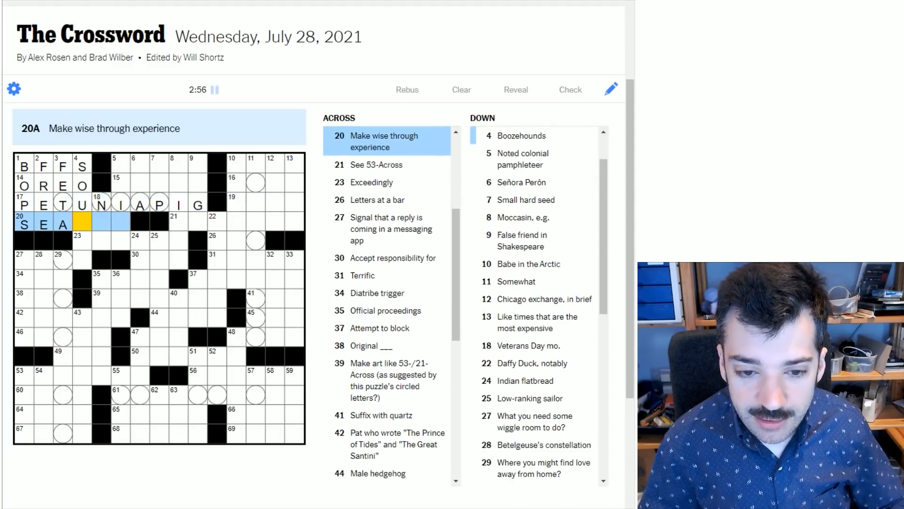
{"action": "left_click", "coordinate": [80, 164]}
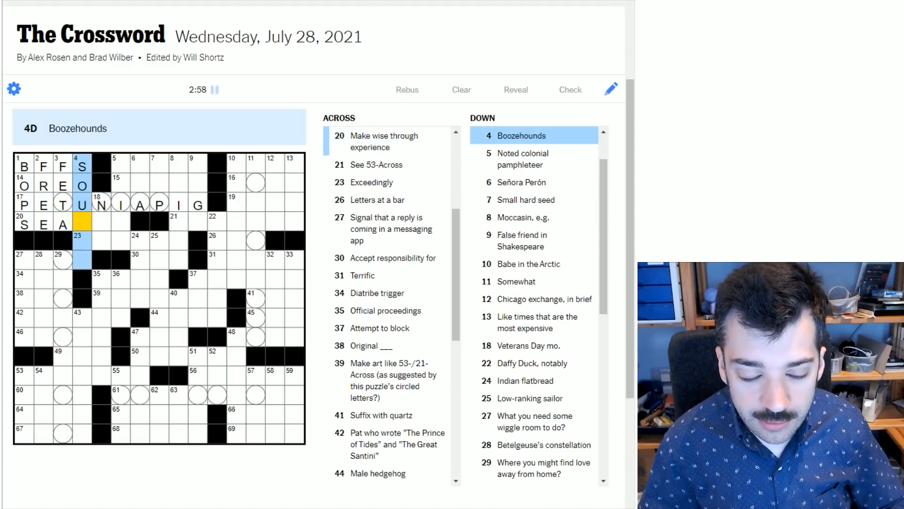
{"action": "left_click", "coordinate": [26, 225]}
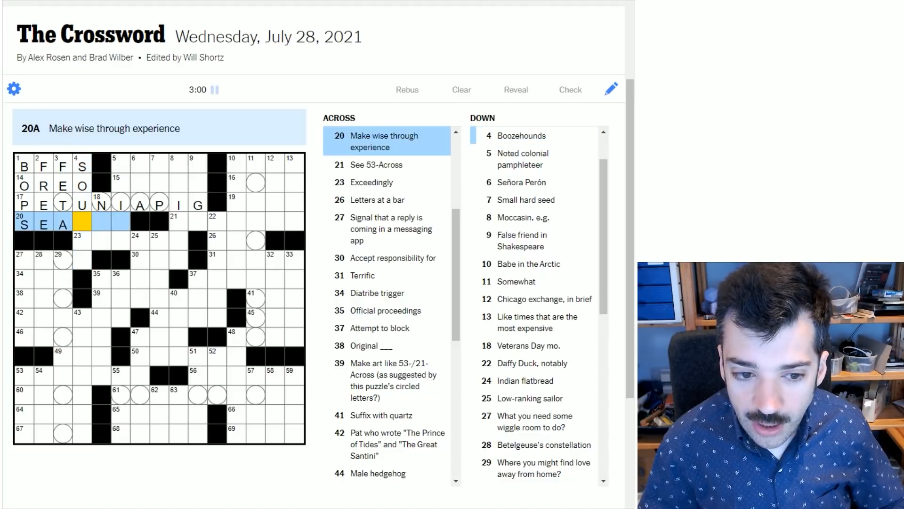
{"action": "left_click", "coordinate": [81, 166]}
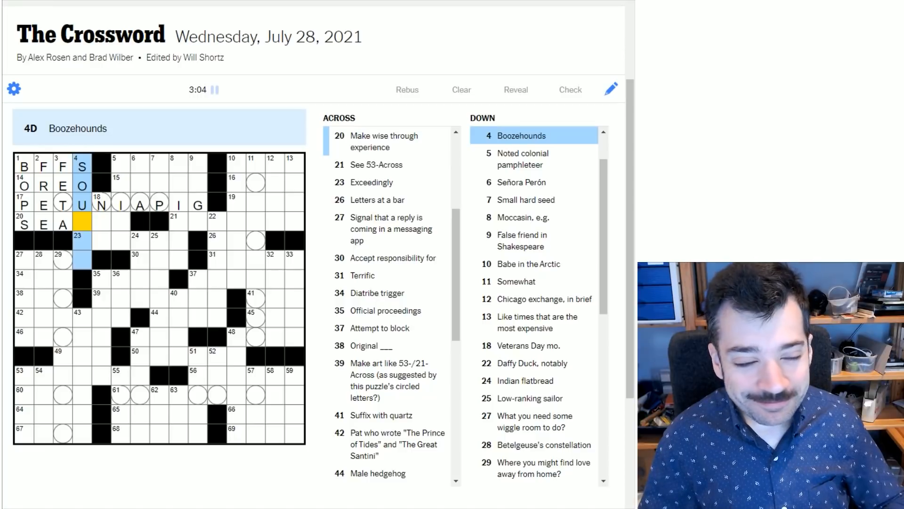
{"action": "left_click", "coordinate": [24, 224]}
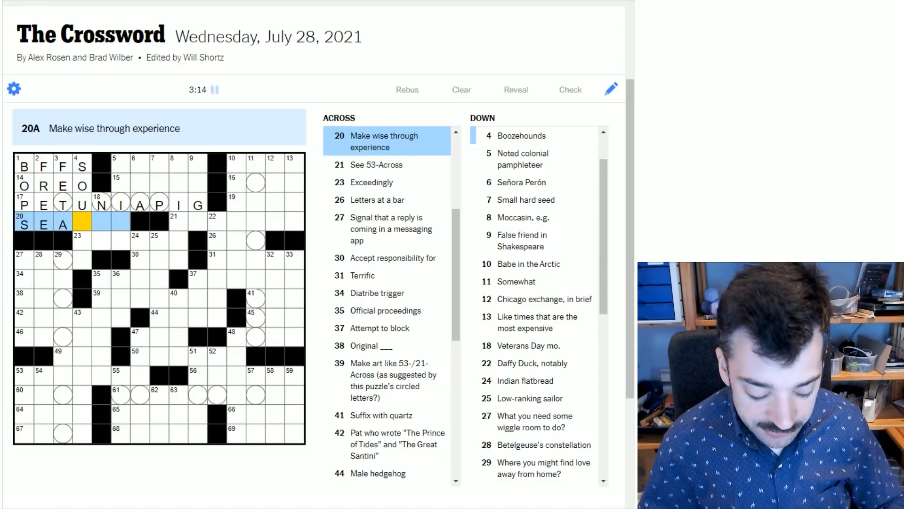
Enter SO to finish SEASON at 20-Across and select 5-Down for PAINE
{"action": "type", "text": "SO"}
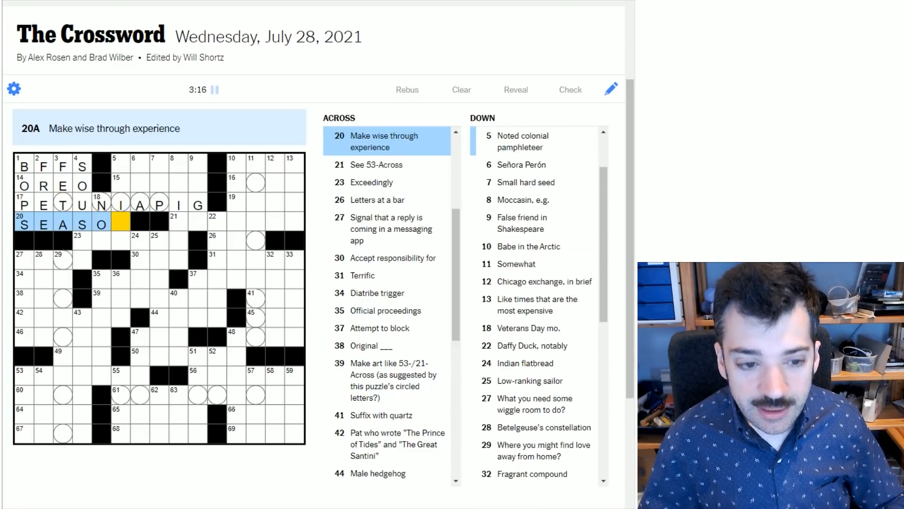
{"action": "left_click", "coordinate": [119, 165]}
{"action": "type", "text": "PAINE"}
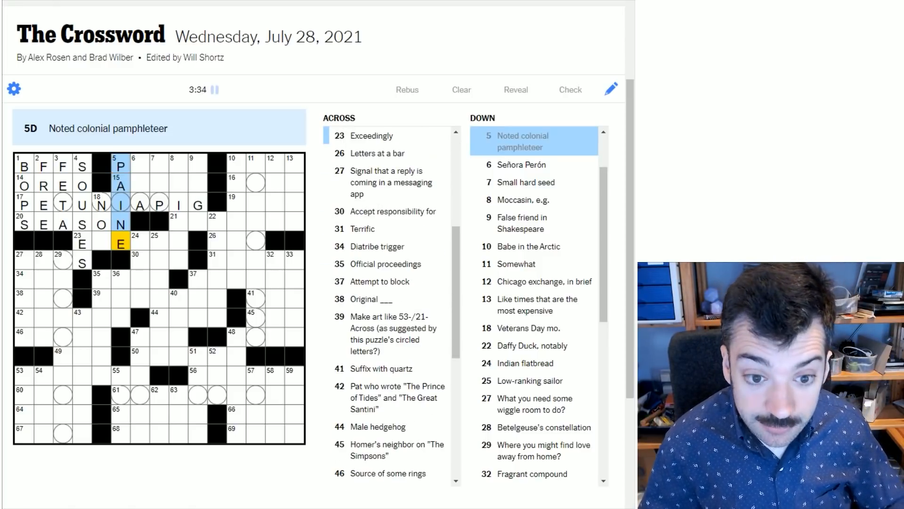
Work the second-row squares for AVILA, then move to 9-Down for IAGO
{"action": "left_click", "coordinate": [138, 166]}
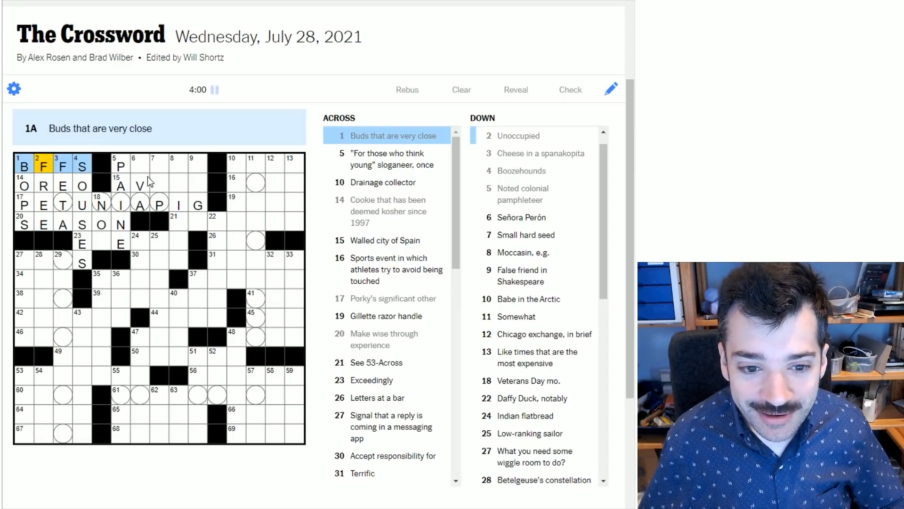
{"action": "left_click", "coordinate": [154, 186]}
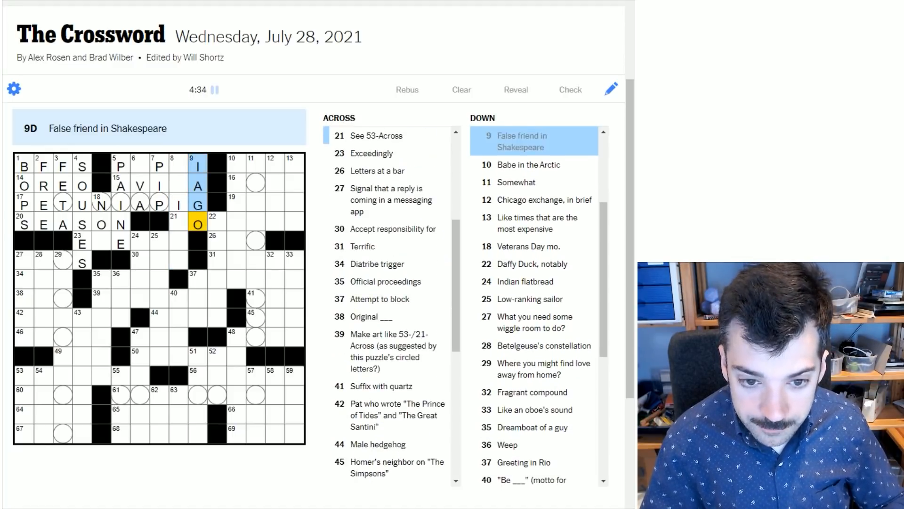
Add E and S to 5-Across to spell PEPSI
{"action": "left_click", "coordinate": [136, 165]}
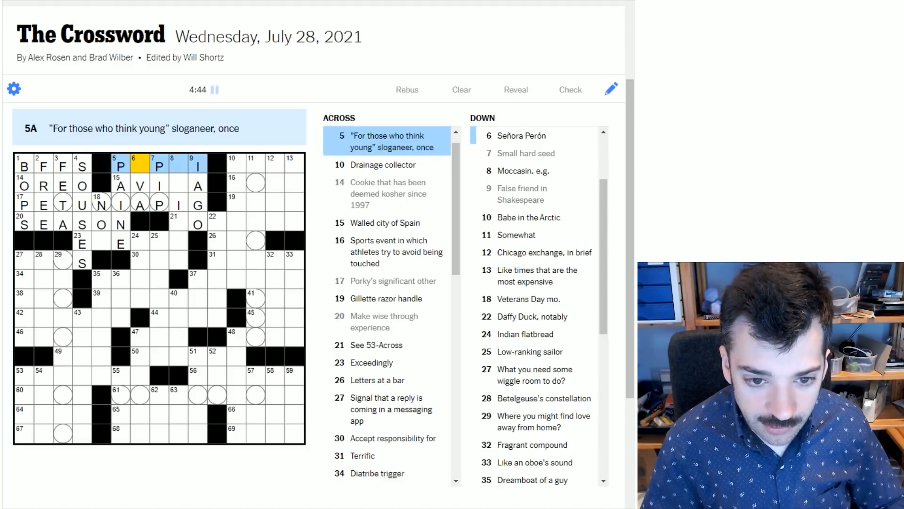
{"action": "type", "text": "E"}
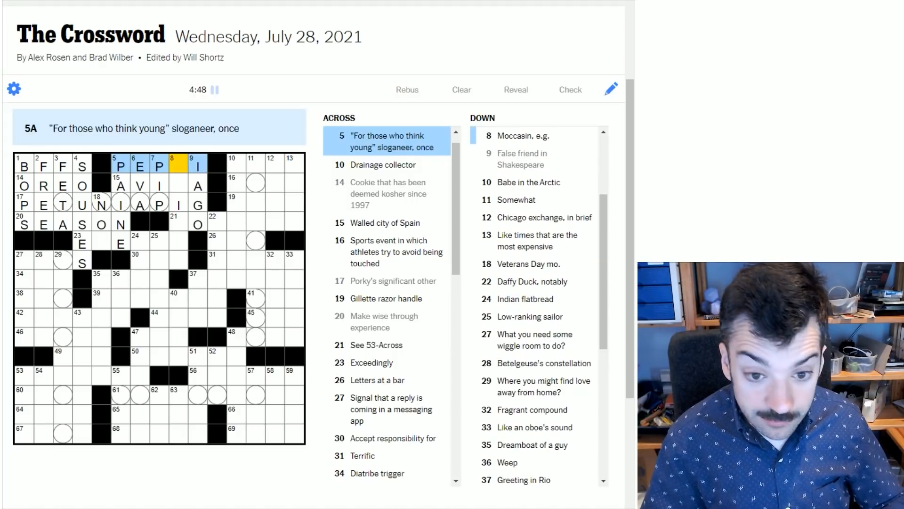
{"action": "type", "text": "S"}
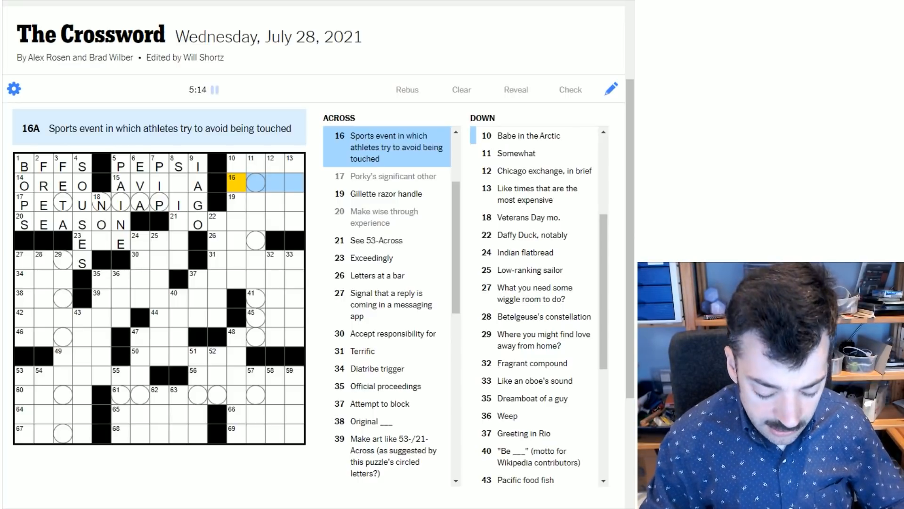
Enter EPEE at 16-Across for the no-touch sports event
{"action": "type", "text": "EPE"}
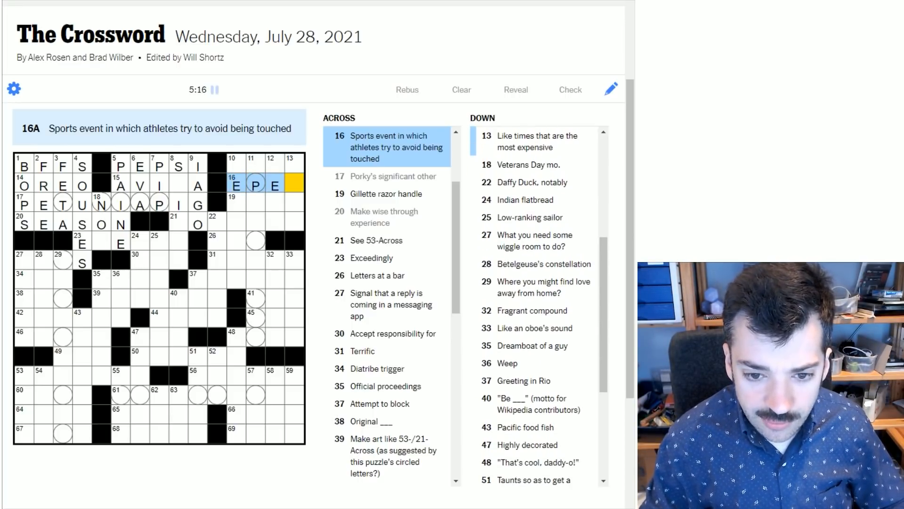
{"action": "type", "text": "E"}
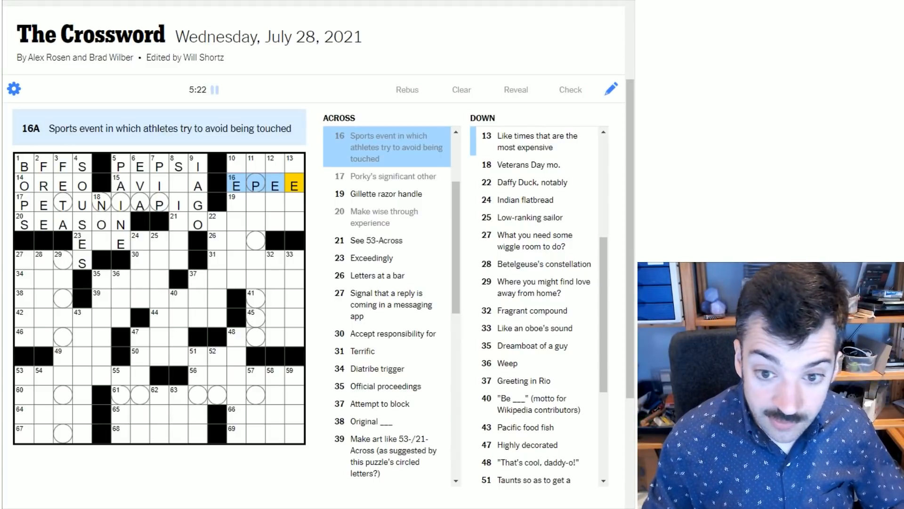
{"action": "left_click", "coordinate": [295, 169]}
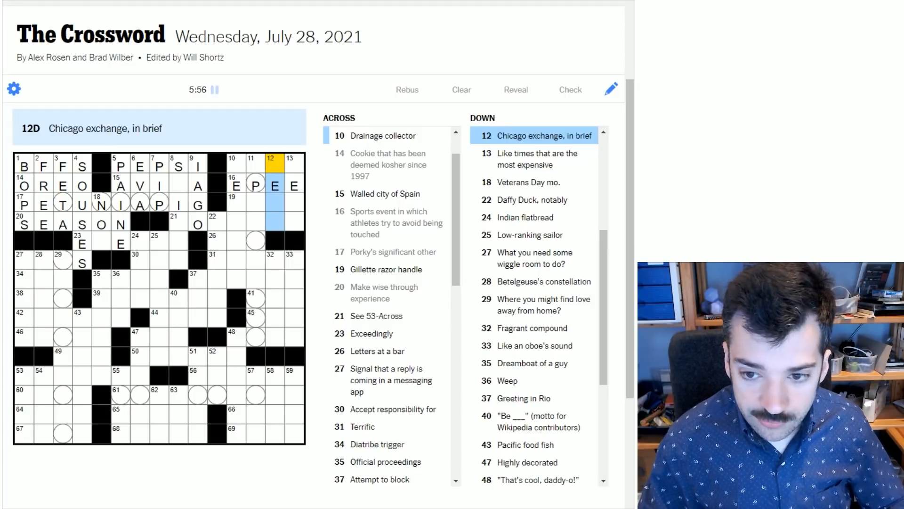
Enter MRC for MERC at 12-Down, then fill SEALPUP and SUMP
{"action": "type", "text": "MRC"}
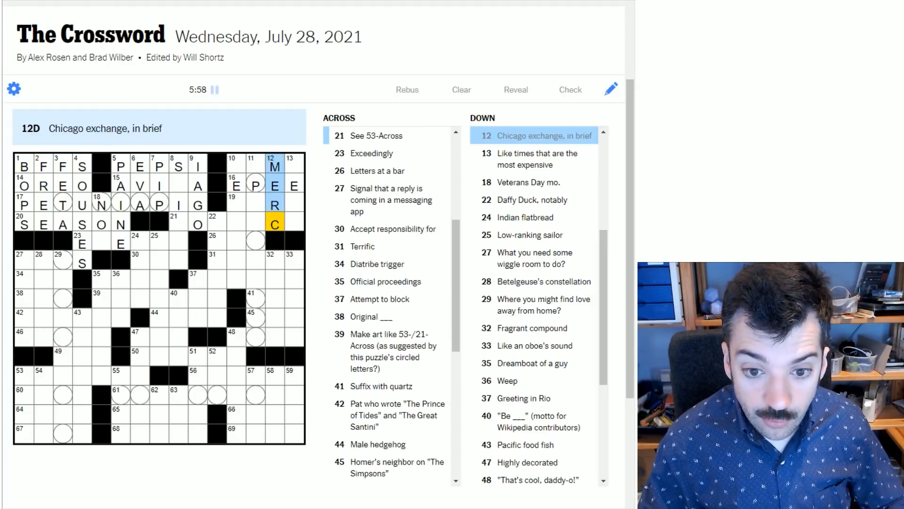
{"action": "left_click", "coordinate": [255, 165]}
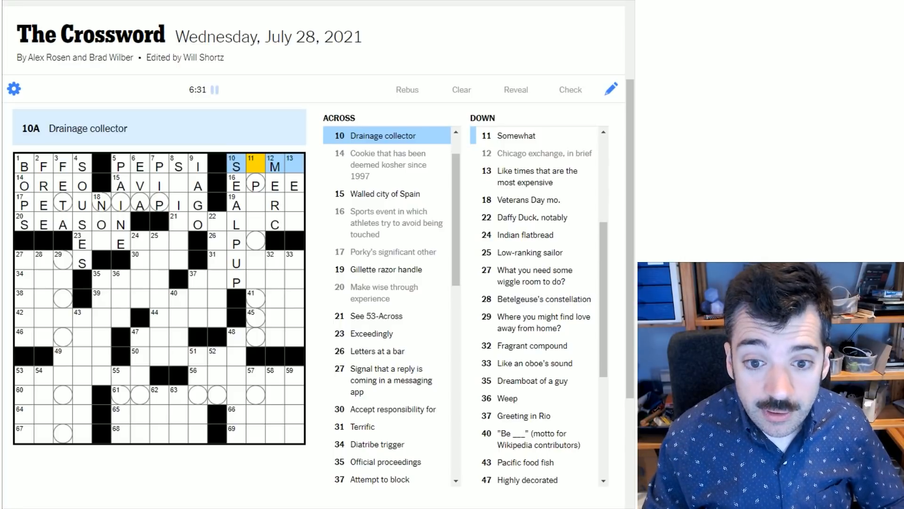
{"action": "type", "text": "UMP"}
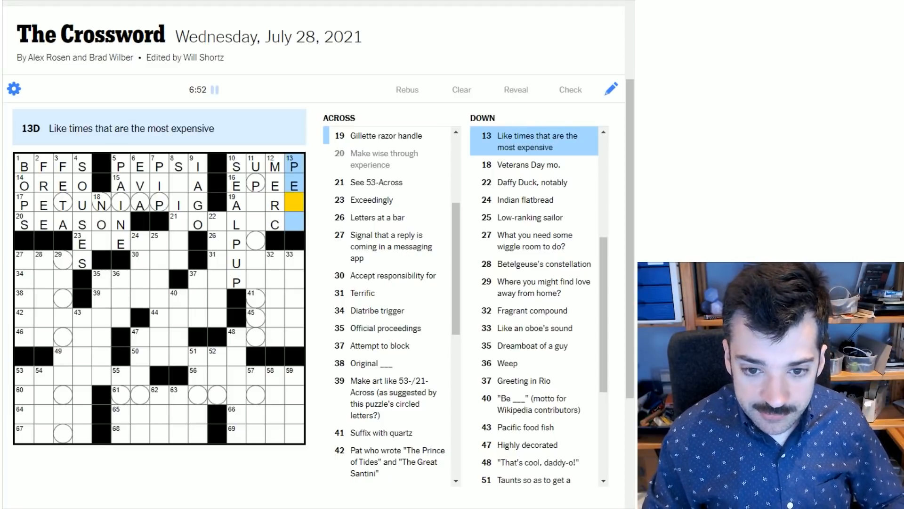
Enter A to complete PEAK at 13-Down and T for ATRA
{"action": "type", "text": "AK"}
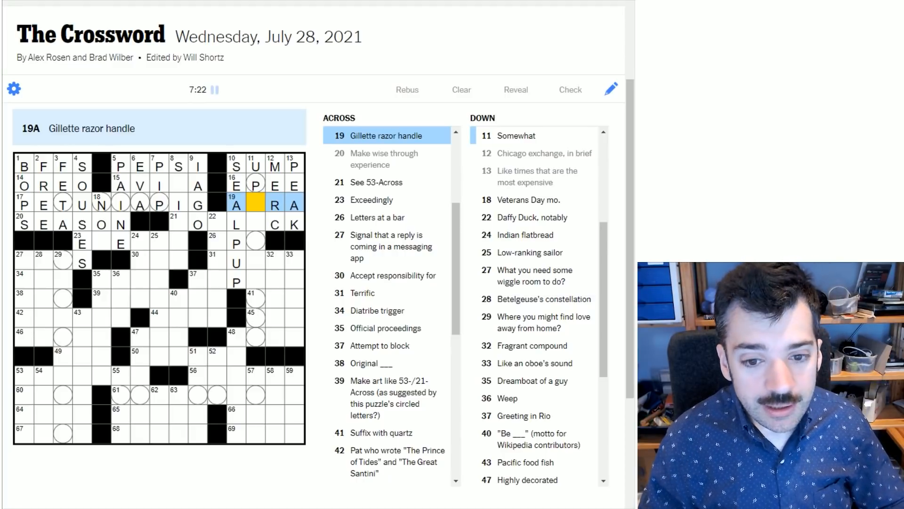
{"action": "type", "text": "T"}
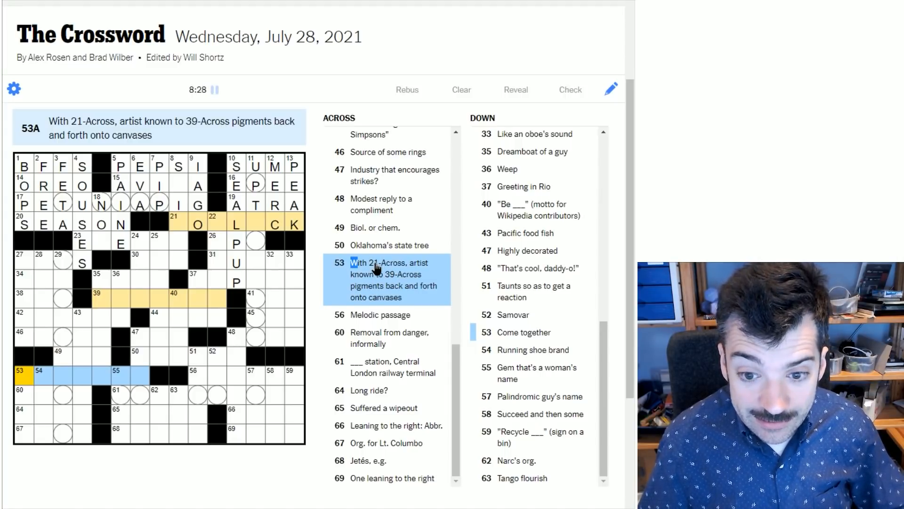
Enter POLLACK at 21-Across and JACKSON at 53-Across, leaving SPLA started at 39-Across
{"action": "left_click", "coordinate": [213, 223]}
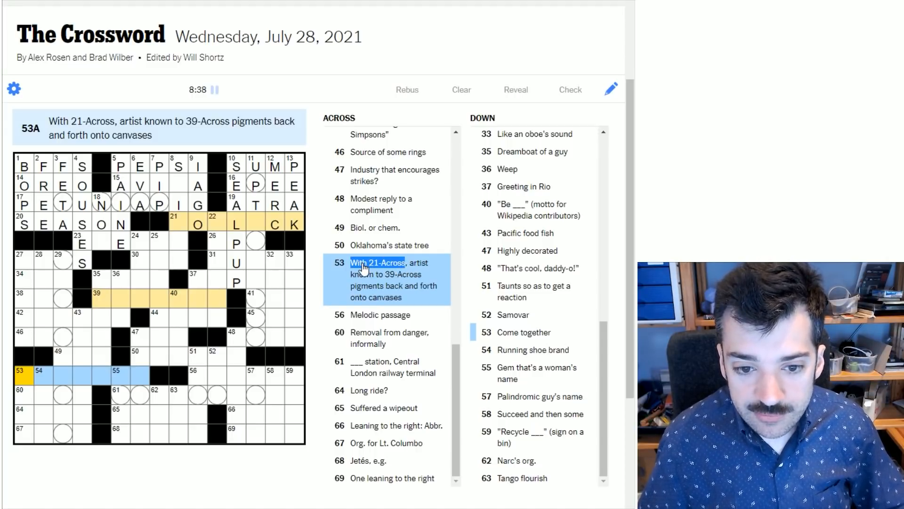
{"action": "mouse_move", "coordinate": [208, 333]}
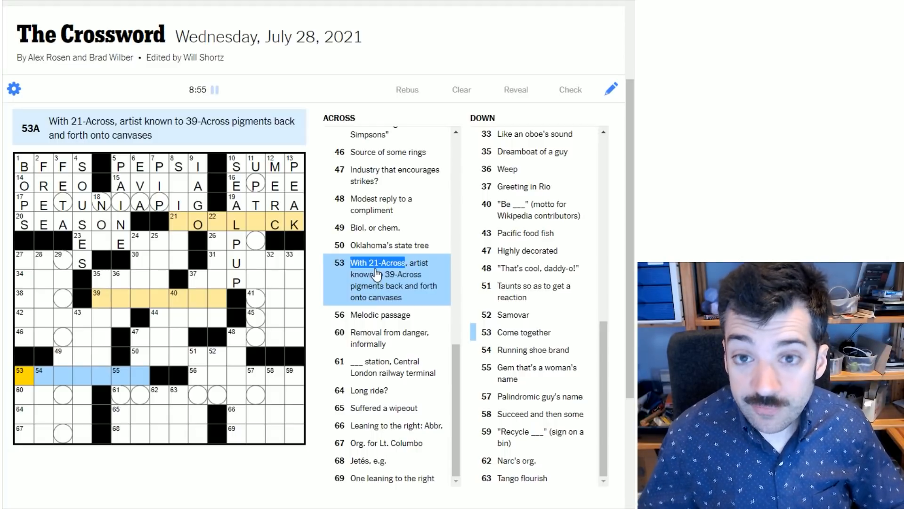
{"action": "left_click", "coordinate": [173, 223]}
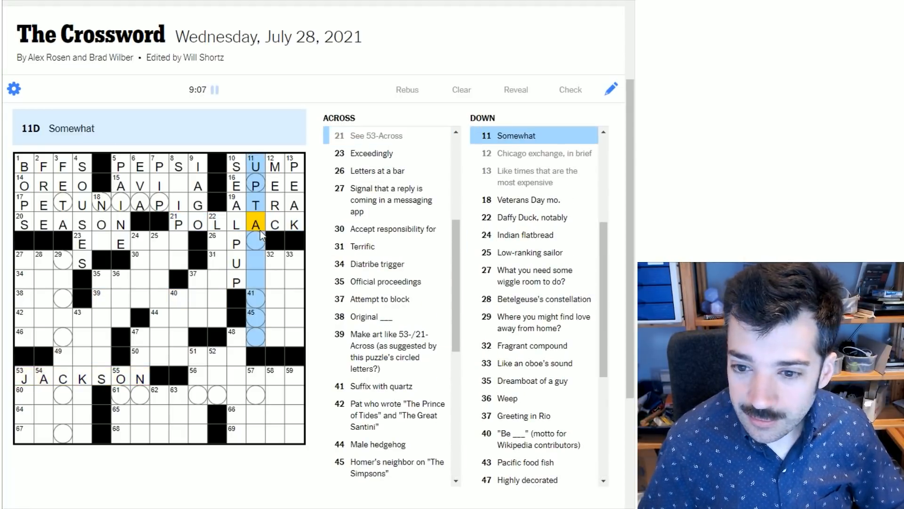
{"action": "left_click", "coordinate": [178, 224]}
{"action": "type", "text": "SPLA"}
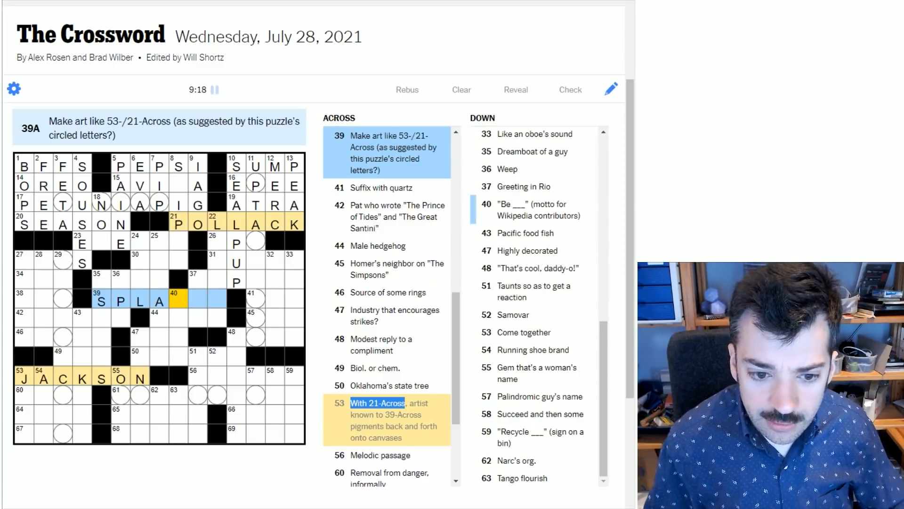
Add TTER after SPLA so 39-Across reads SPATTER
{"action": "type", "text": "TTER"}
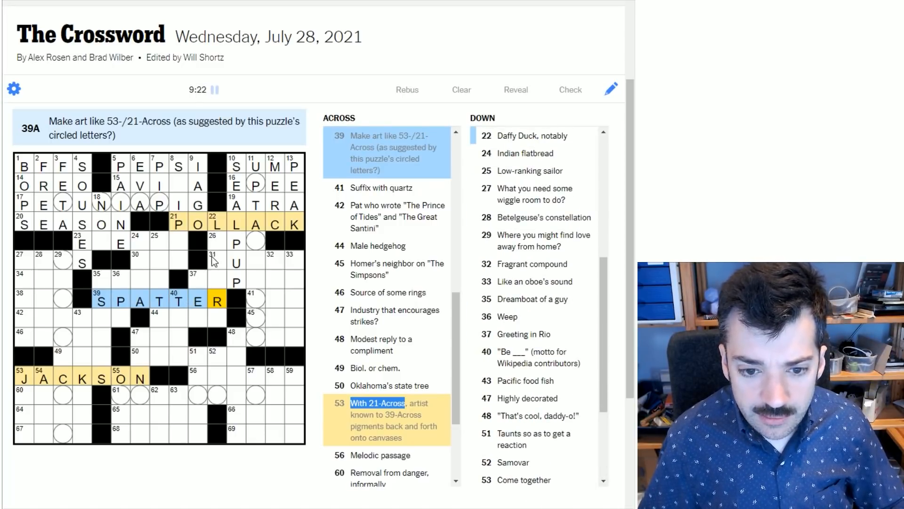
{"action": "left_click", "coordinate": [218, 281]}
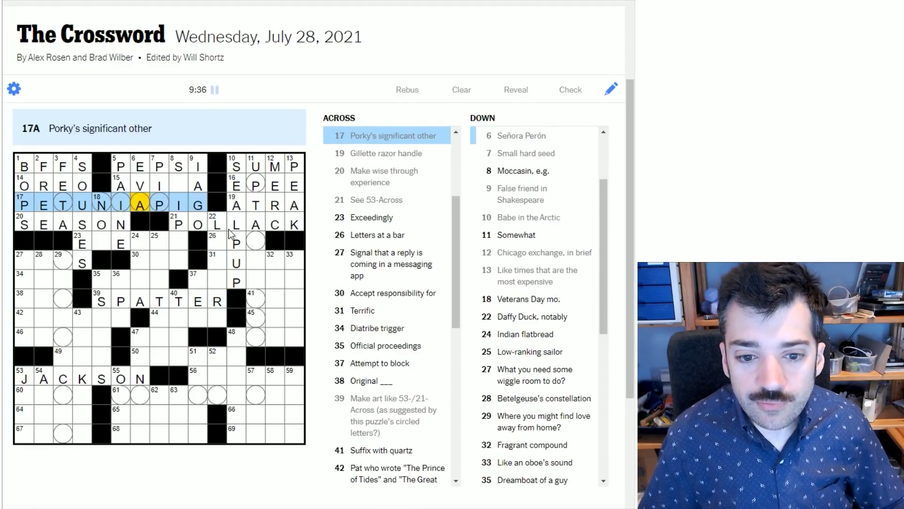
{"action": "left_click", "coordinate": [216, 243]}
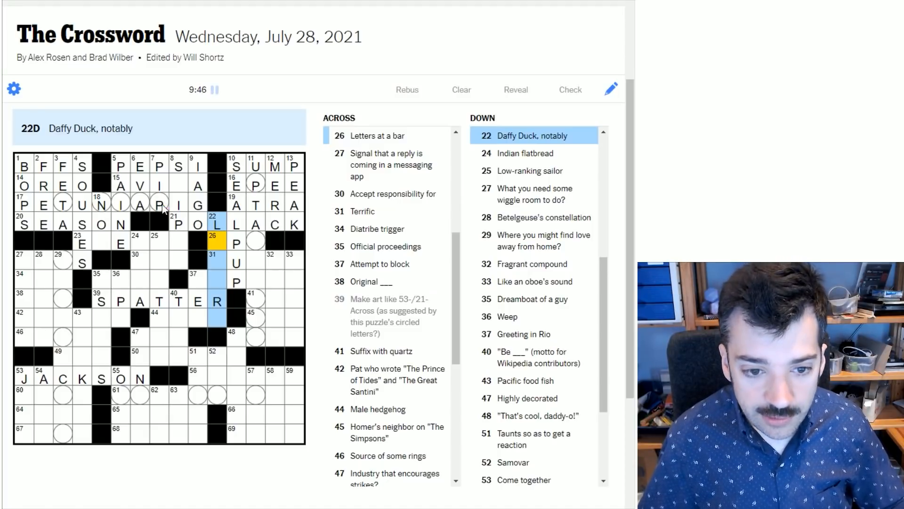
{"action": "left_click", "coordinate": [159, 205]}
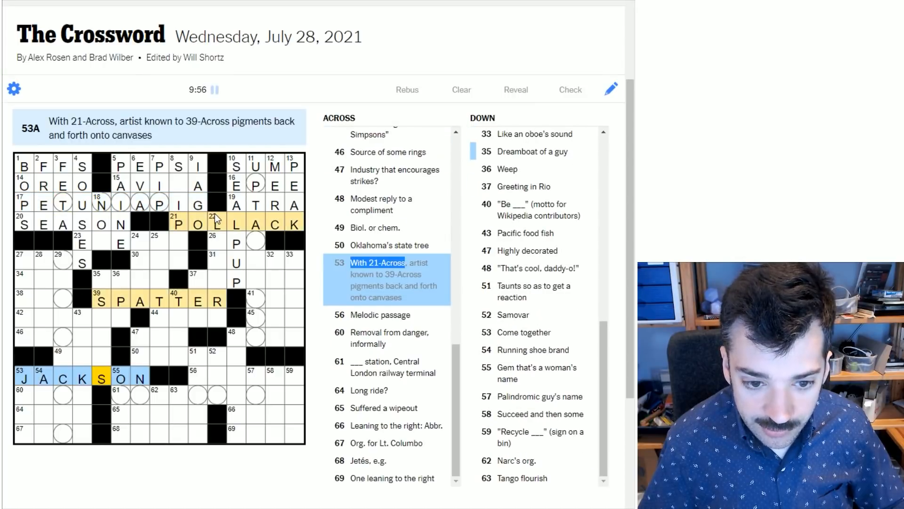
{"action": "left_click", "coordinate": [253, 186]}
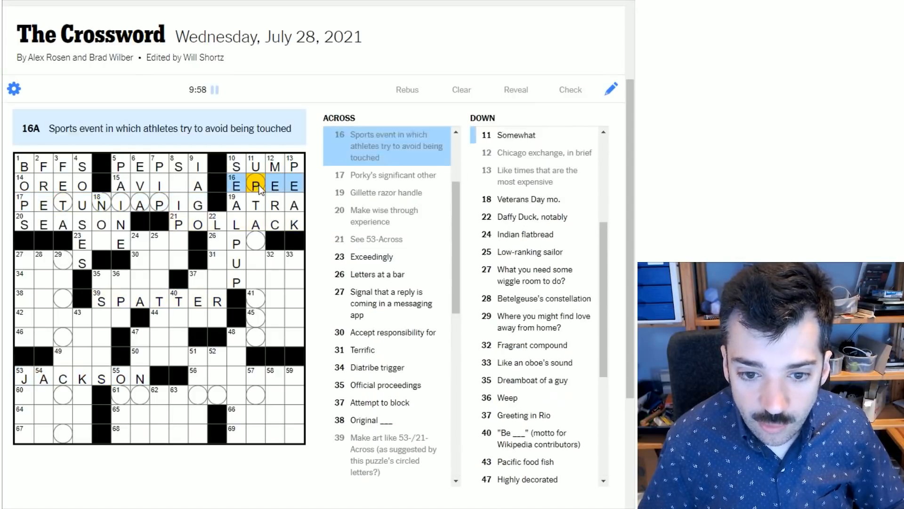
{"action": "left_click", "coordinate": [256, 184]}
{"action": "type", "text": "OAPOINT"}
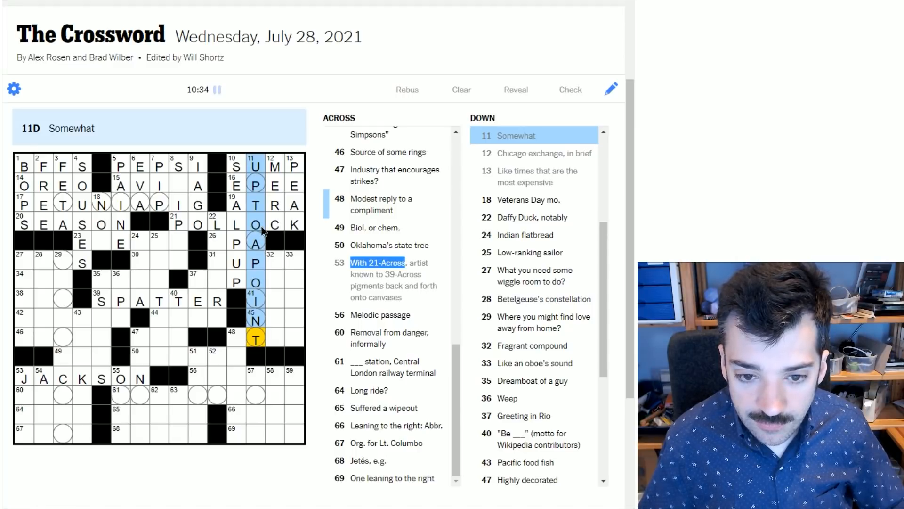
Finish UPTOAPOINT at 11-Down, with IPA at 26-Across, and select 22-Down (Daffy Duck)
{"action": "left_click", "coordinate": [235, 242]}
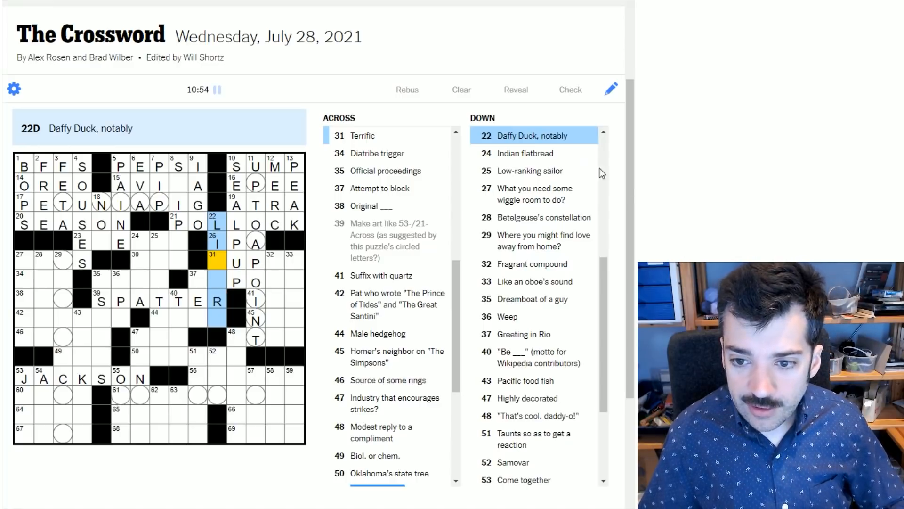
{"action": "mouse_move", "coordinate": [517, 143]}
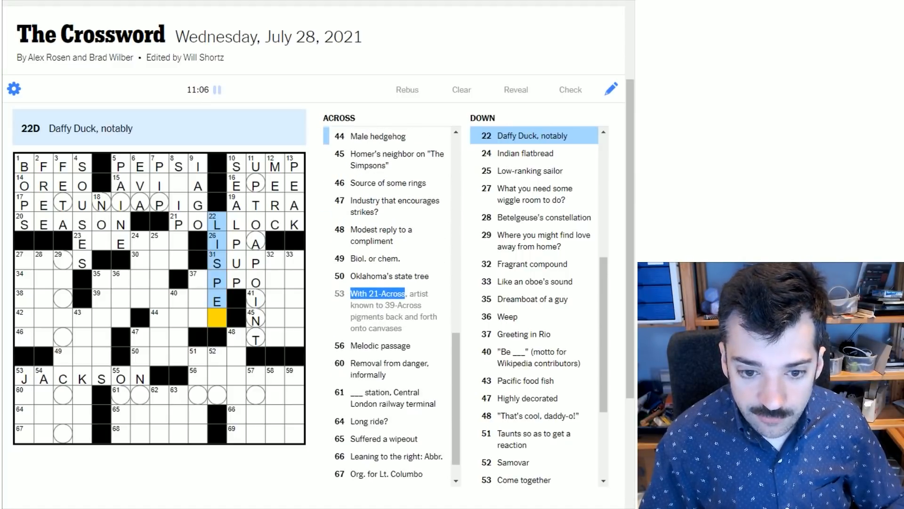
Enter R to complete LISPER at 22-Down, alongside OPPOSE at 37-Across
{"action": "type", "text": "R"}
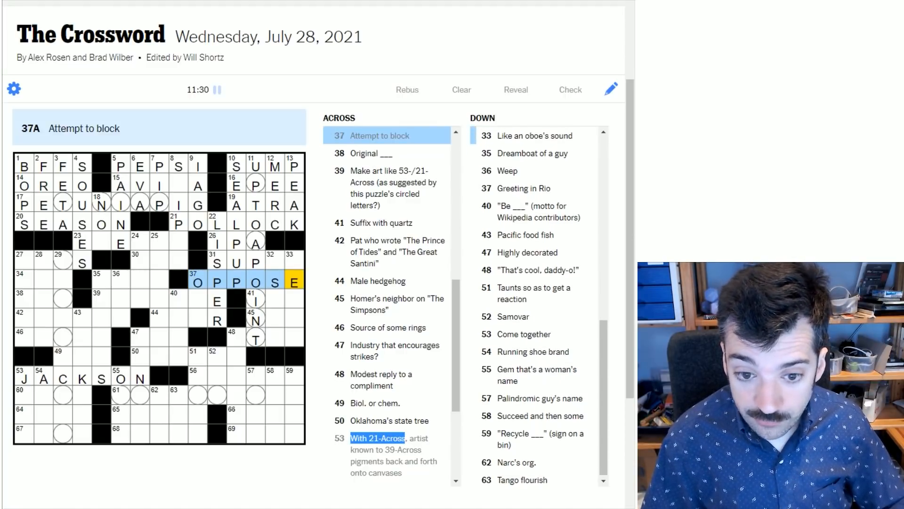
Enter E to make SUPER at 31-Across, adding ESTER, REEDY, ITE and NED
{"action": "left_click", "coordinate": [235, 262]}
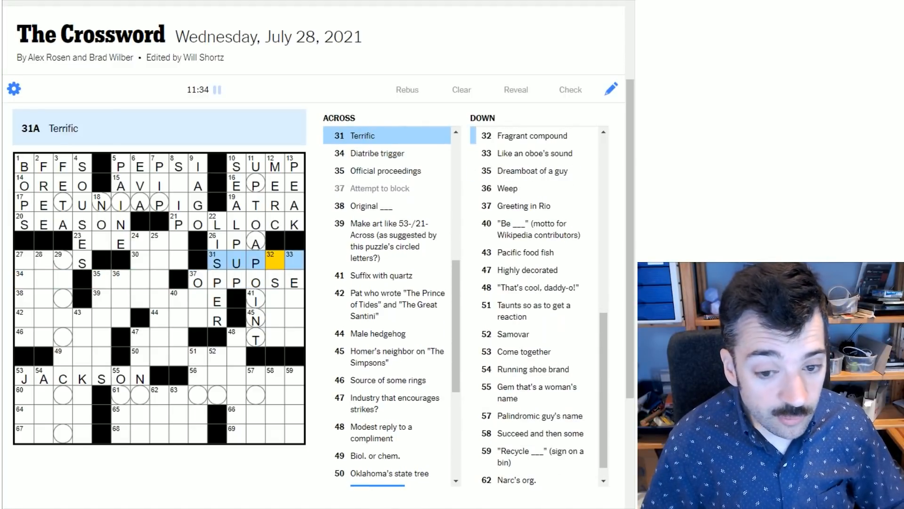
{"action": "type", "text": "ESTER"}
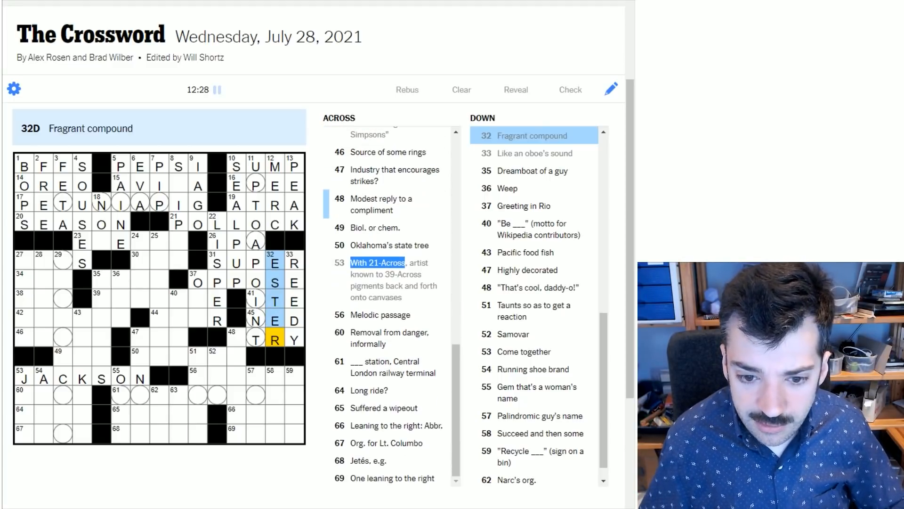
Fill the blank first square of 48-Across so it reads ITRY
{"action": "left_click", "coordinate": [256, 301]}
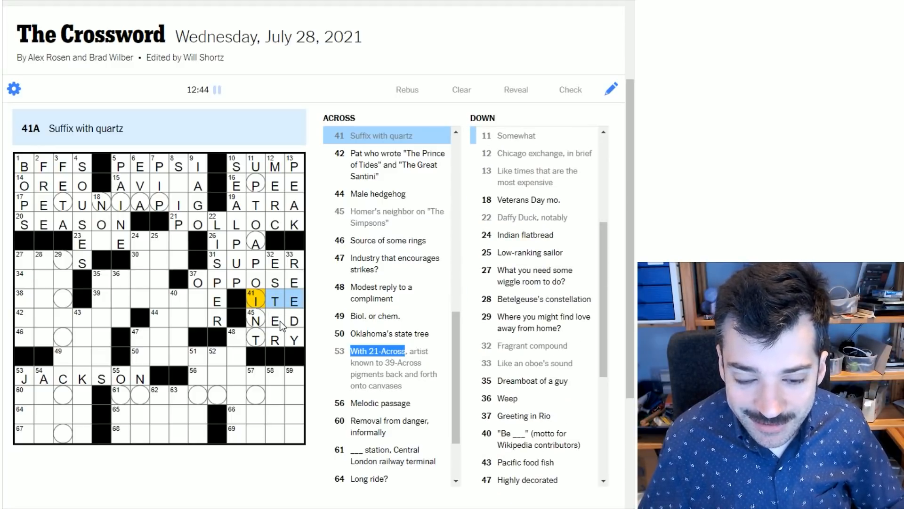
{"action": "left_click", "coordinate": [255, 318]}
{"action": "type", "text": "I"}
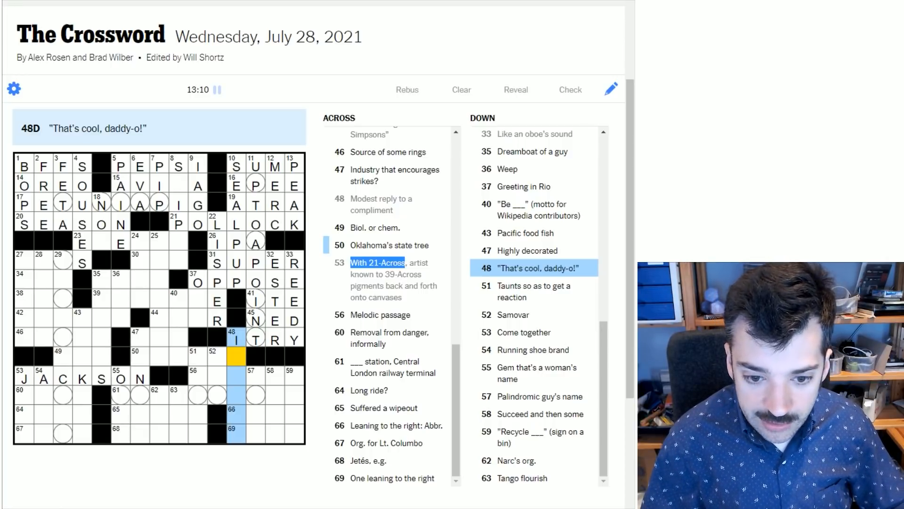
Enter DIGT to make IDIGIT at 48-Down, then add SLIPON at 8-Down
{"action": "type", "text": "DI"}
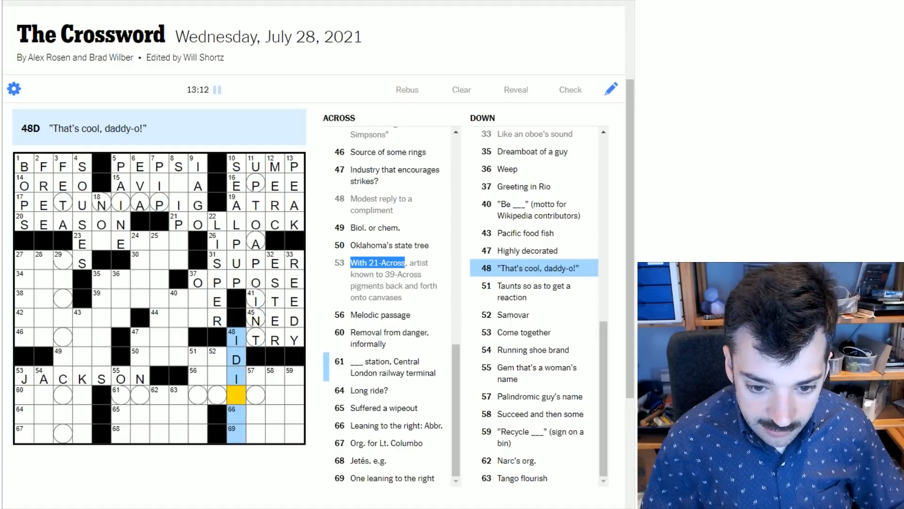
{"action": "type", "text": "GT"}
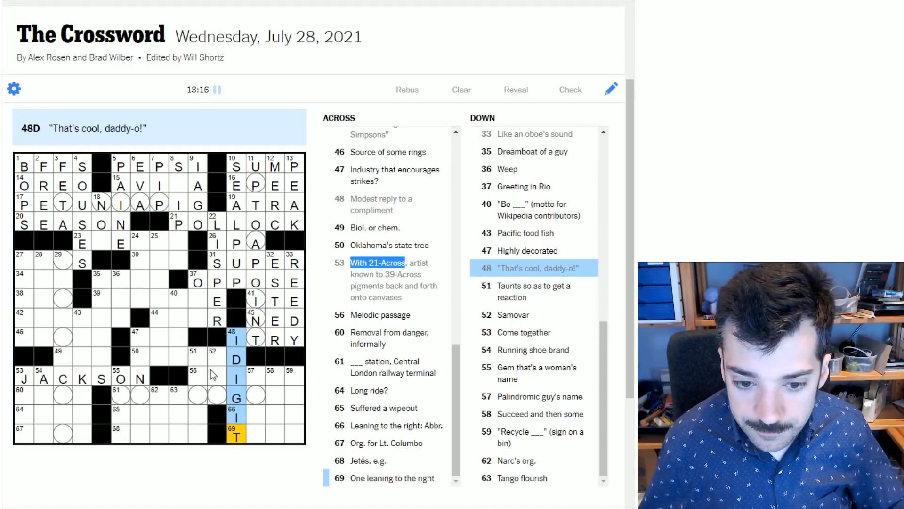
{"action": "left_click", "coordinate": [213, 354]}
{"action": "type", "text": "LIPON"}
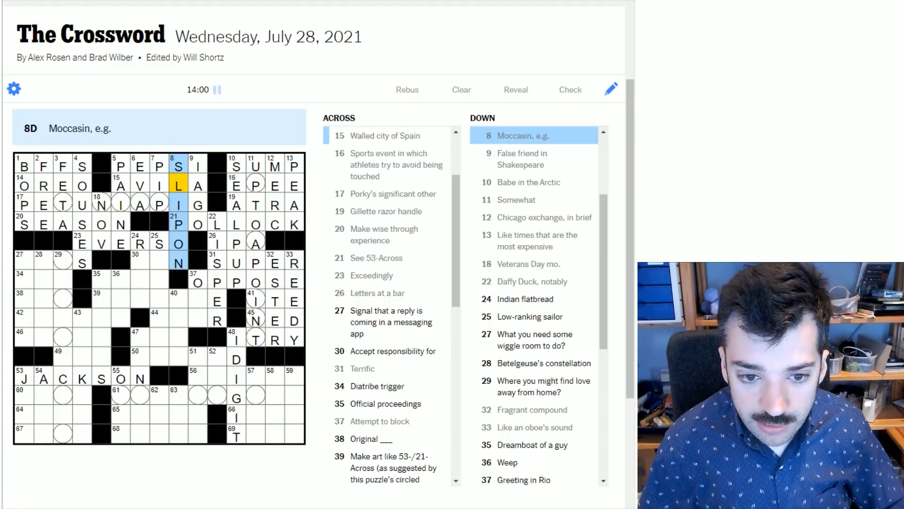
Enter W to make OWN at 30-Across and add DOTS at 27-Across
{"action": "left_click", "coordinate": [121, 185]}
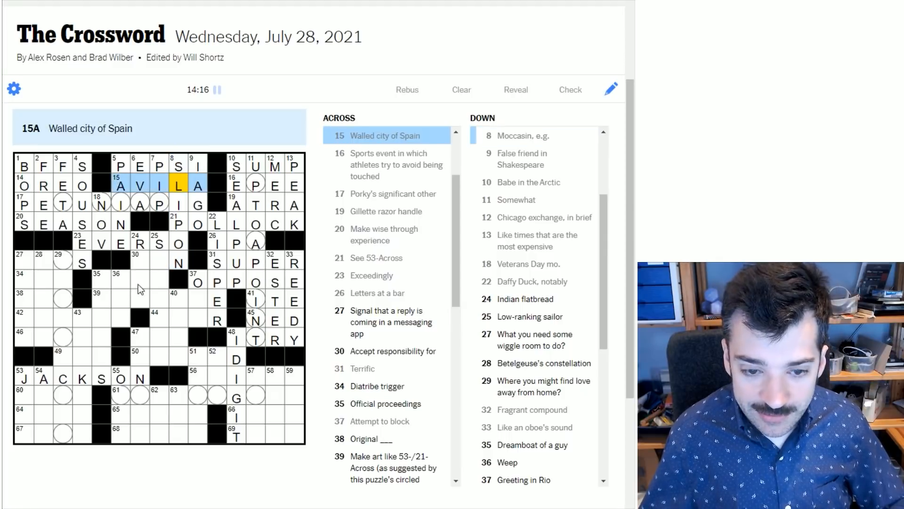
{"action": "left_click", "coordinate": [137, 263]}
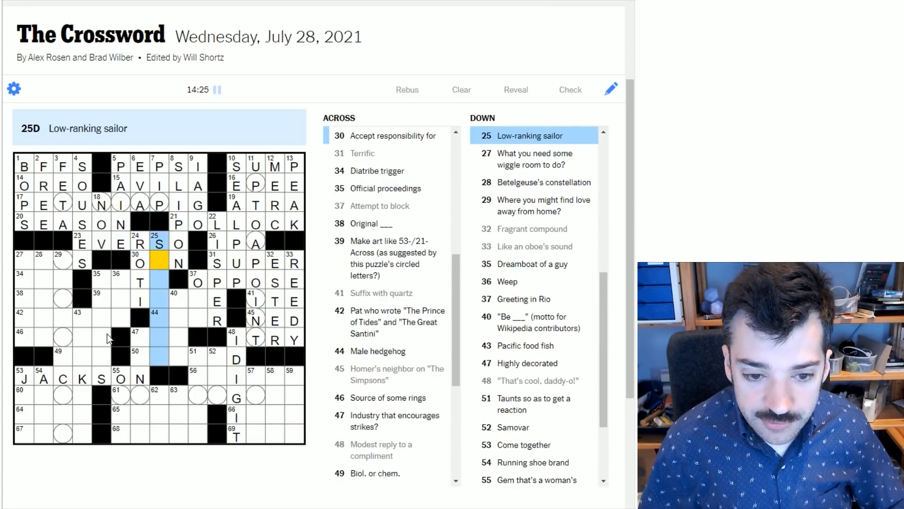
{"action": "left_click", "coordinate": [158, 262]}
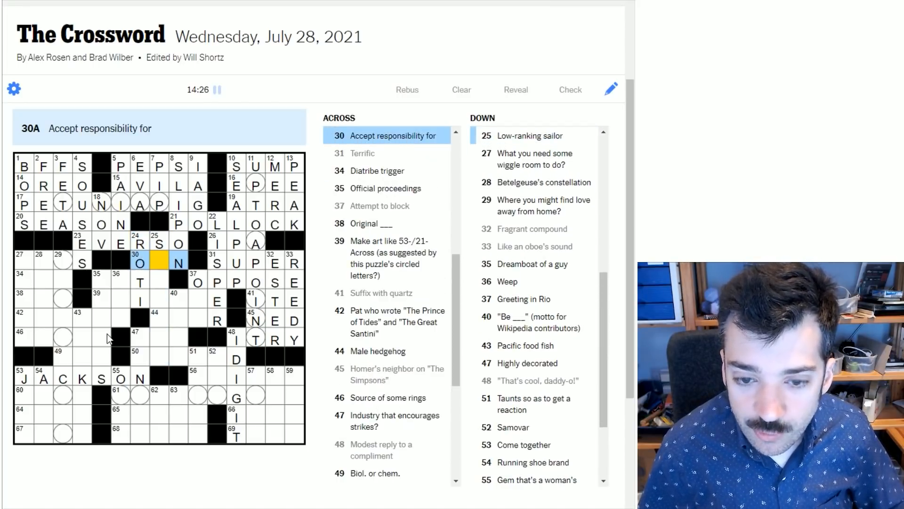
{"action": "type", "text": "W"}
{"action": "left_click", "coordinate": [52, 261]}
{"action": "type", "text": "DOT"}
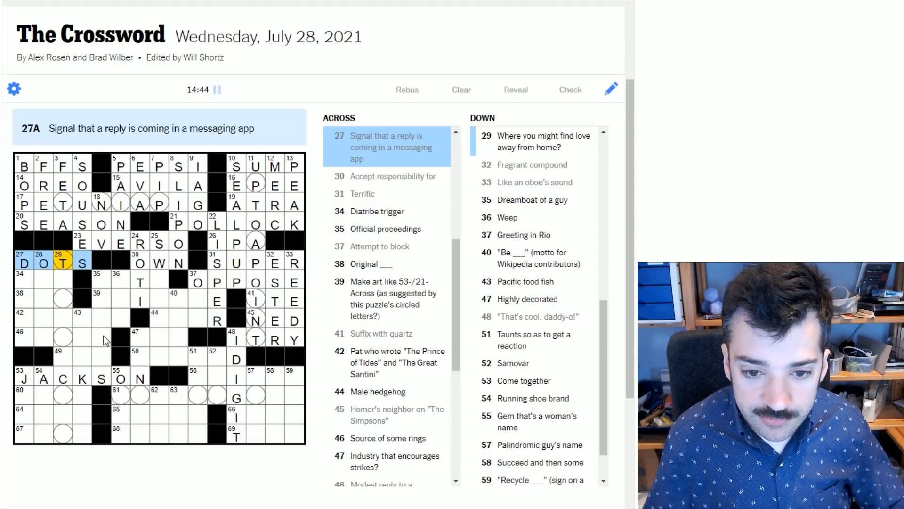
Check 47-Down (Highly decorated) and enter N among 29-Down's circled squares
{"action": "left_click", "coordinate": [60, 262]}
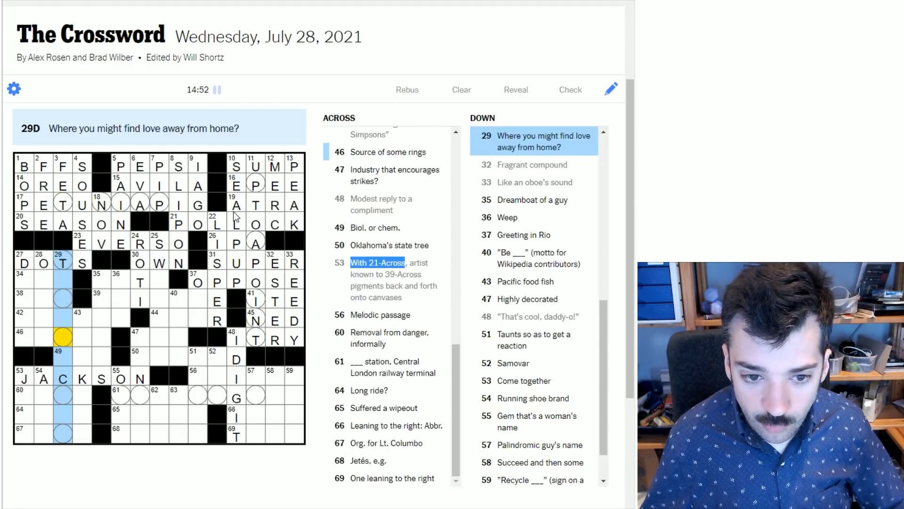
{"action": "left_click", "coordinate": [159, 205]}
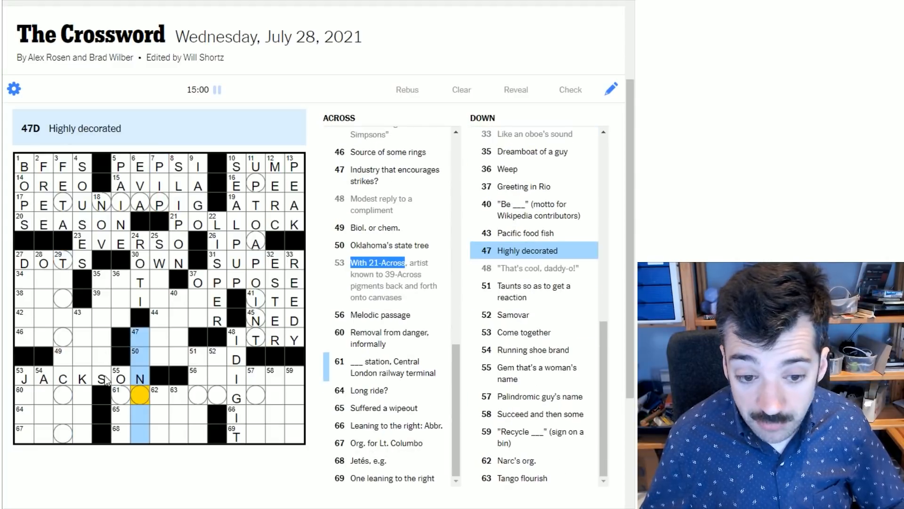
{"action": "left_click", "coordinate": [60, 302]}
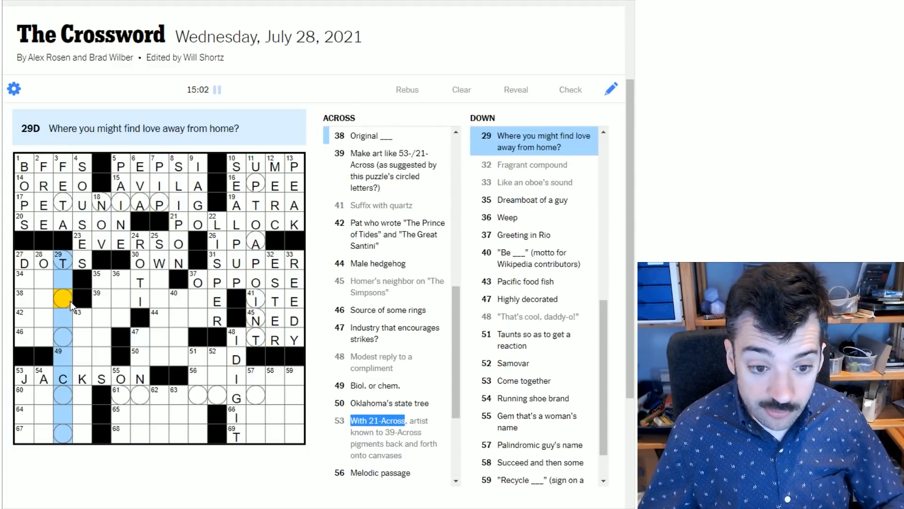
{"action": "type", "text": "N"}
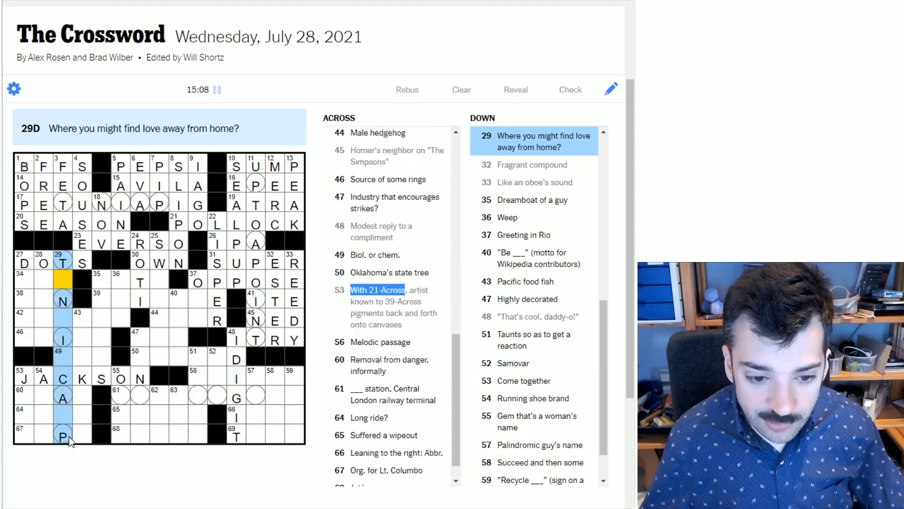
{"action": "left_click", "coordinate": [117, 398]}
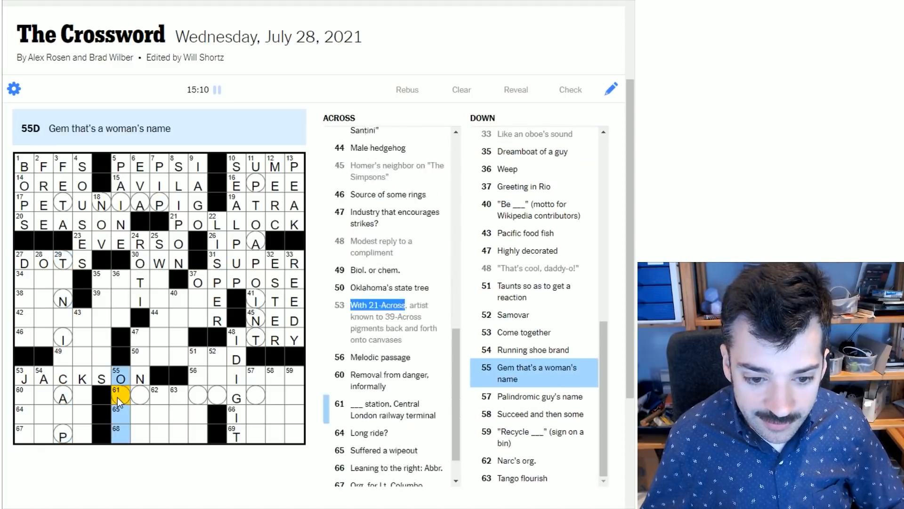
{"action": "left_click", "coordinate": [118, 398]}
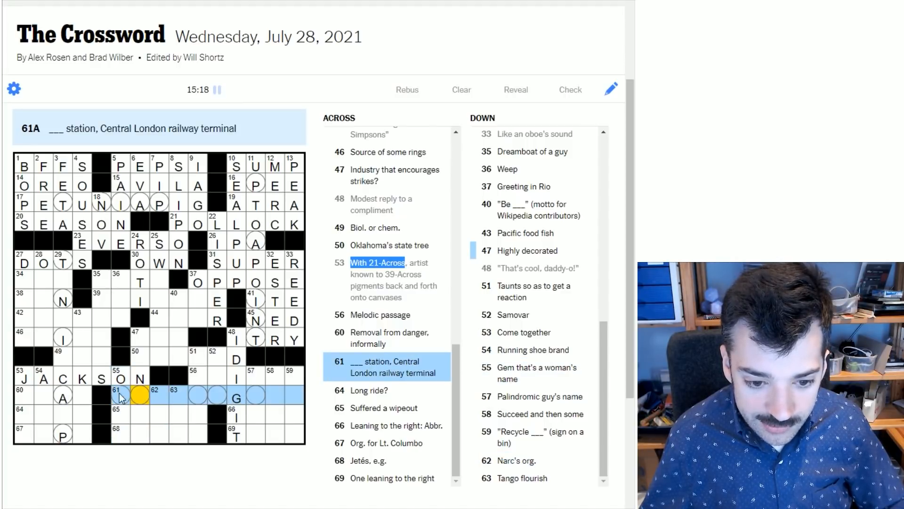
{"action": "left_click", "coordinate": [61, 397]}
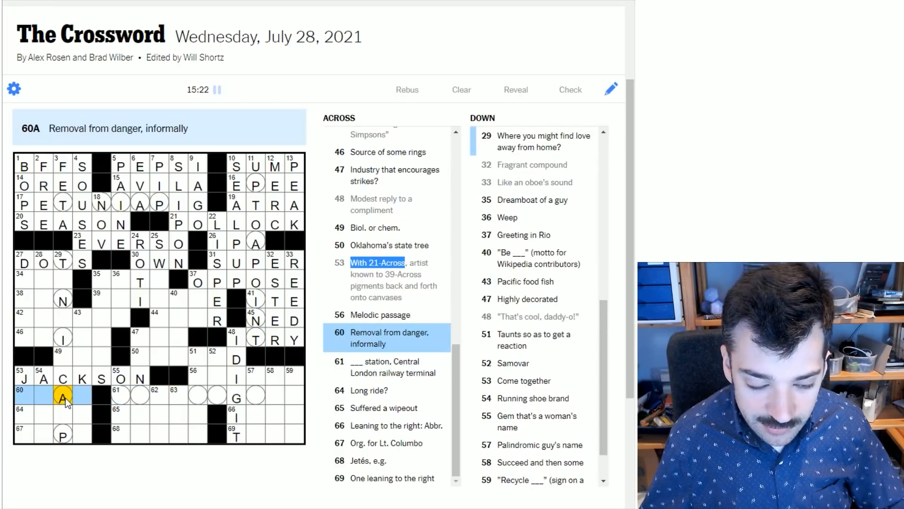
{"action": "left_click", "coordinate": [136, 403]}
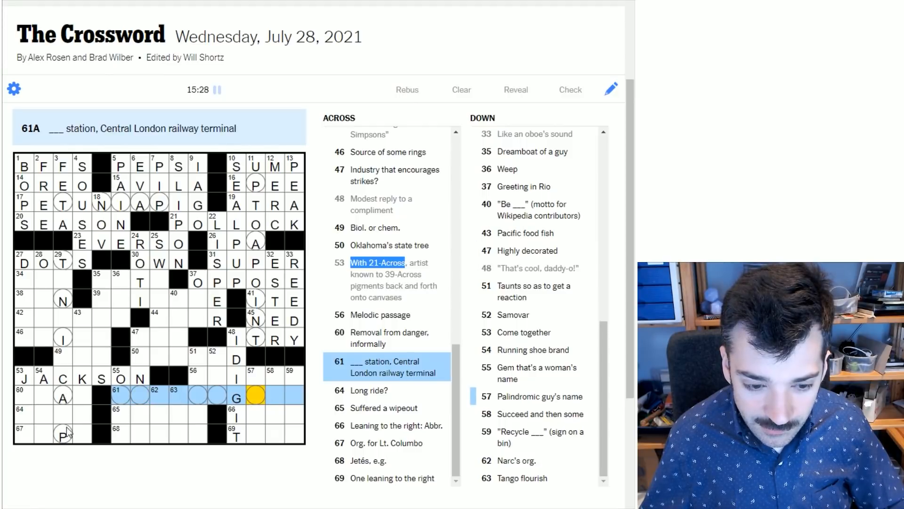
{"action": "left_click", "coordinate": [61, 398]}
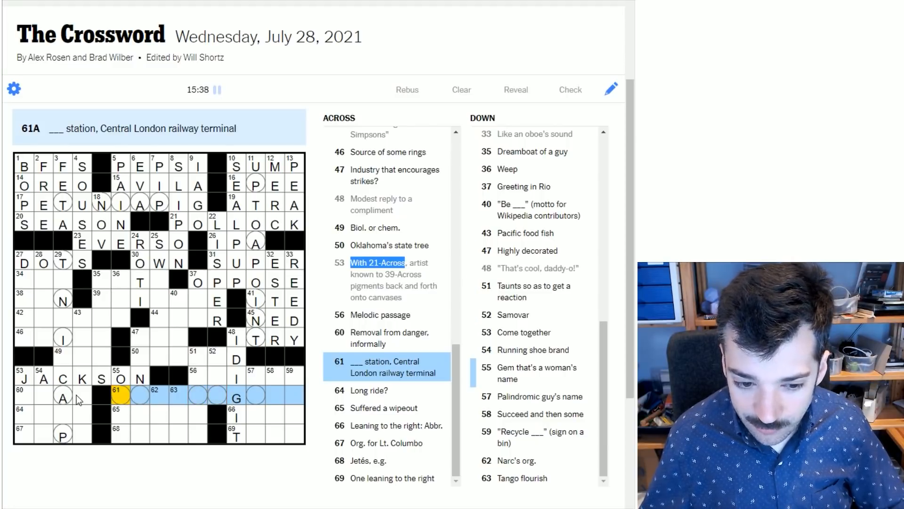
{"action": "left_click", "coordinate": [139, 397]}
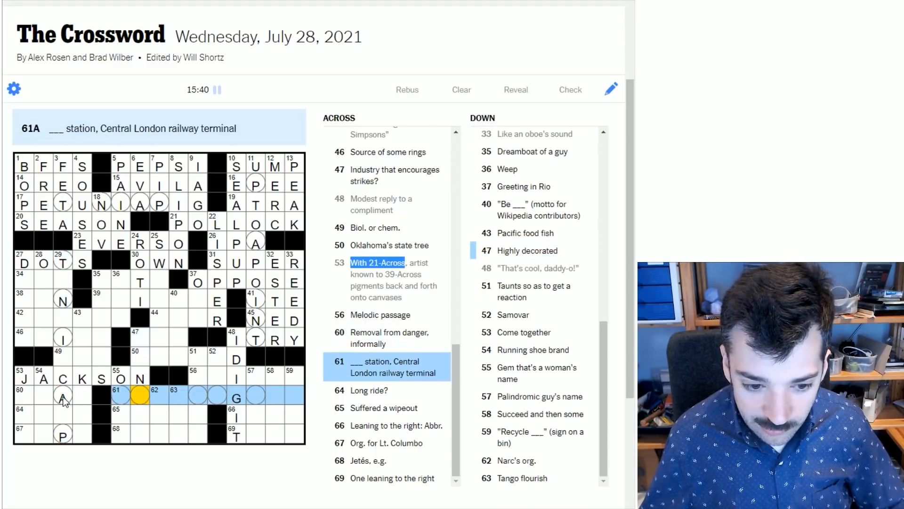
{"action": "left_click", "coordinate": [61, 398]}
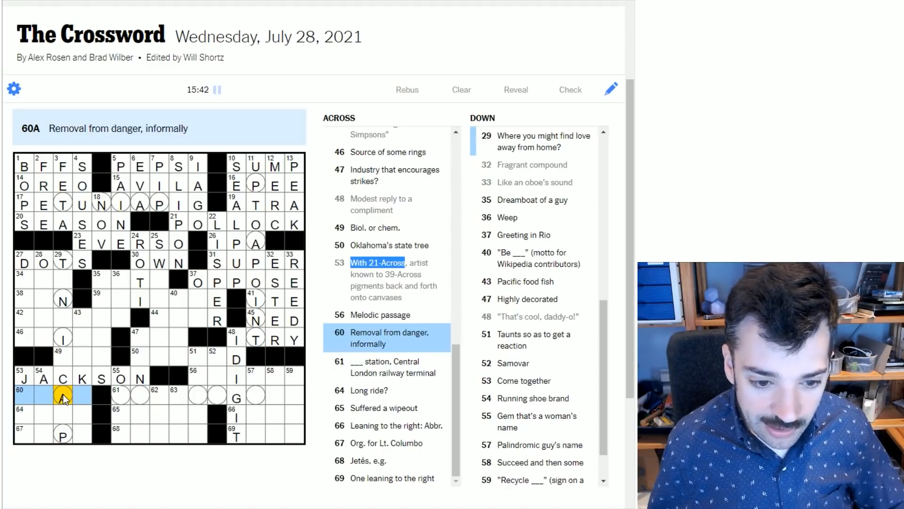
{"action": "left_click", "coordinate": [63, 336]}
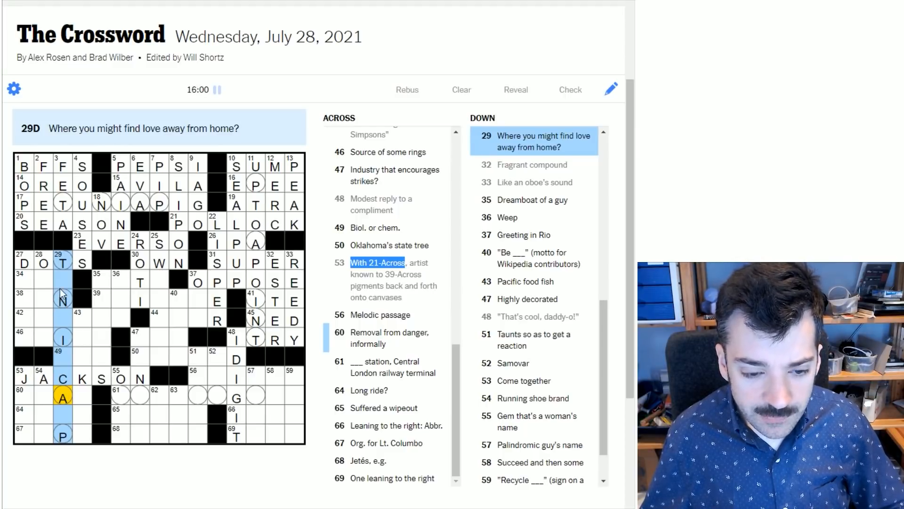
{"action": "left_click", "coordinate": [63, 297]}
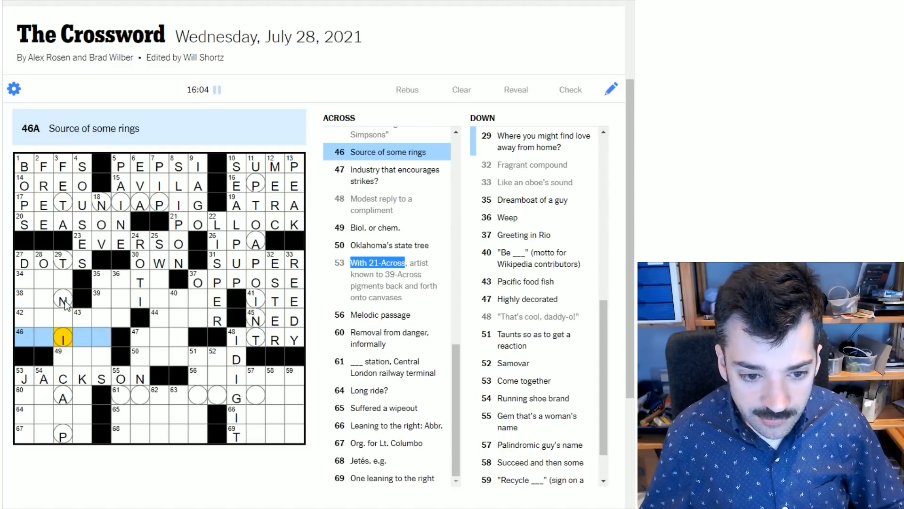
{"action": "left_click", "coordinate": [62, 298]}
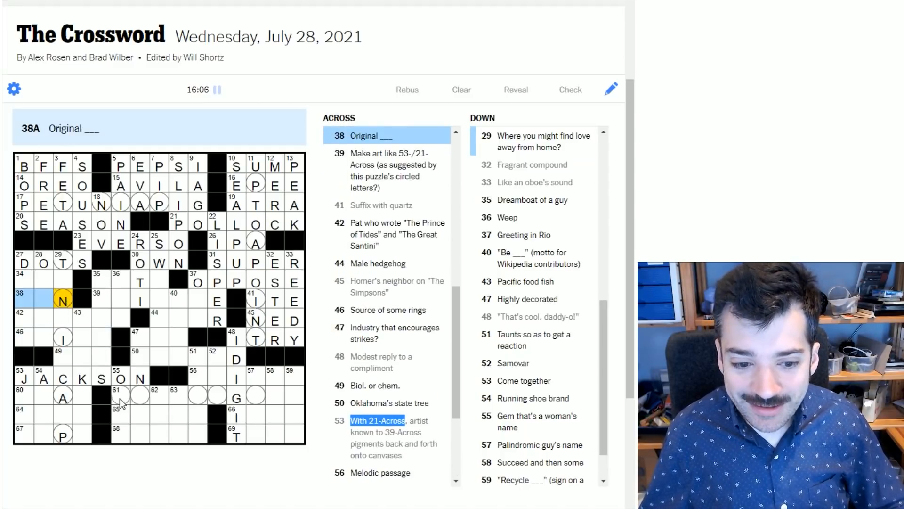
{"action": "left_click", "coordinate": [255, 397]}
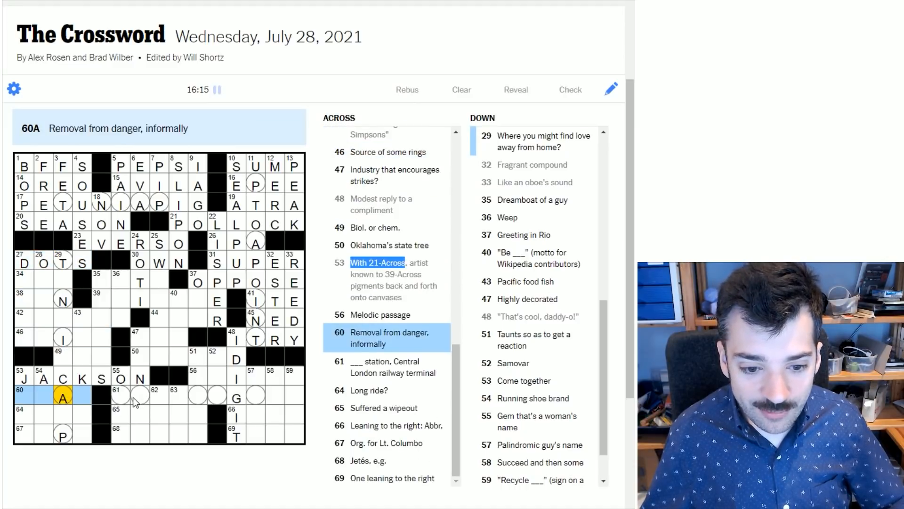
{"action": "left_click", "coordinate": [122, 395]}
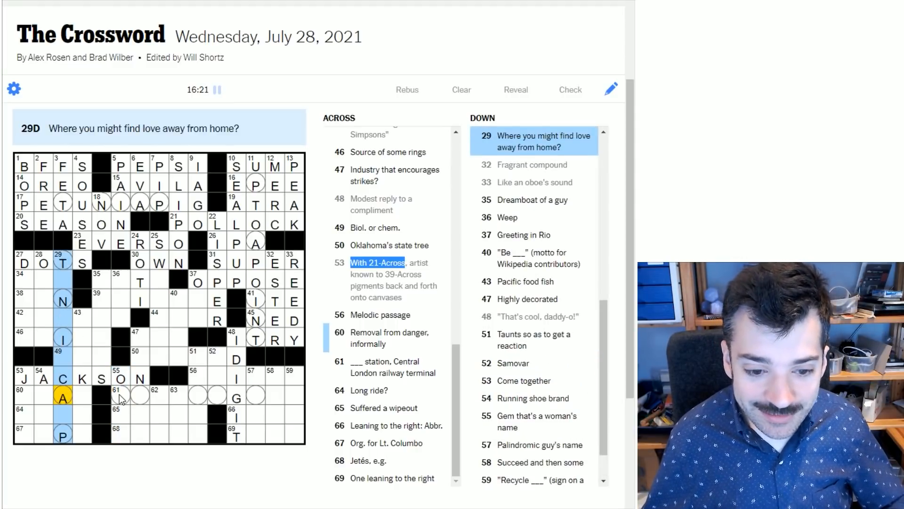
Enter P for OPAL at 55-Down and fill PADDINGTON at 61-Across
{"action": "left_click", "coordinate": [121, 397]}
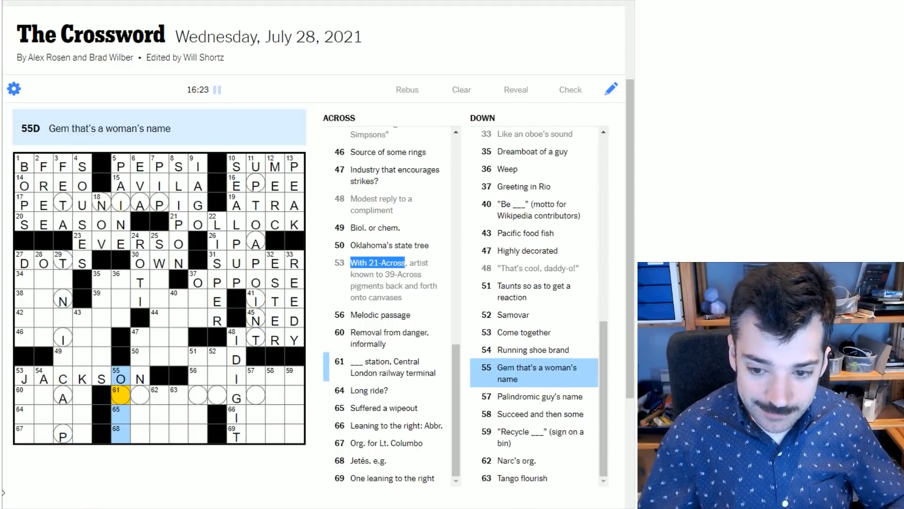
{"action": "type", "text": "PAL"}
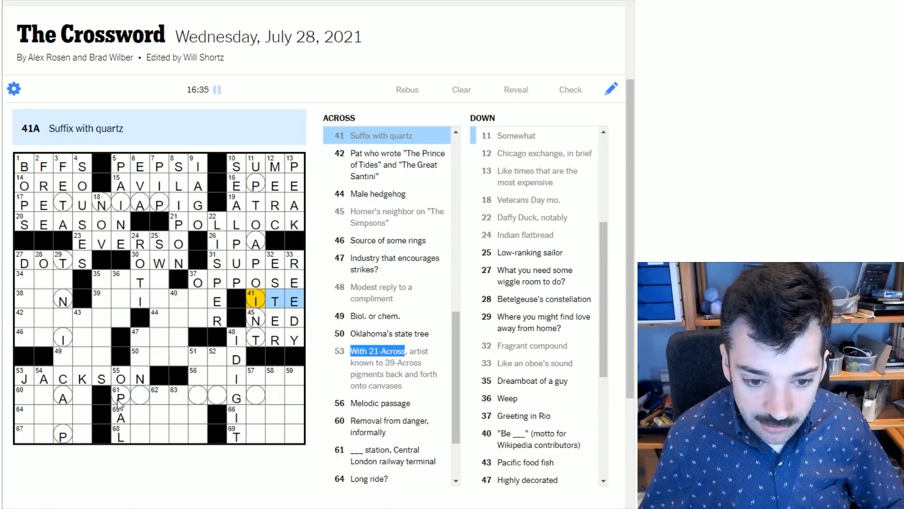
{"action": "left_click", "coordinate": [120, 399]}
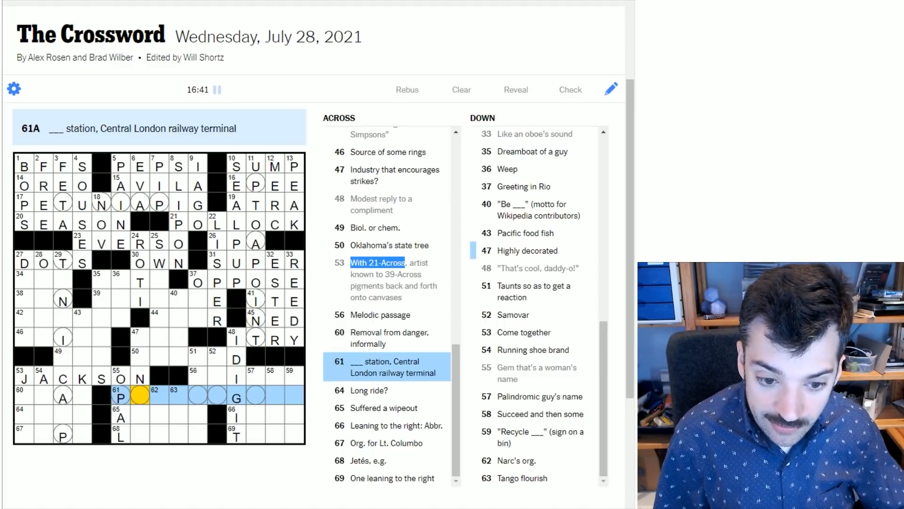
{"action": "type", "text": "A"}
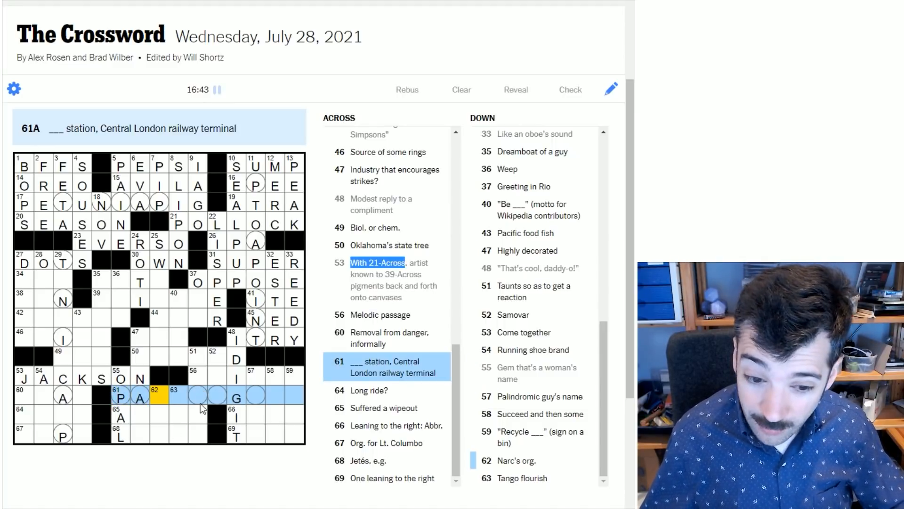
{"action": "type", "text": "INGT"}
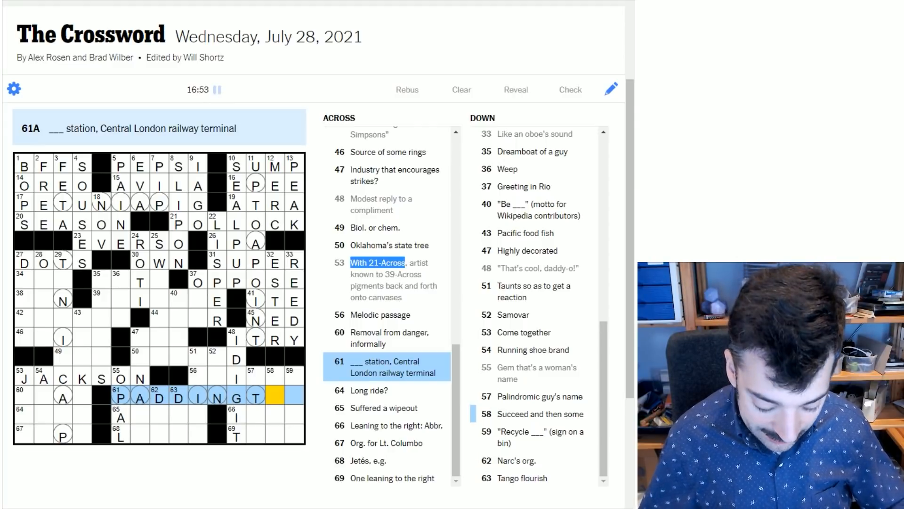
{"action": "type", "text": "N"}
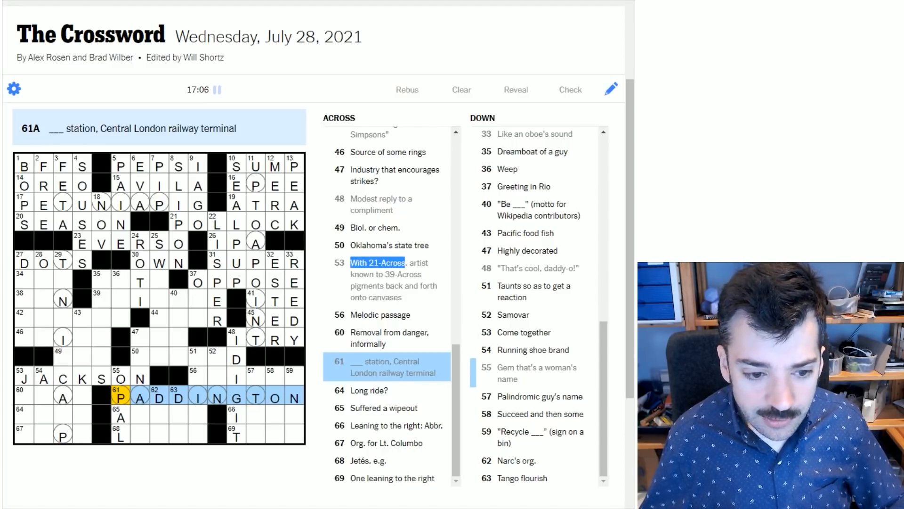
{"action": "left_click", "coordinate": [122, 398]}
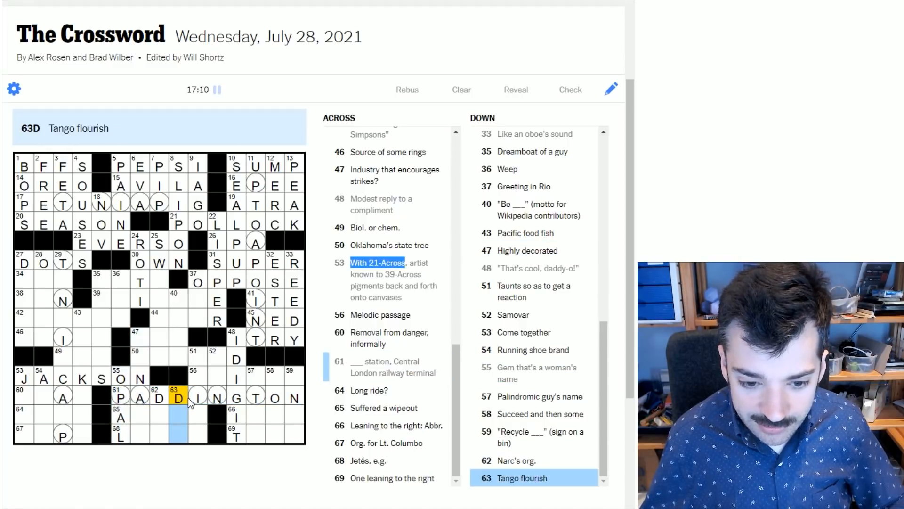
{"action": "left_click", "coordinate": [121, 398]}
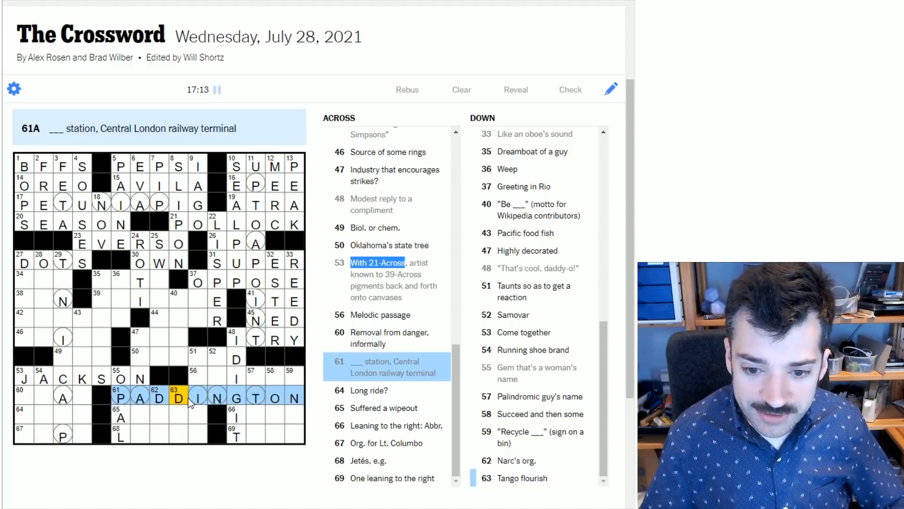
{"action": "mouse_move", "coordinate": [409, 372]}
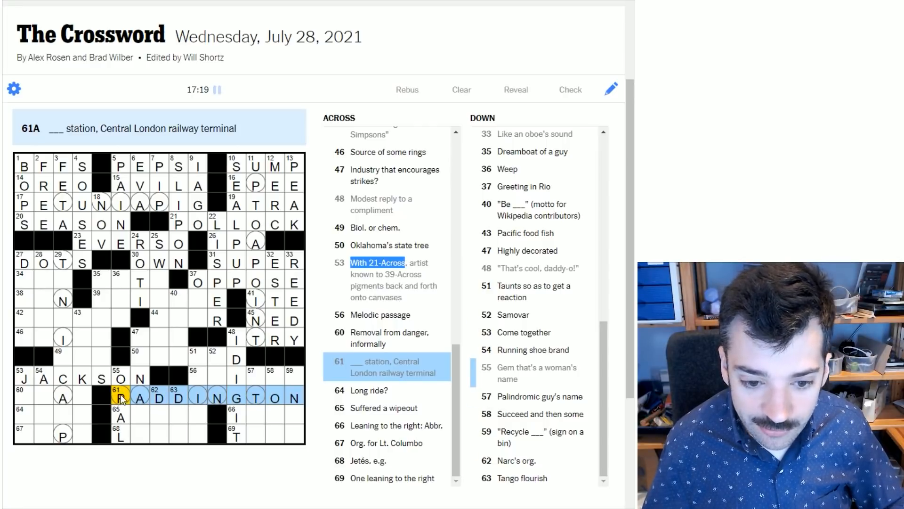
Enter IRE at 34-Across, then ORION at 28-Down and TENNISCAMP at 29-Down
{"action": "left_click", "coordinate": [217, 377]}
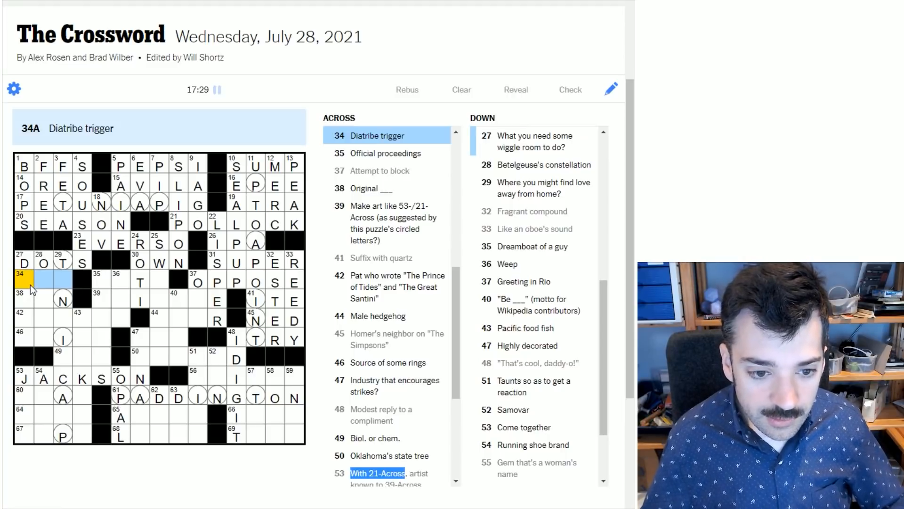
{"action": "left_click", "coordinate": [22, 263]}
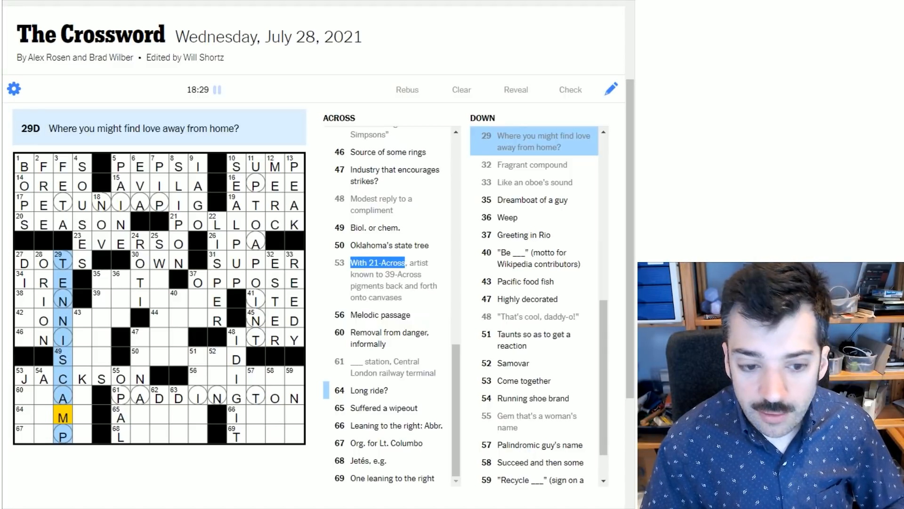
Enter CON at 42-Across, DISCO at 27-Down and ONION at 46-Across, and begin SIN
{"action": "left_click", "coordinate": [28, 299]}
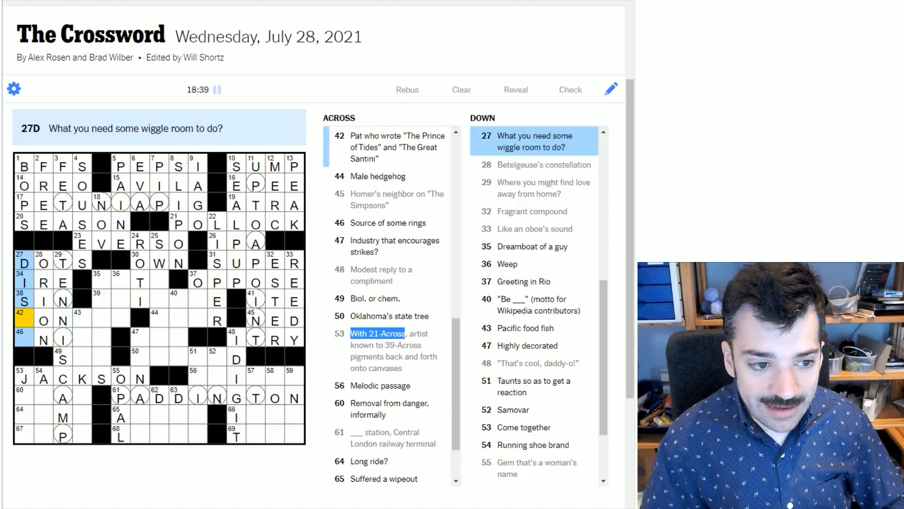
{"action": "left_click", "coordinate": [54, 317]}
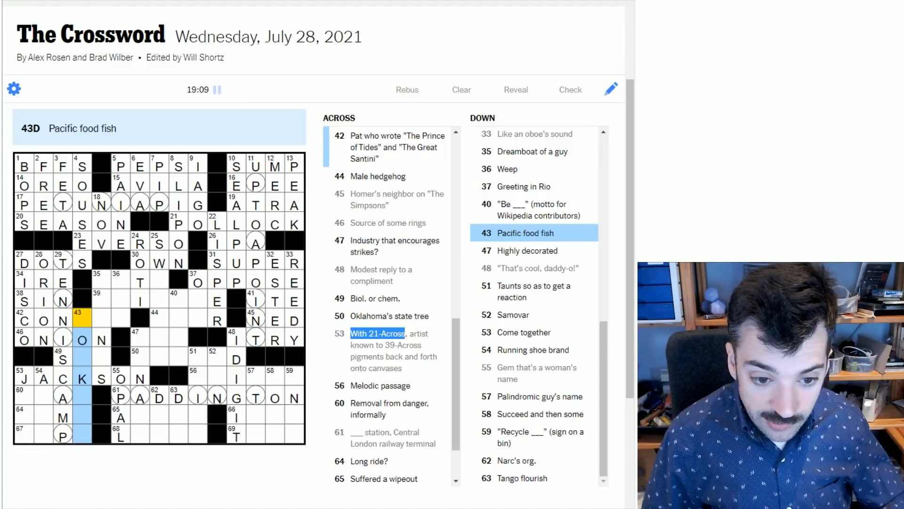
{"action": "left_click", "coordinate": [197, 282]}
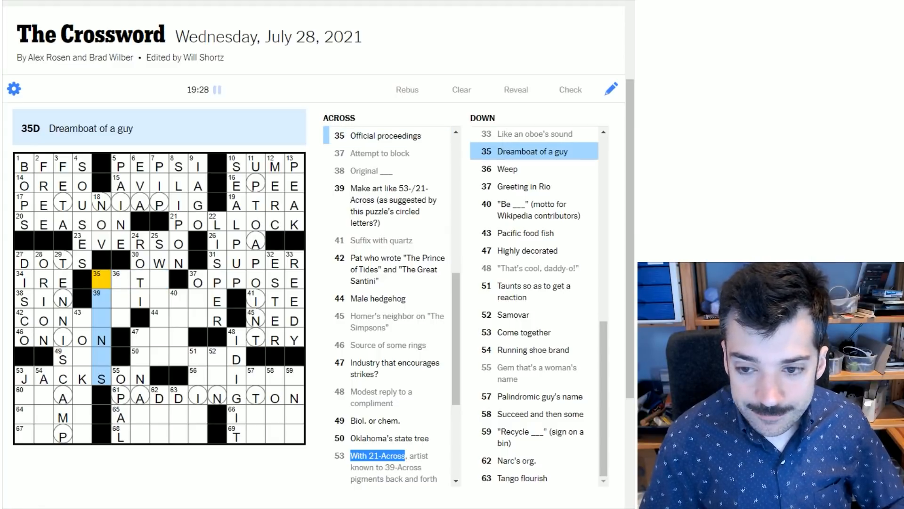
{"action": "left_click", "coordinate": [122, 279]}
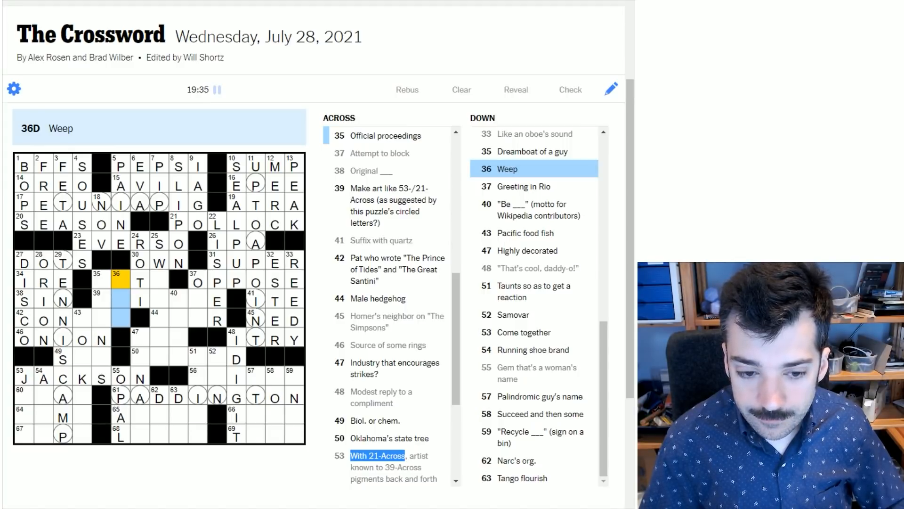
Enter ARIOS for the melodic passage at 56-Across and start 59-Down with N
{"action": "left_click", "coordinate": [156, 283]}
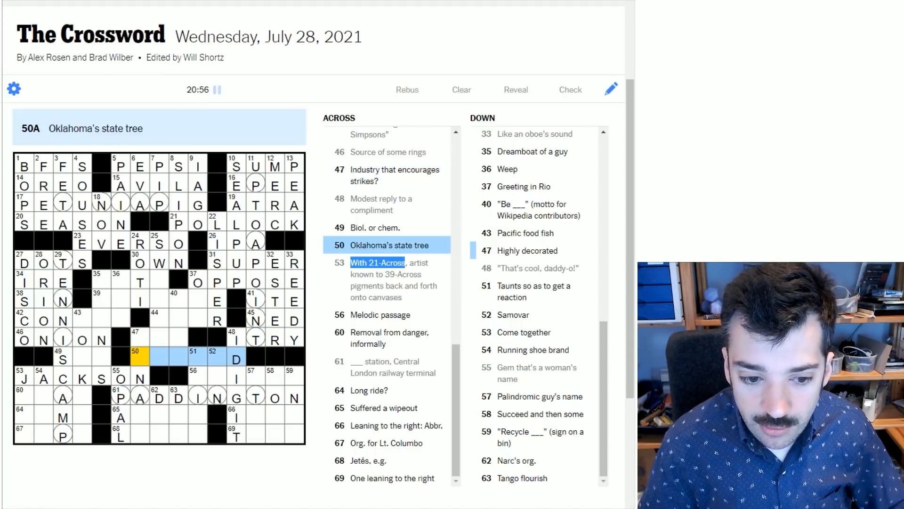
{"action": "left_click", "coordinate": [199, 378]}
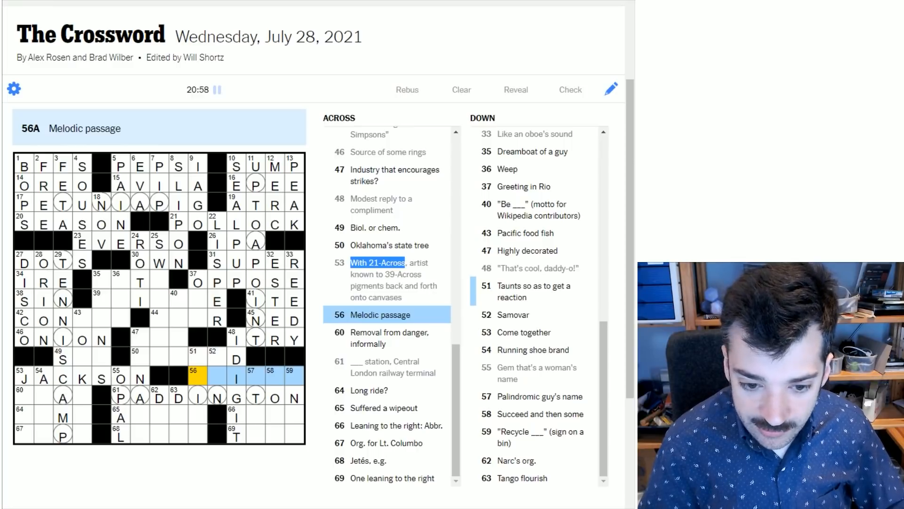
{"action": "type", "text": "ARI"}
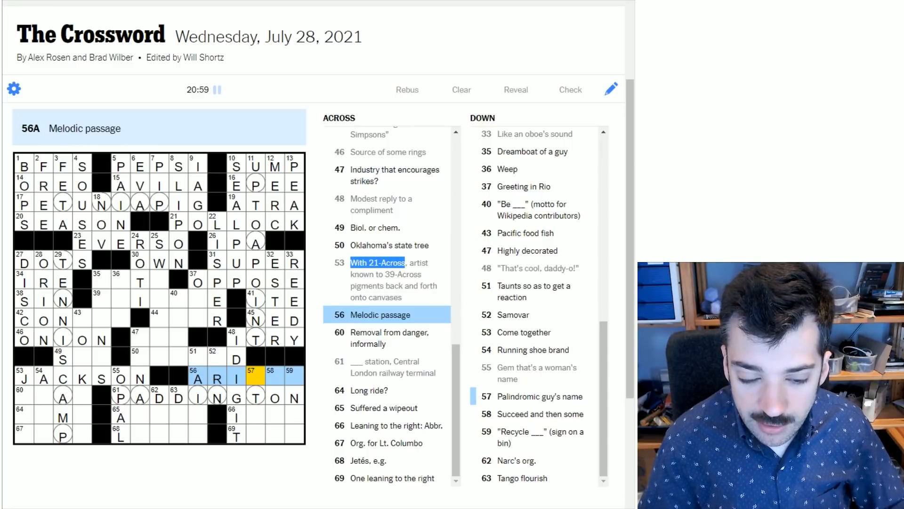
{"action": "type", "text": "OS"}
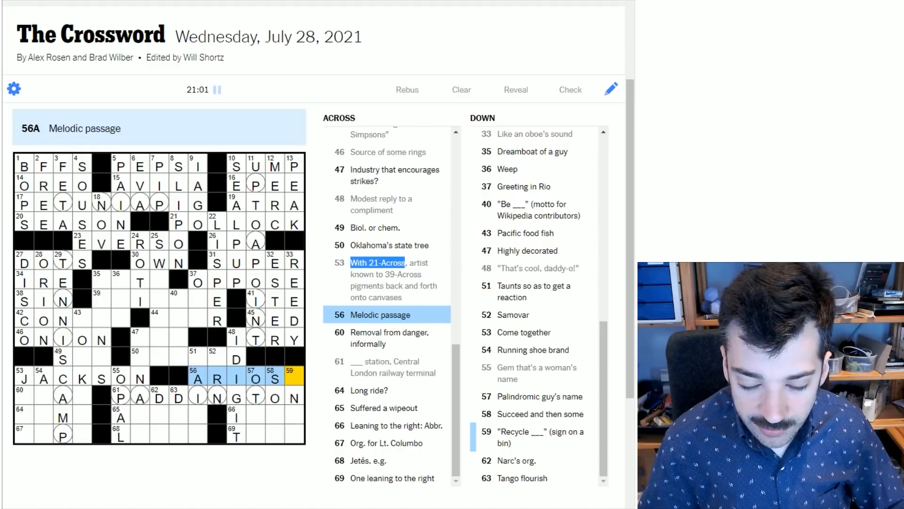
{"action": "left_click", "coordinate": [293, 379]}
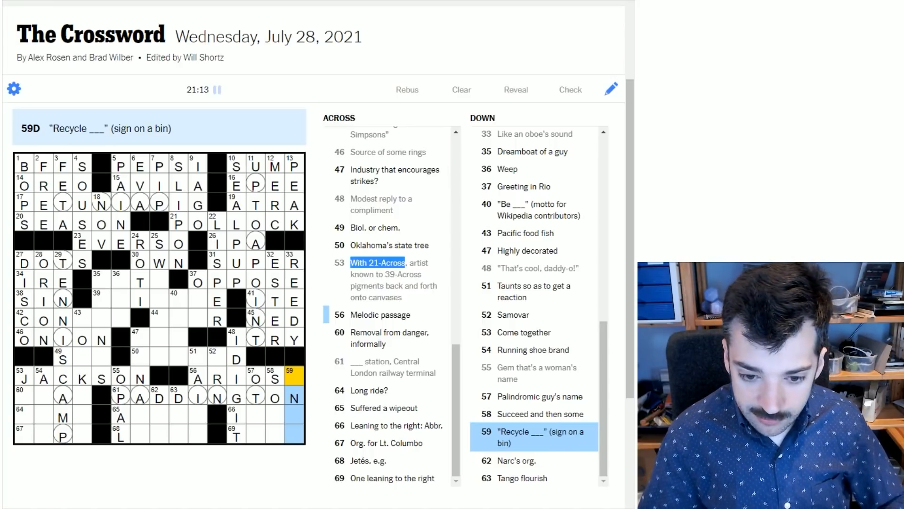
Spell OTTO at 57-Down by adding O to its top and bottom squares
{"action": "left_click", "coordinate": [272, 376]}
{"action": "type", "text": "T"}
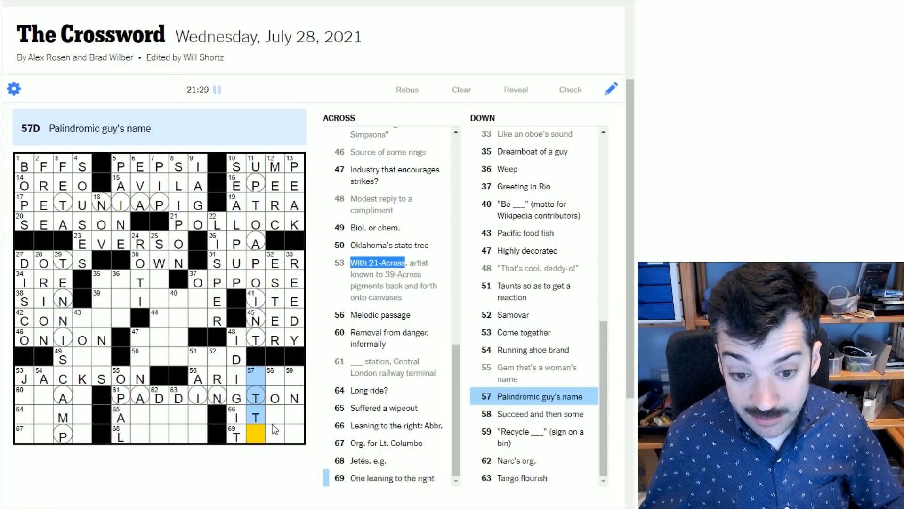
{"action": "left_click", "coordinate": [257, 417]}
{"action": "type", "text": "OTTO"}
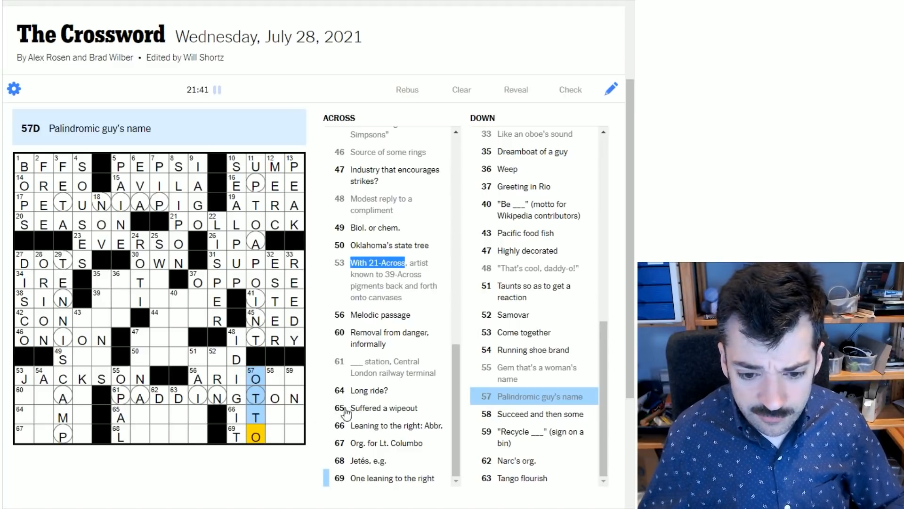
{"action": "left_click", "coordinate": [256, 378]}
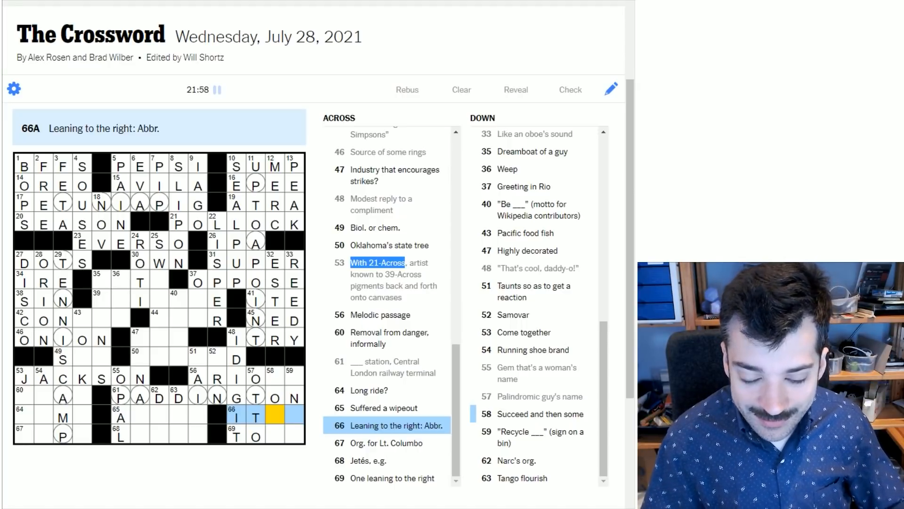
Add the missing letters for ONLY, ARIOSO, TORY at 69-Across and SOAR at 58-Down
{"action": "type", "text": "AL"}
{"action": "left_click", "coordinate": [294, 377]}
{"action": "type", "text": "O"}
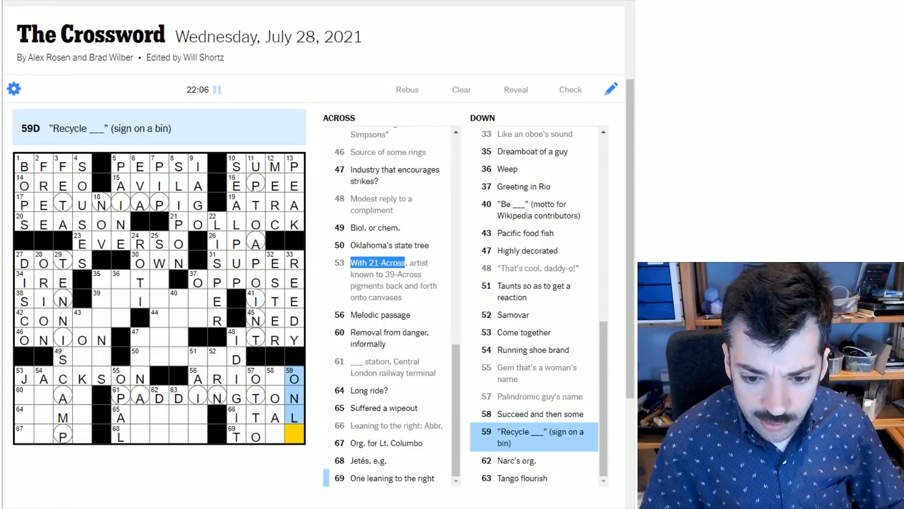
{"action": "type", "text": "Y"}
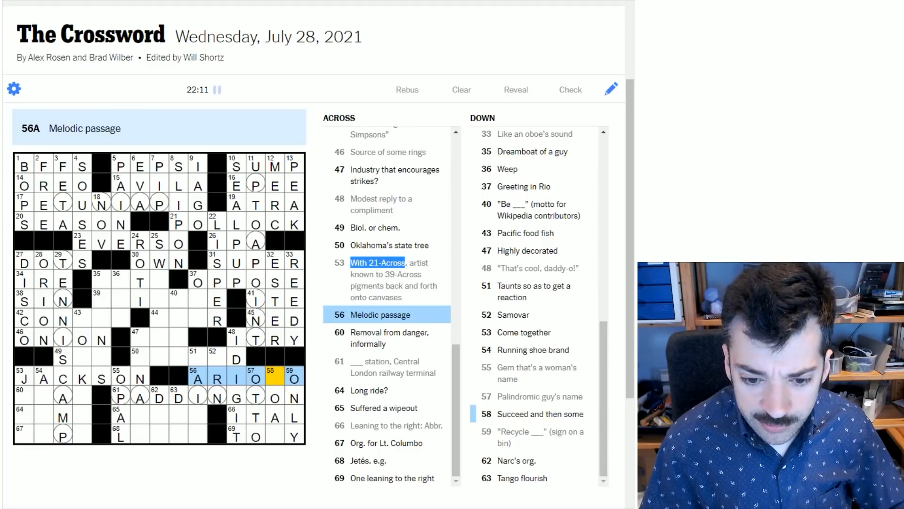
{"action": "left_click", "coordinate": [275, 378]}
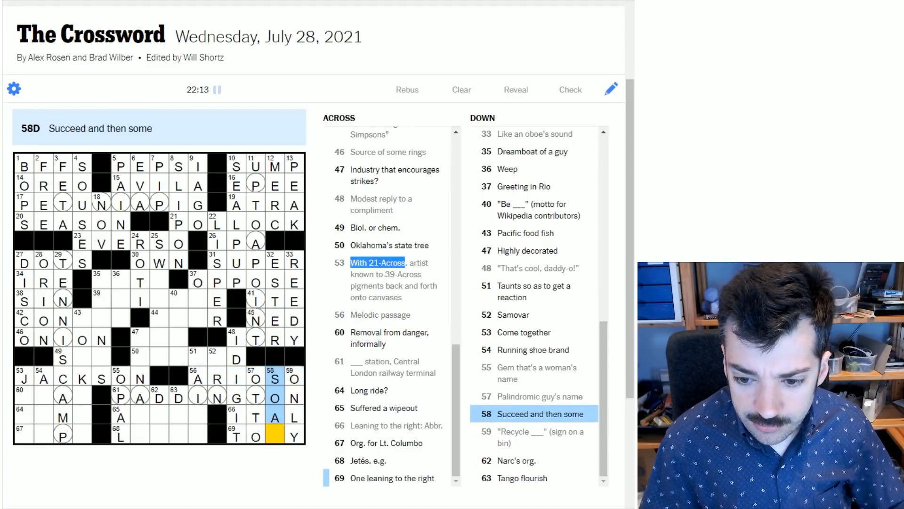
{"action": "left_click", "coordinate": [235, 437]}
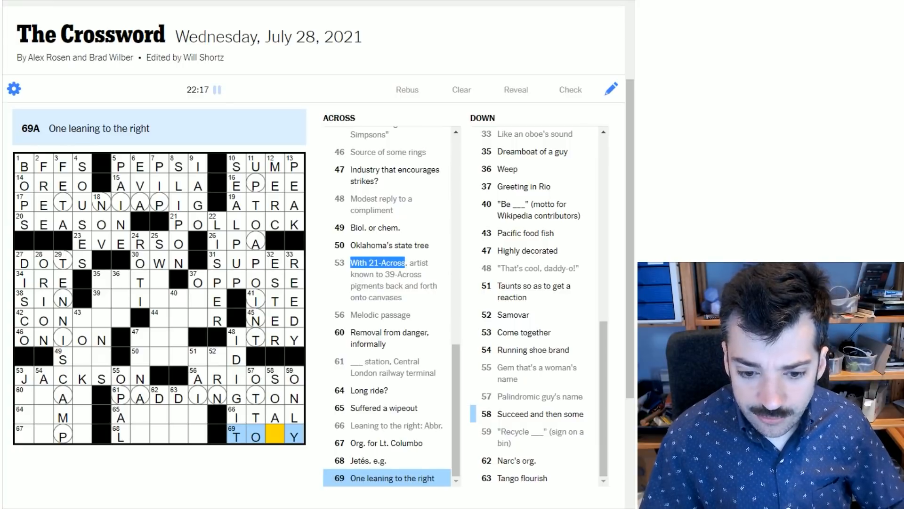
{"action": "mouse_move", "coordinate": [309, 467]}
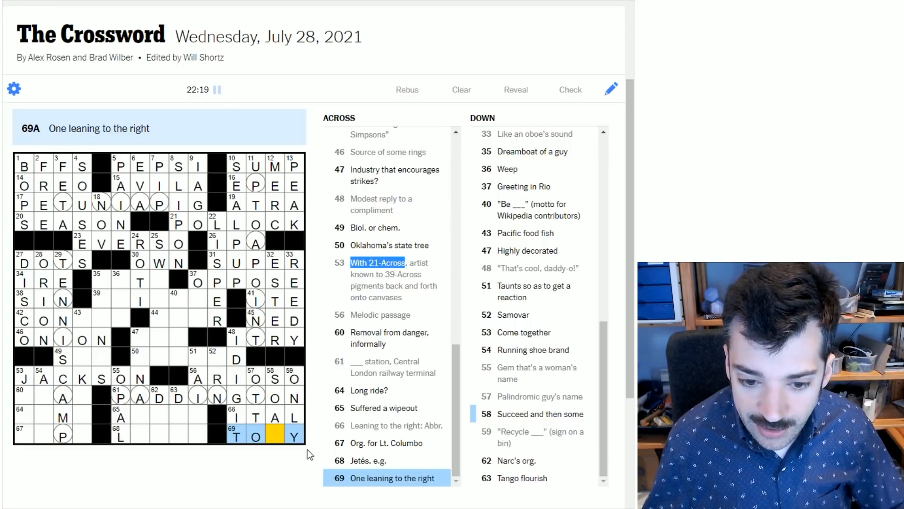
{"action": "left_click", "coordinate": [273, 417]}
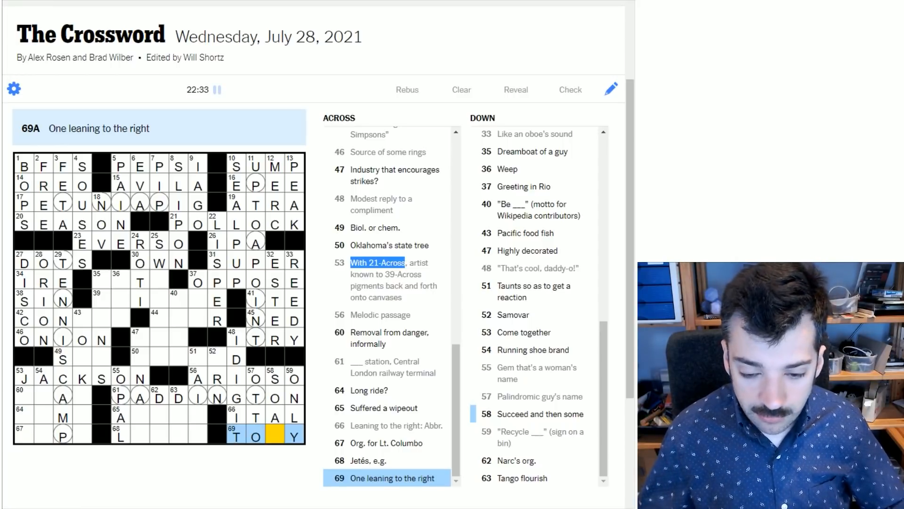
{"action": "left_click", "coordinate": [272, 379]}
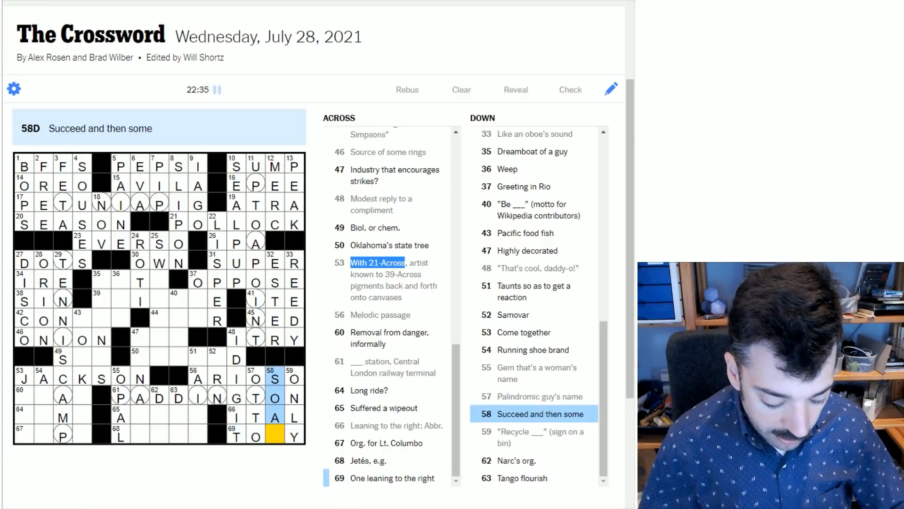
{"action": "type", "text": "R"}
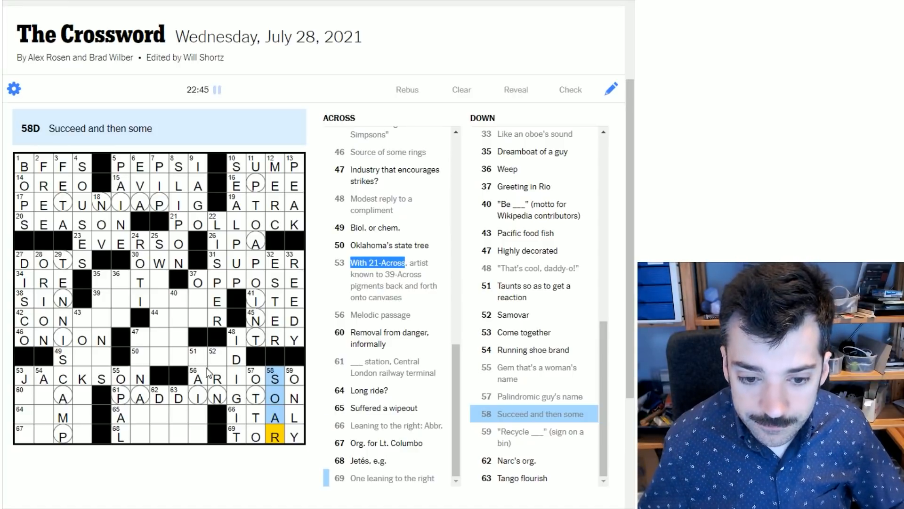
Enter U atop 52-Down (Samovar) and LEAPS for Jetés at 68-Across
{"action": "left_click", "coordinate": [223, 350]}
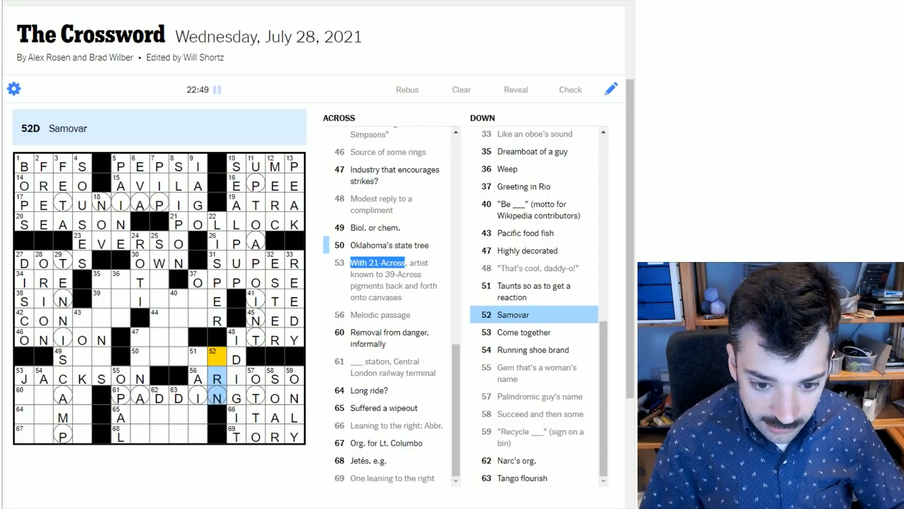
{"action": "type", "text": "U"}
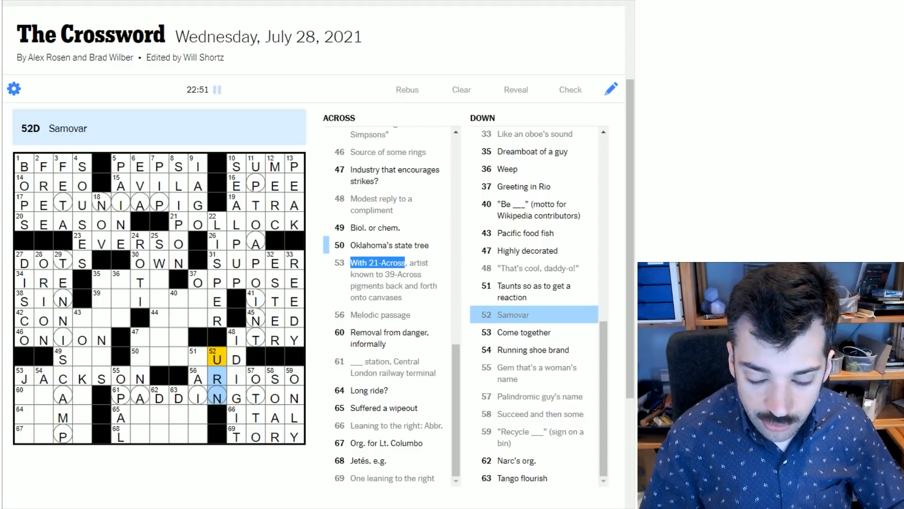
{"action": "left_click", "coordinate": [196, 359]}
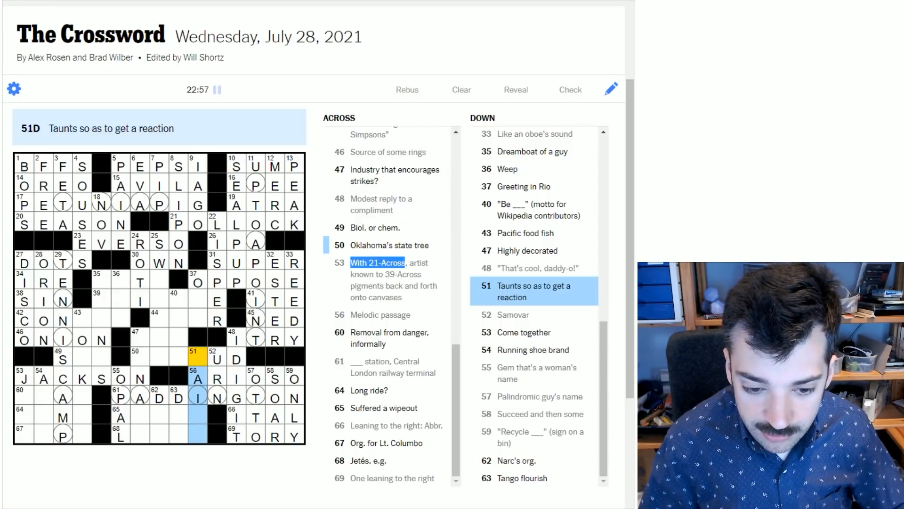
{"action": "left_click", "coordinate": [199, 437]}
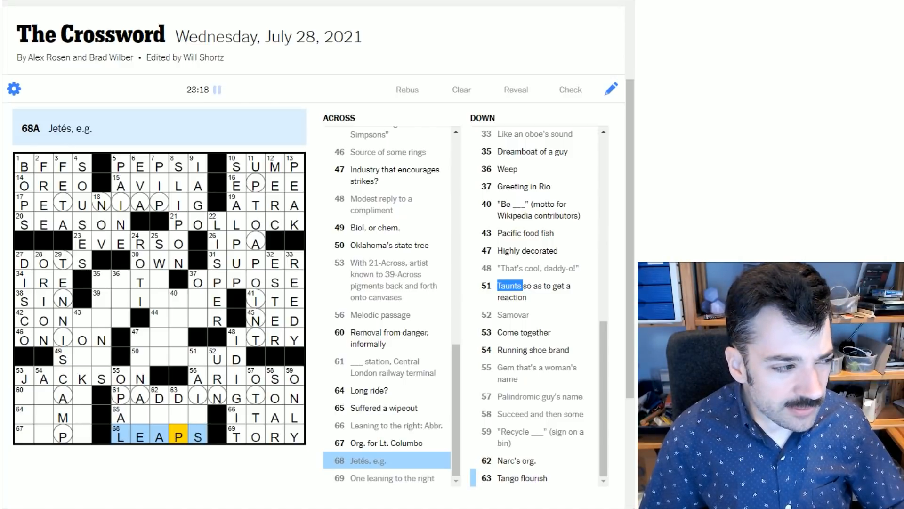
{"action": "left_click", "coordinate": [181, 398]}
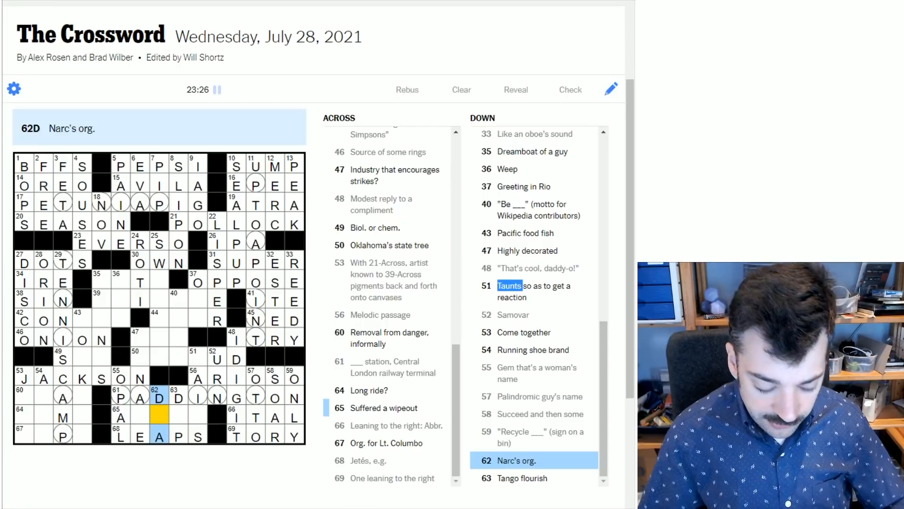
Enter ATEIT at 65-Across, DEA at 62-Down, SCI at 49-Across and ACT in 35-Across
{"action": "type", "text": "EIT"}
{"action": "left_click", "coordinate": [130, 280]}
{"action": "type", "text": "ACT"}
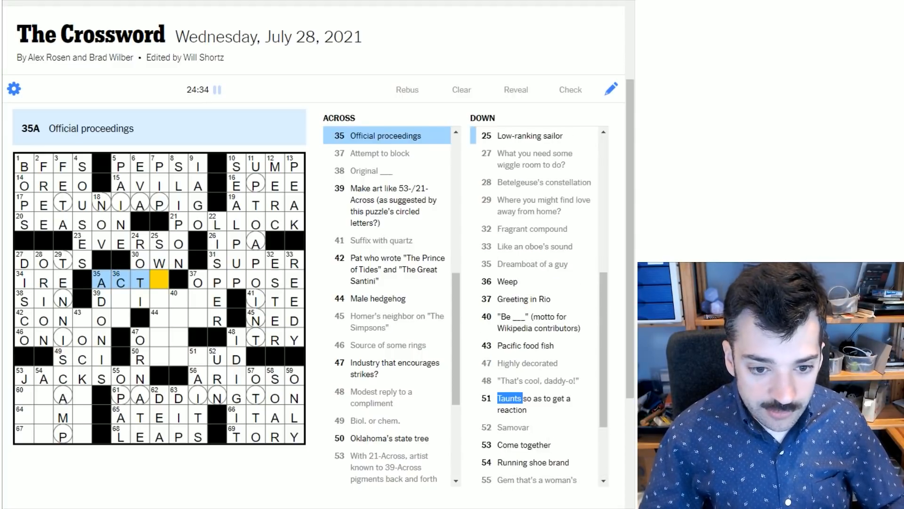
Fix 35-Across to read ACTA and enter DRIBB…E at 39-Across
{"action": "type", "text": "S"}
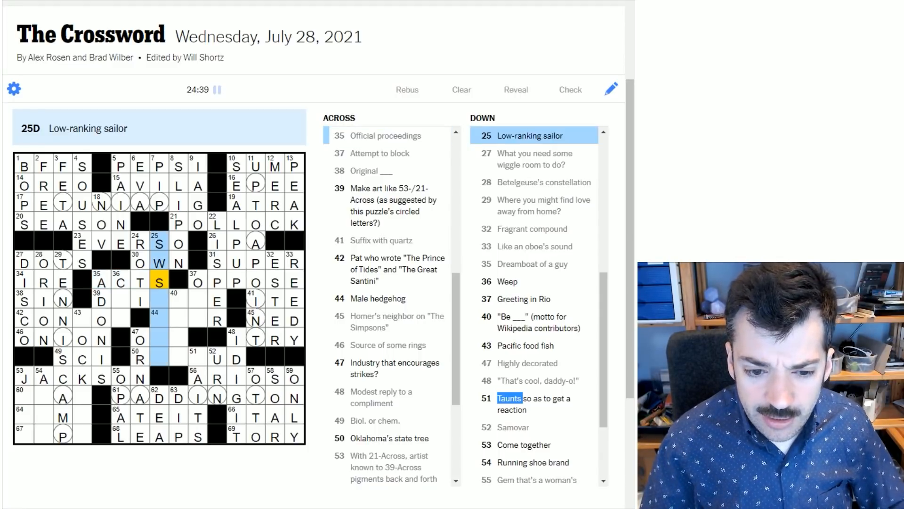
{"action": "left_click", "coordinate": [99, 281]}
{"action": "type", "text": "A"}
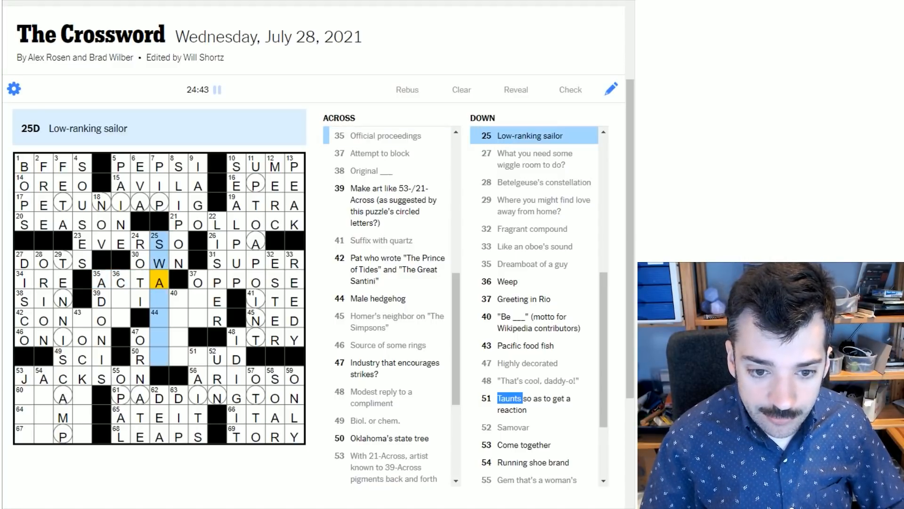
{"action": "type", "text": "S"}
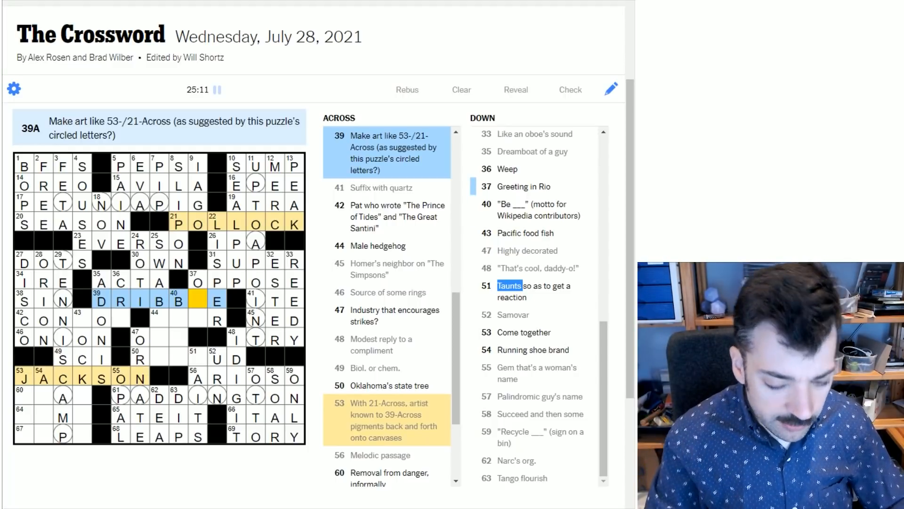
Add L to finish DRIBBLE, B in 51-Down, and OY after CON in 42-Across
{"action": "left_click", "coordinate": [196, 282]}
{"action": "type", "text": "L"}
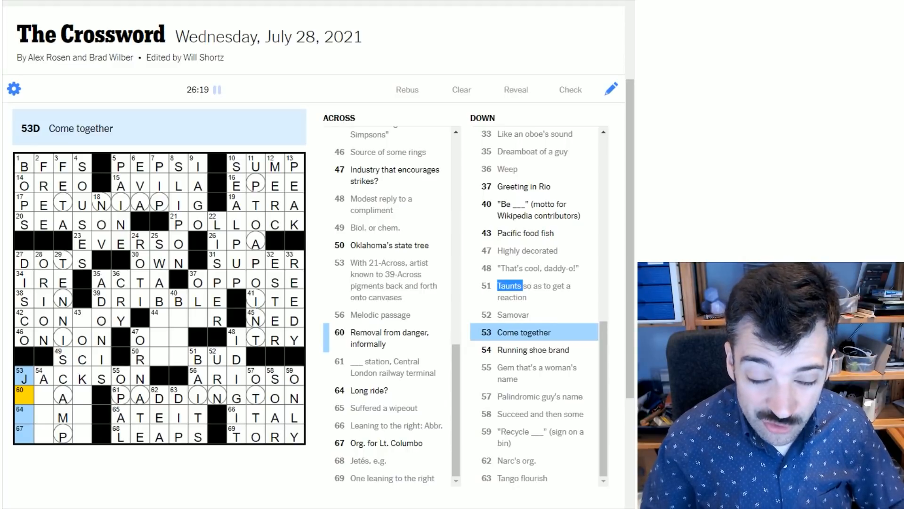
Enter EVAC at 60-Across and add I and A in the squares below it
{"action": "left_click", "coordinate": [60, 398]}
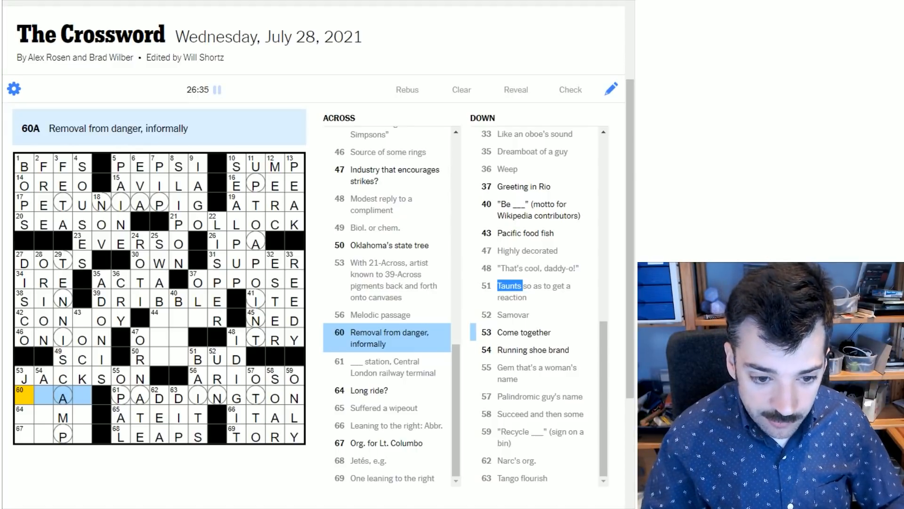
{"action": "type", "text": "EVAC"}
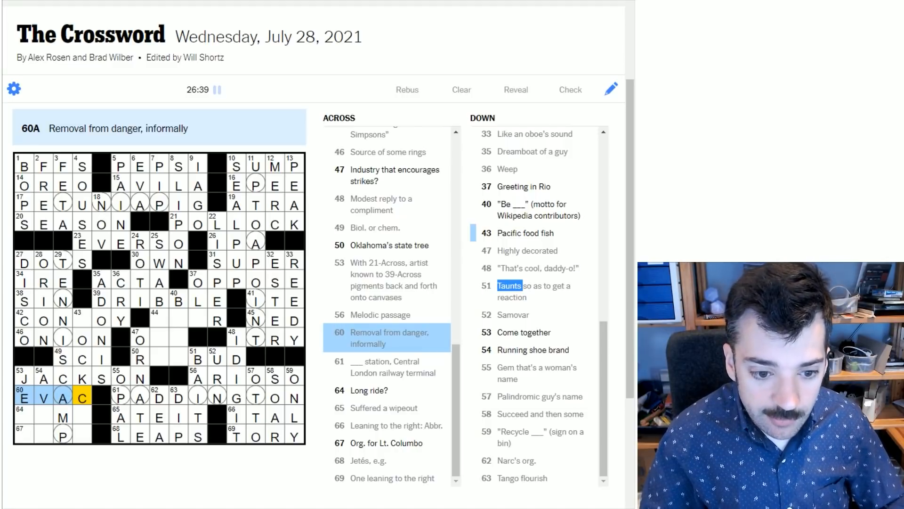
{"action": "left_click", "coordinate": [56, 416]}
{"action": "type", "text": "A"}
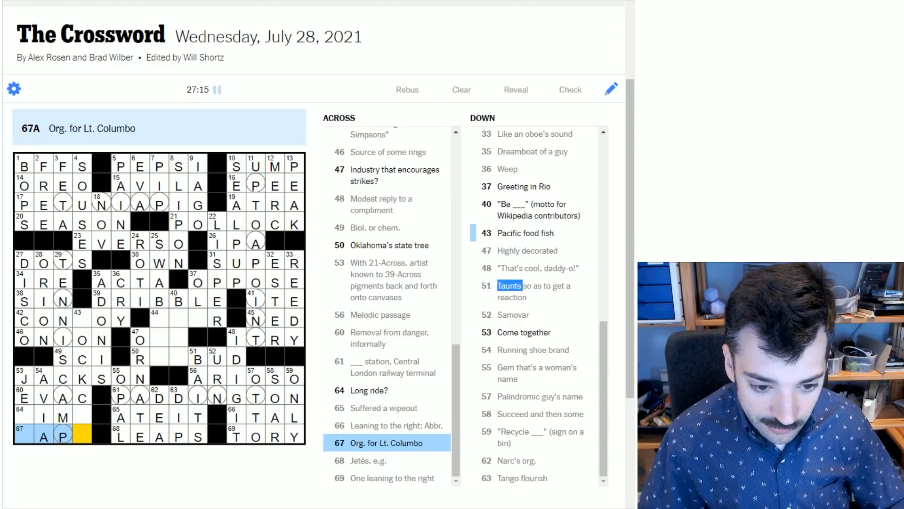
Enter D and start 67-Across, completing LAPD, LIMO (64-Across) and CONROY (42-Across)
{"action": "type", "text": "D"}
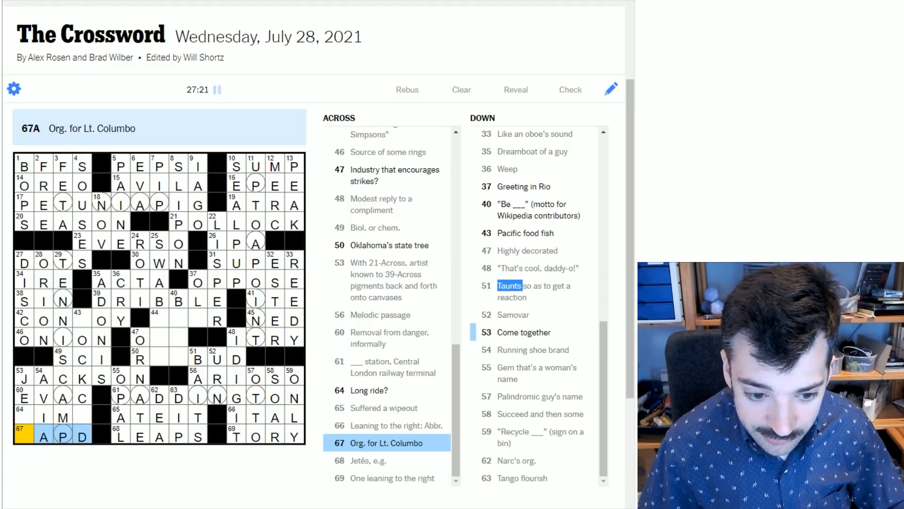
{"action": "left_click", "coordinate": [525, 332]}
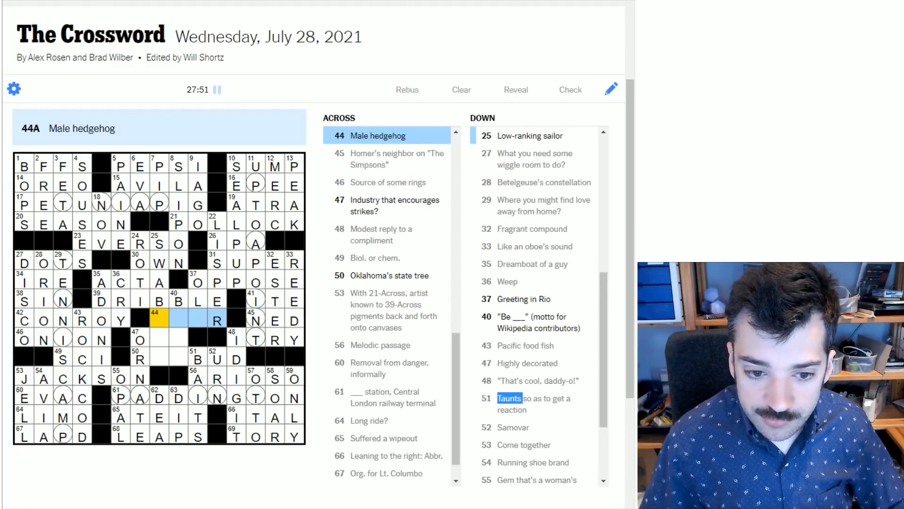
Fill the last squares of 25-Down, 50-Across and 44-Across, then close the congratulations popup
{"action": "left_click", "coordinate": [160, 243]}
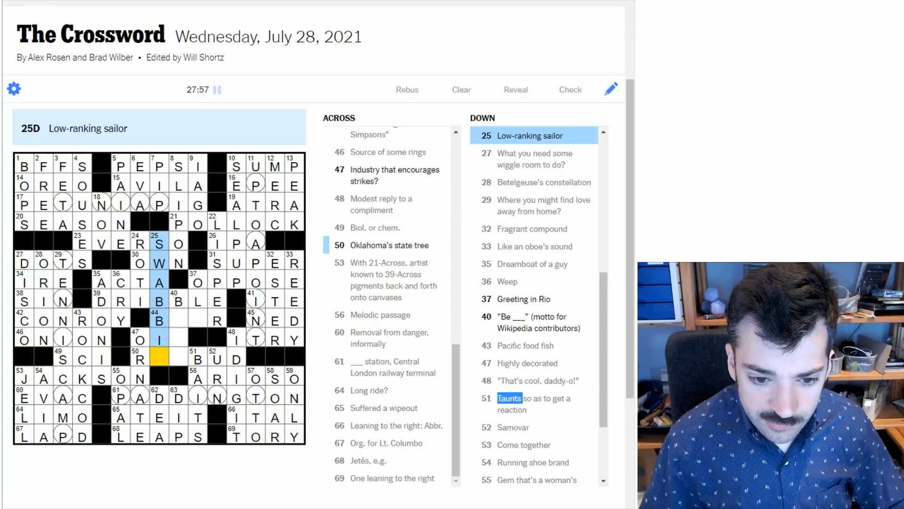
{"action": "type", "text": "E"}
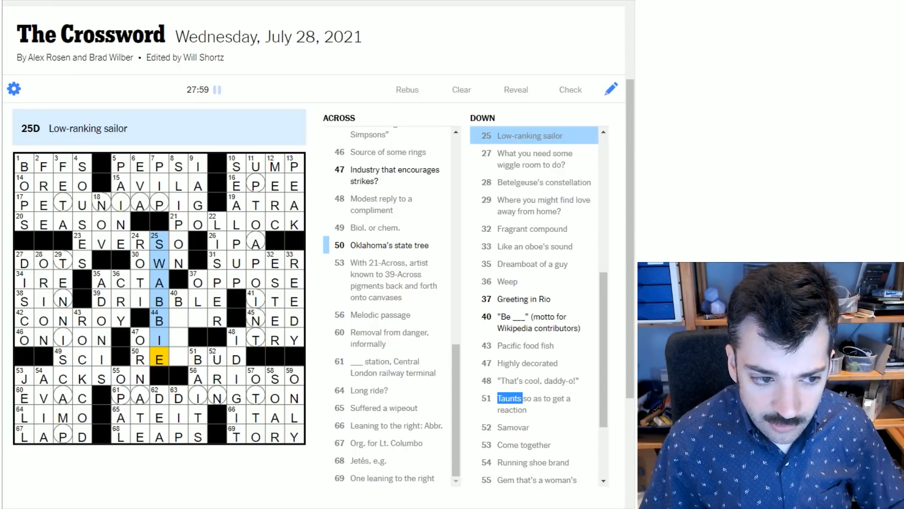
{"action": "left_click", "coordinate": [162, 364]}
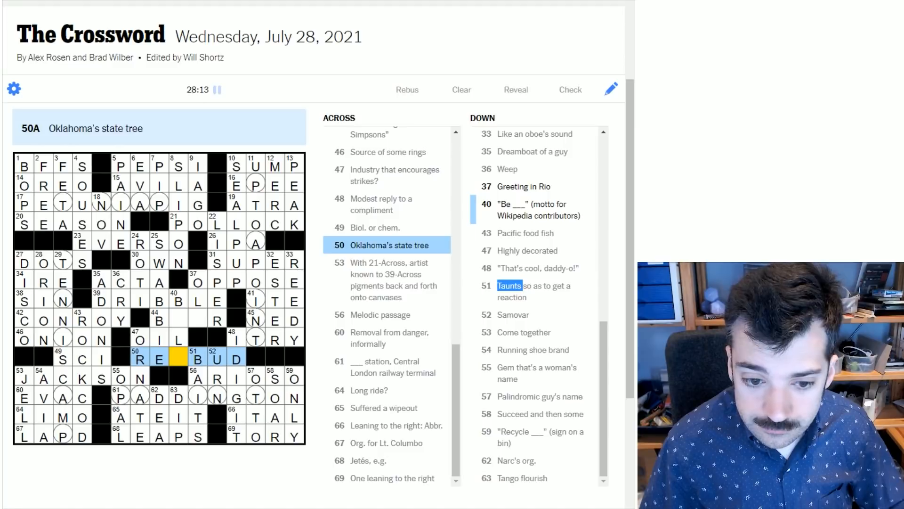
{"action": "left_click", "coordinate": [193, 282]}
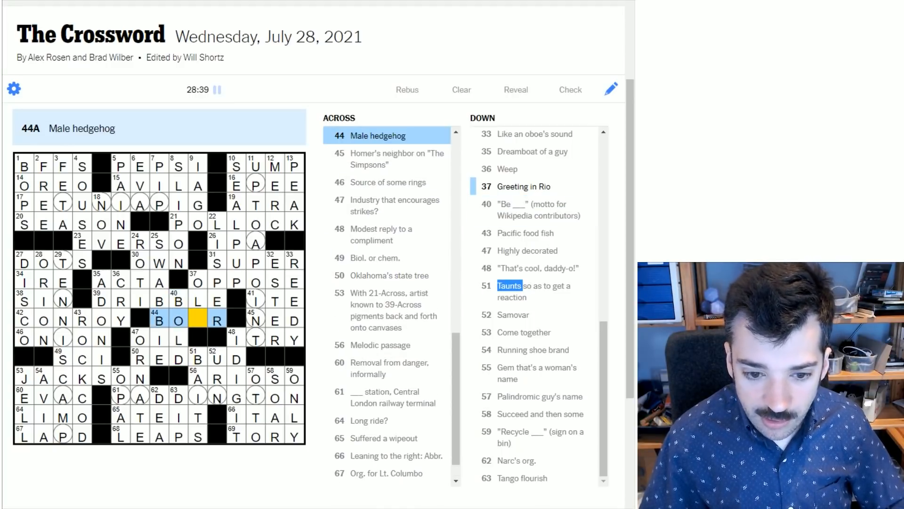
{"action": "left_click", "coordinate": [207, 284]}
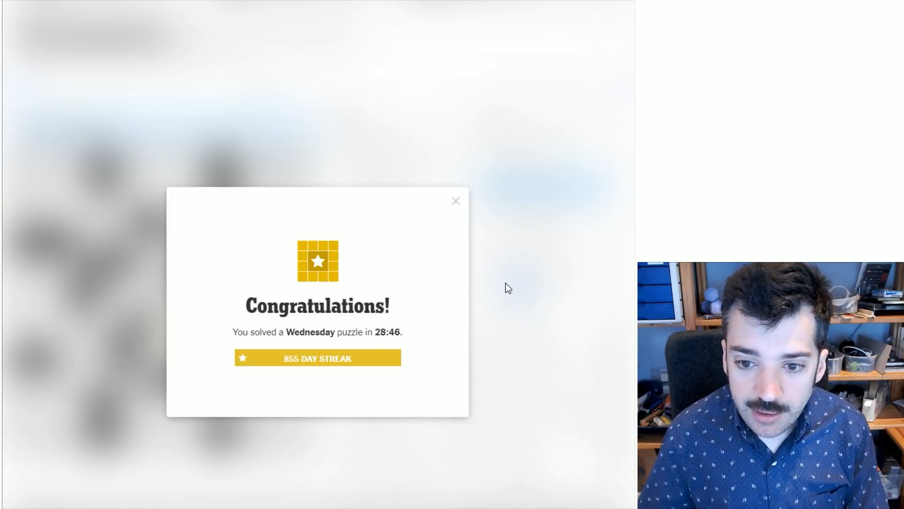
{"action": "mouse_move", "coordinate": [455, 201]}
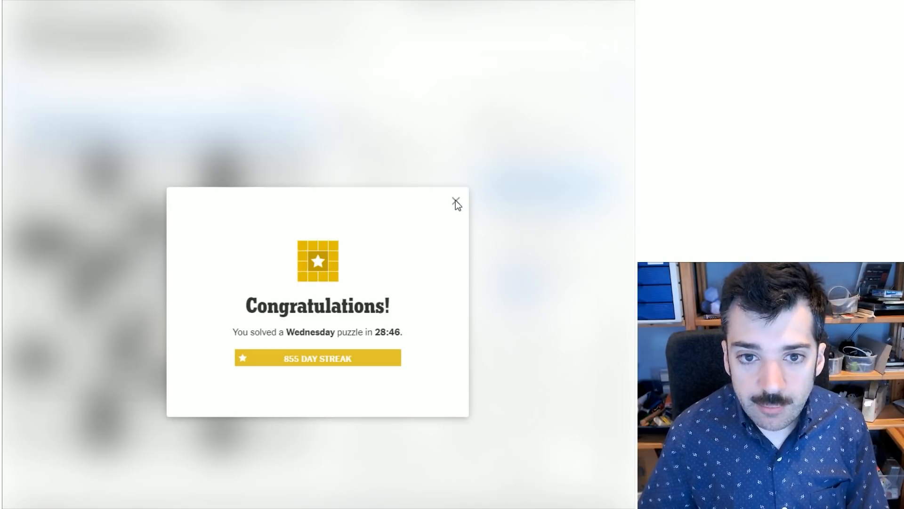
{"action": "left_click", "coordinate": [455, 200]}
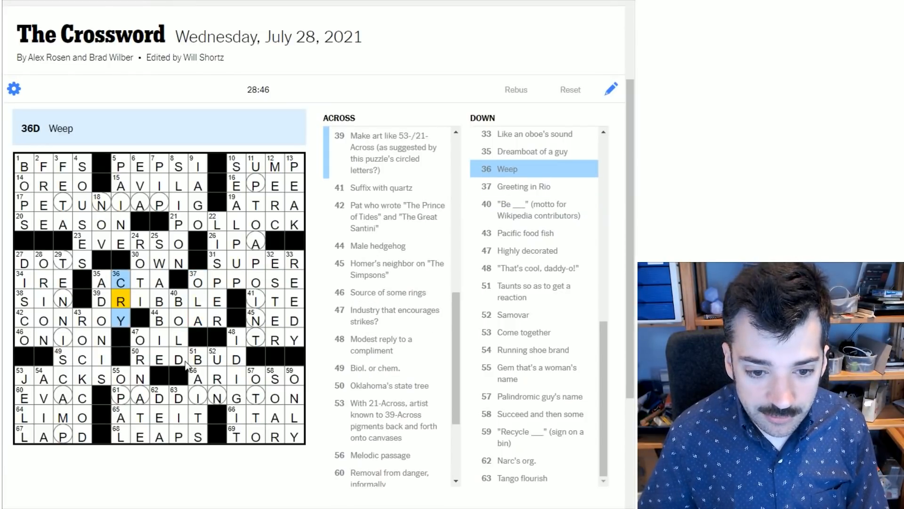
{"action": "left_click", "coordinate": [99, 282]}
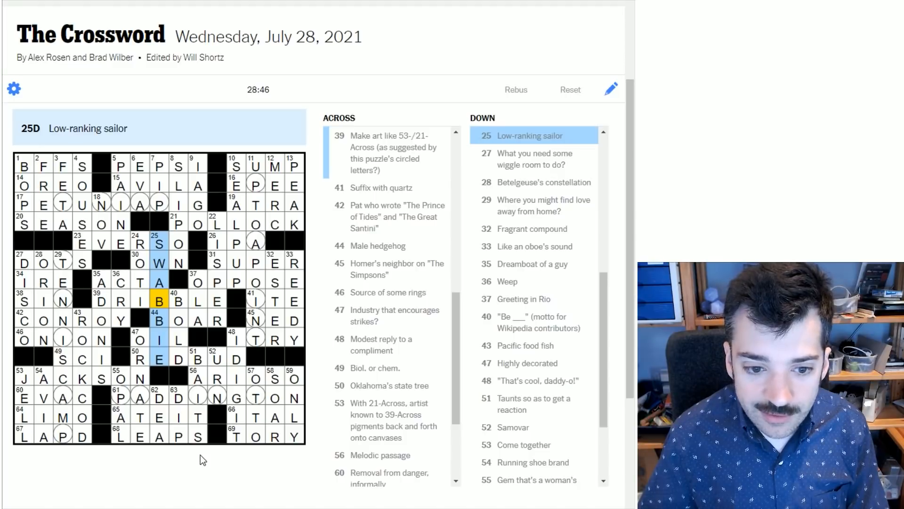
{"action": "mouse_move", "coordinate": [268, 209]}
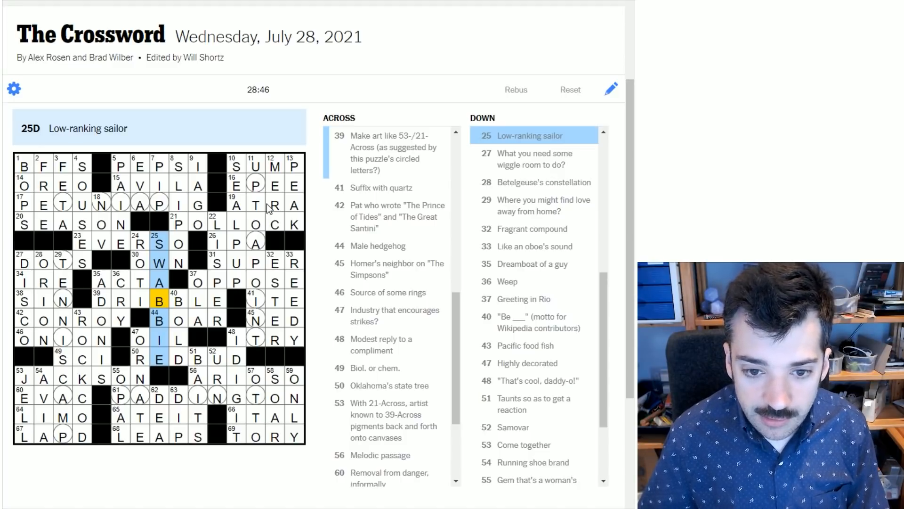
{"action": "left_click", "coordinate": [161, 203]}
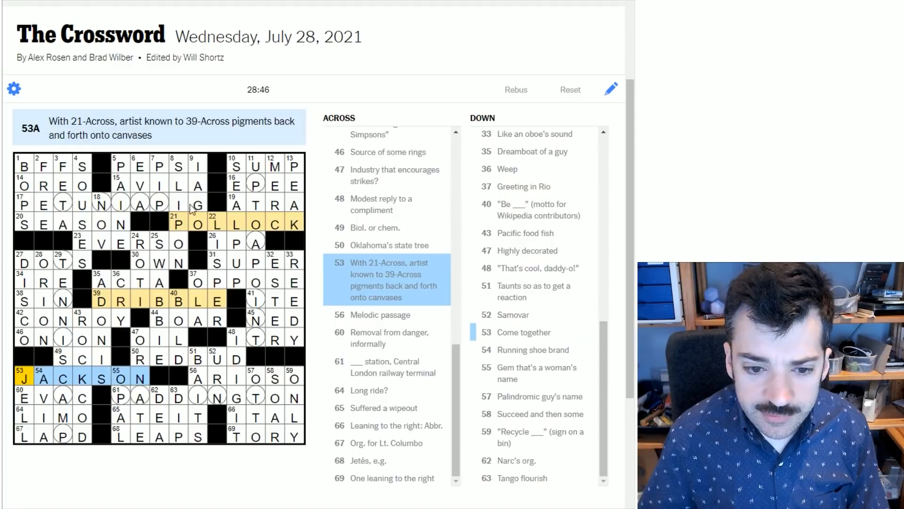
{"action": "left_click", "coordinate": [177, 224]}
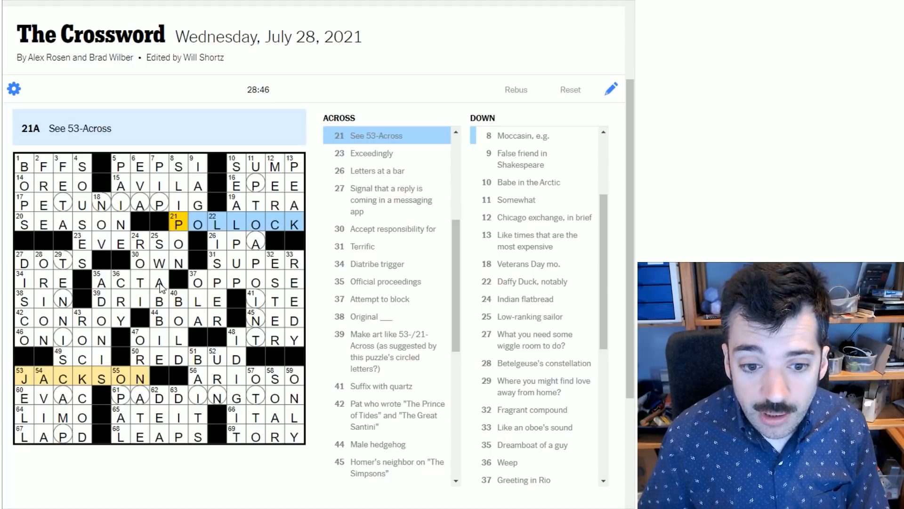
{"action": "left_click", "coordinate": [101, 300]}
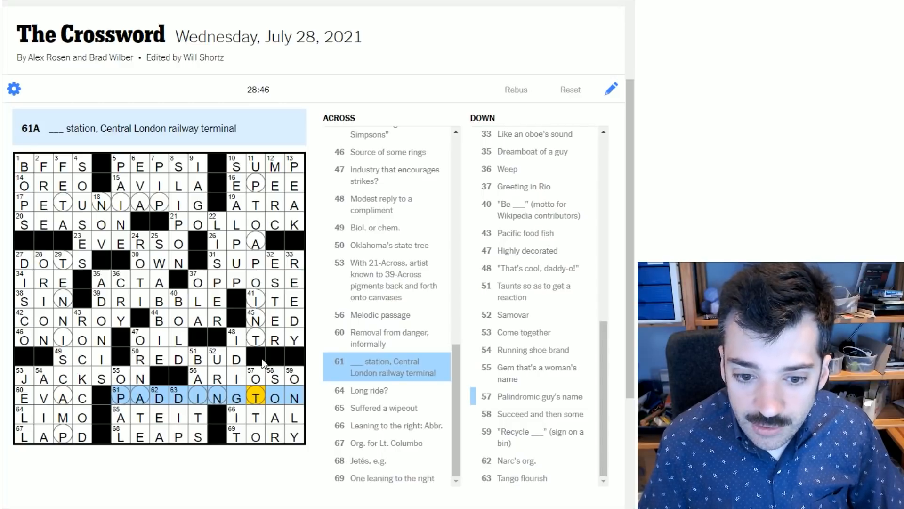
{"action": "left_click", "coordinate": [255, 339]}
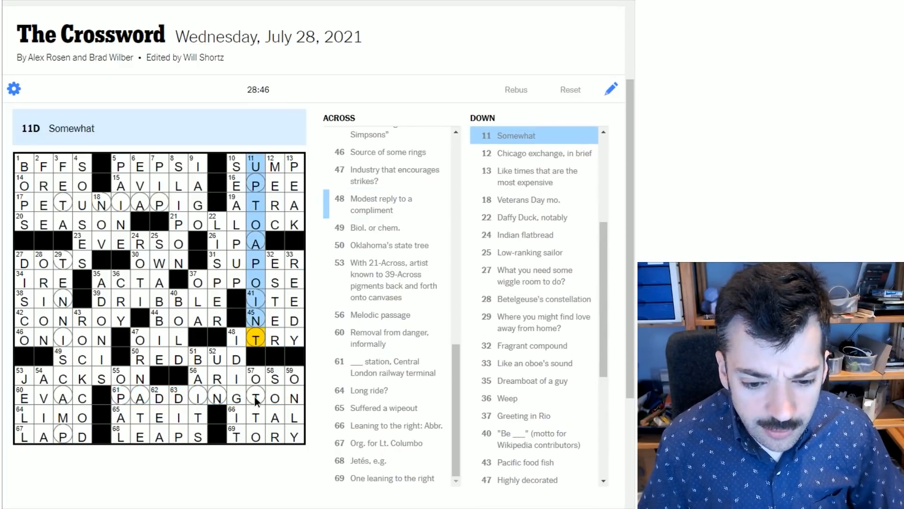
{"action": "left_click", "coordinate": [255, 398]}
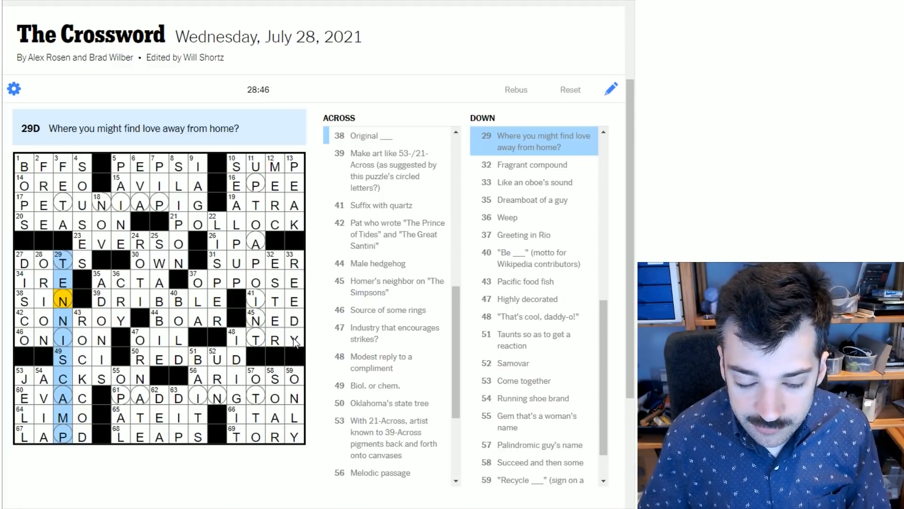
{"action": "mouse_move", "coordinate": [239, 261]}
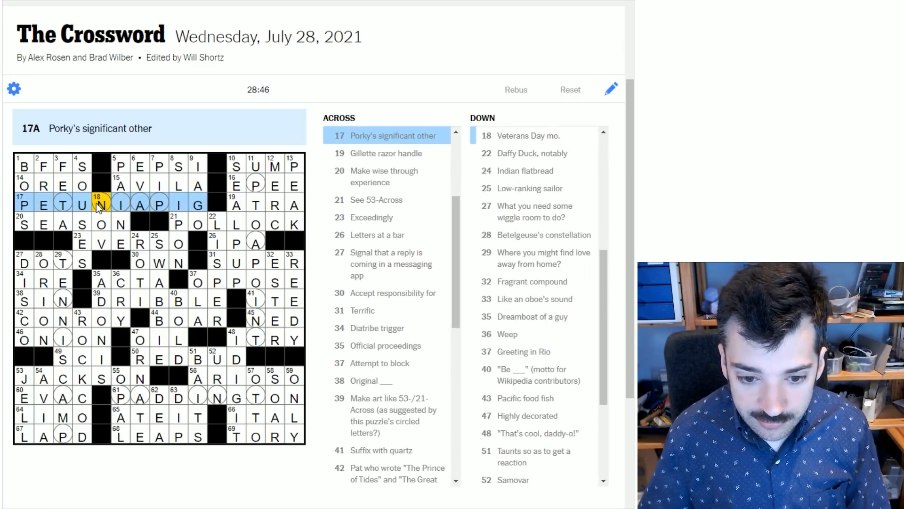
{"action": "mouse_move", "coordinate": [112, 231]}
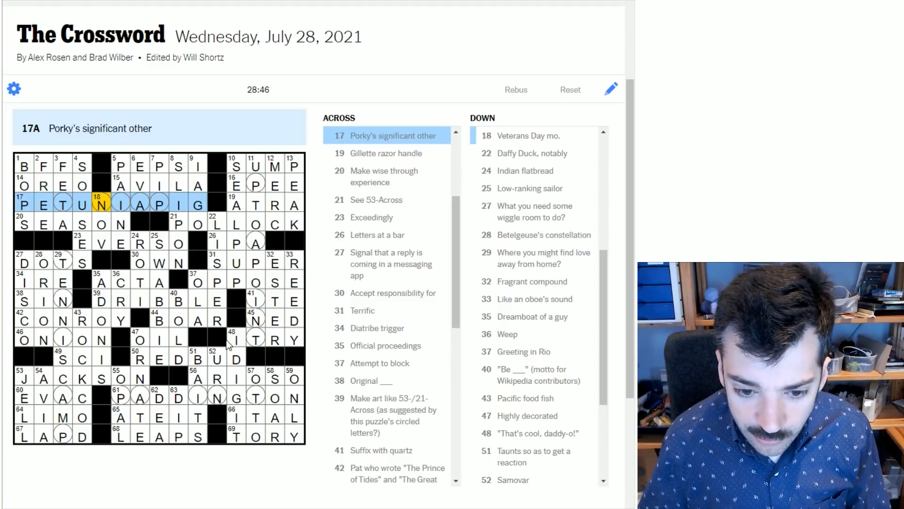
{"action": "mouse_move", "coordinate": [236, 329]}
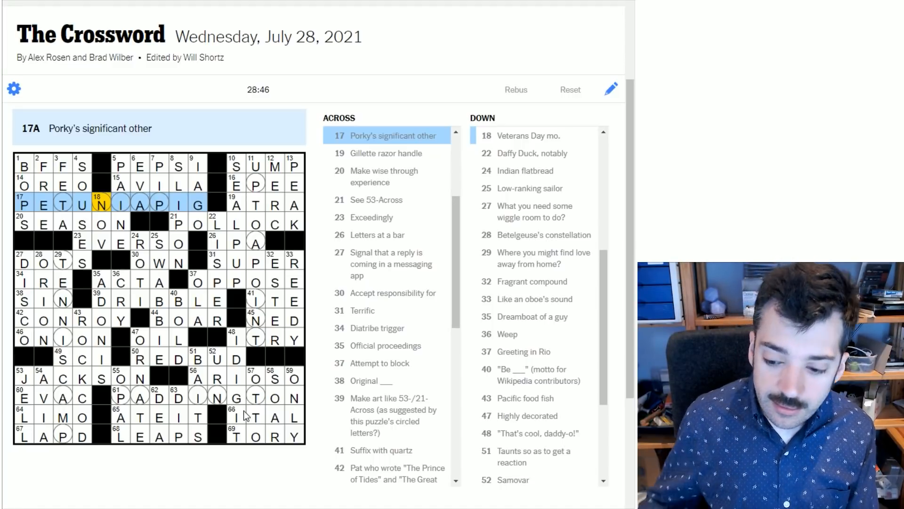
{"action": "mouse_move", "coordinate": [325, 299]}
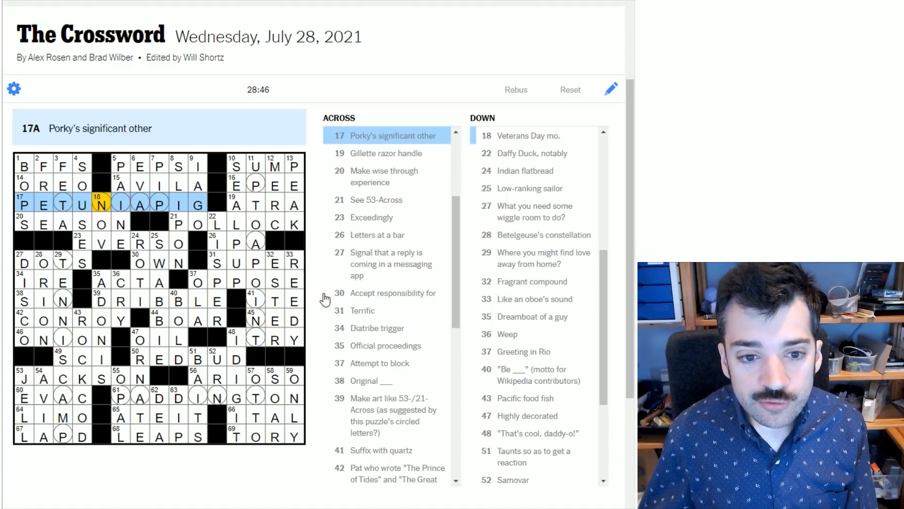